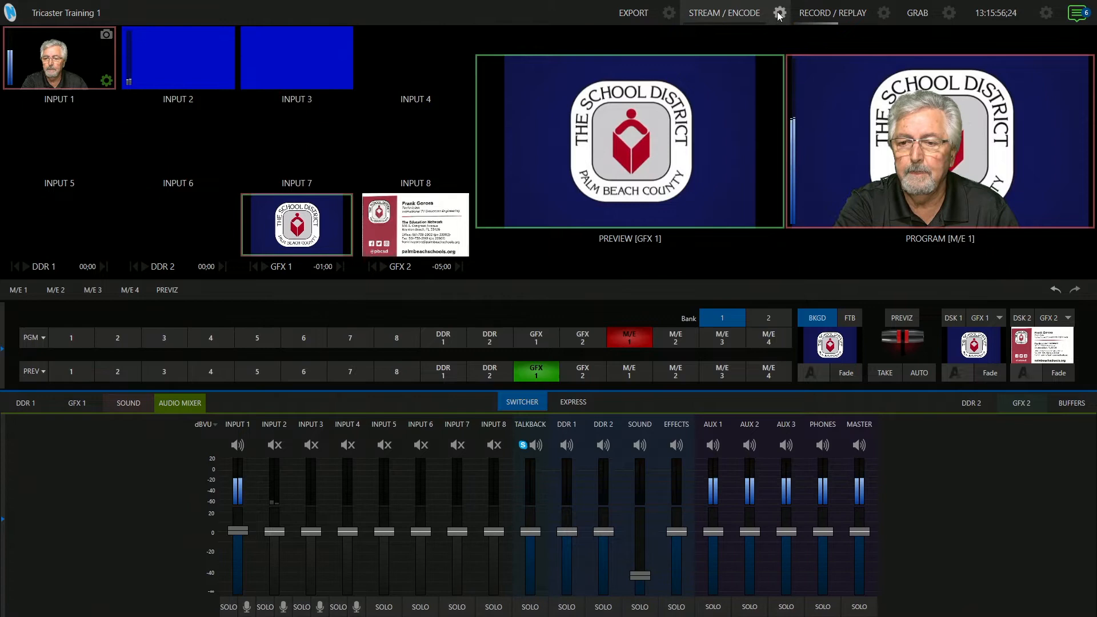
Open the STREAM / ENCODE configuration to see the streaming service presets.
left_click(780, 13)
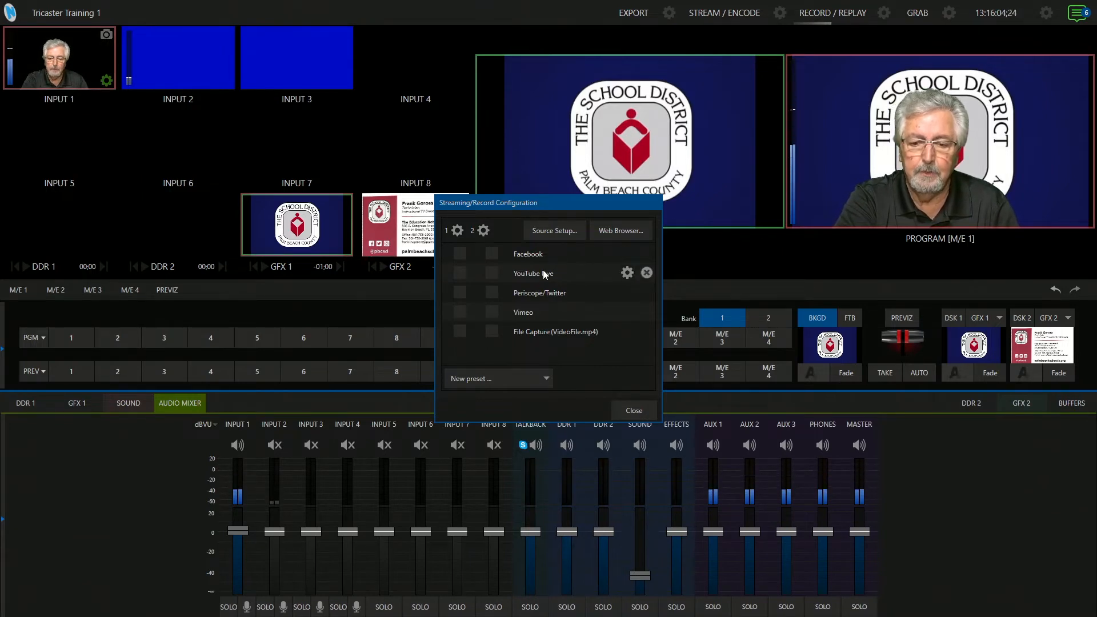
mouse_move(580, 303)
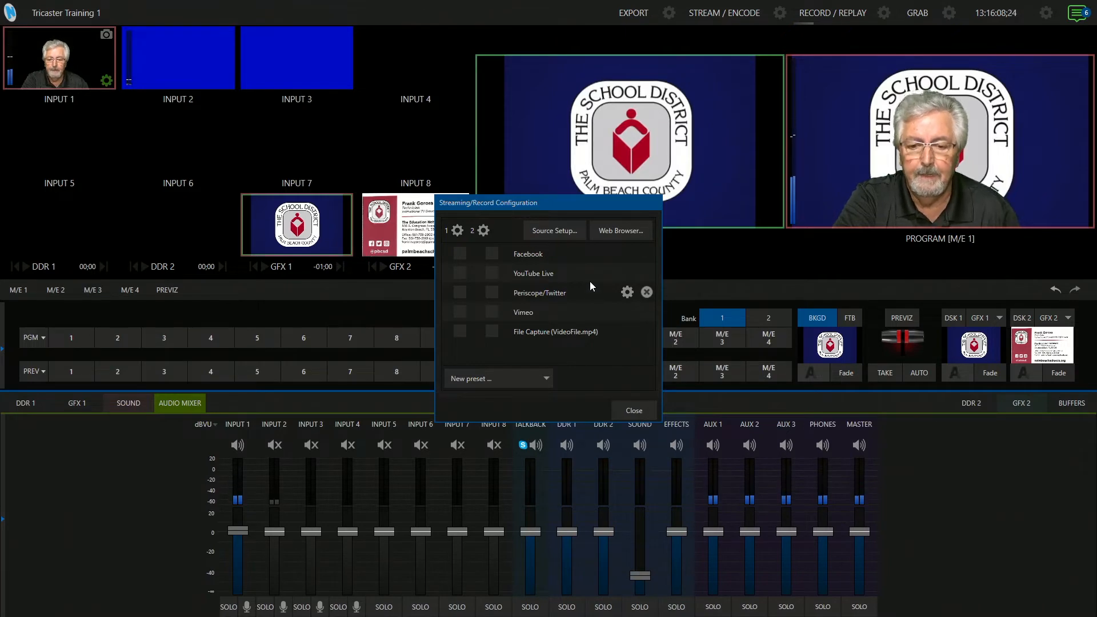
mouse_move(573, 273)
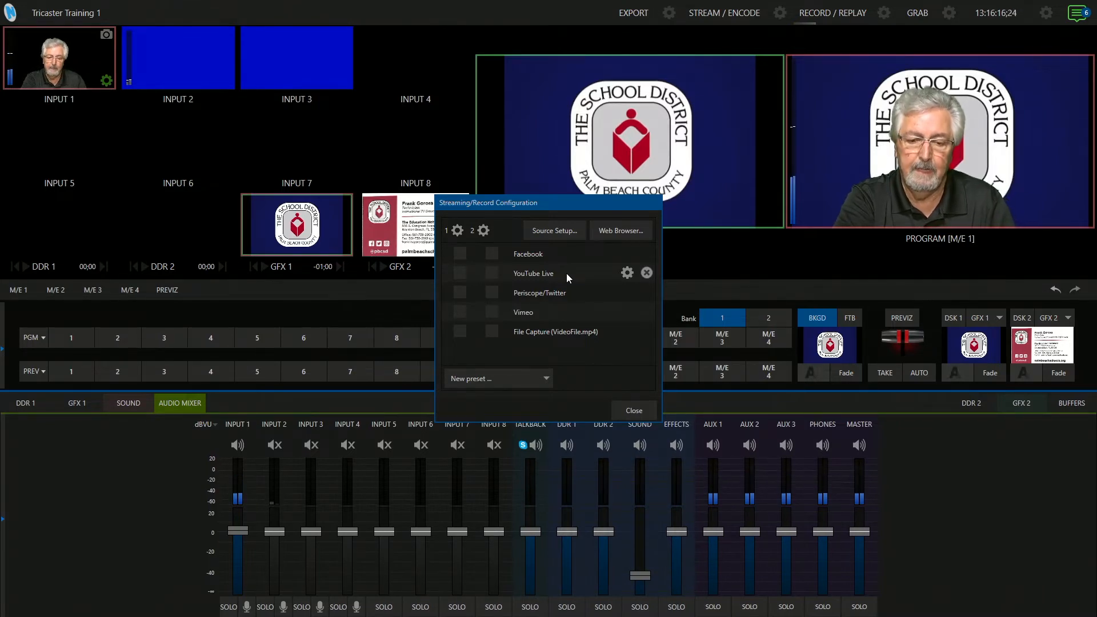
mouse_move(513, 364)
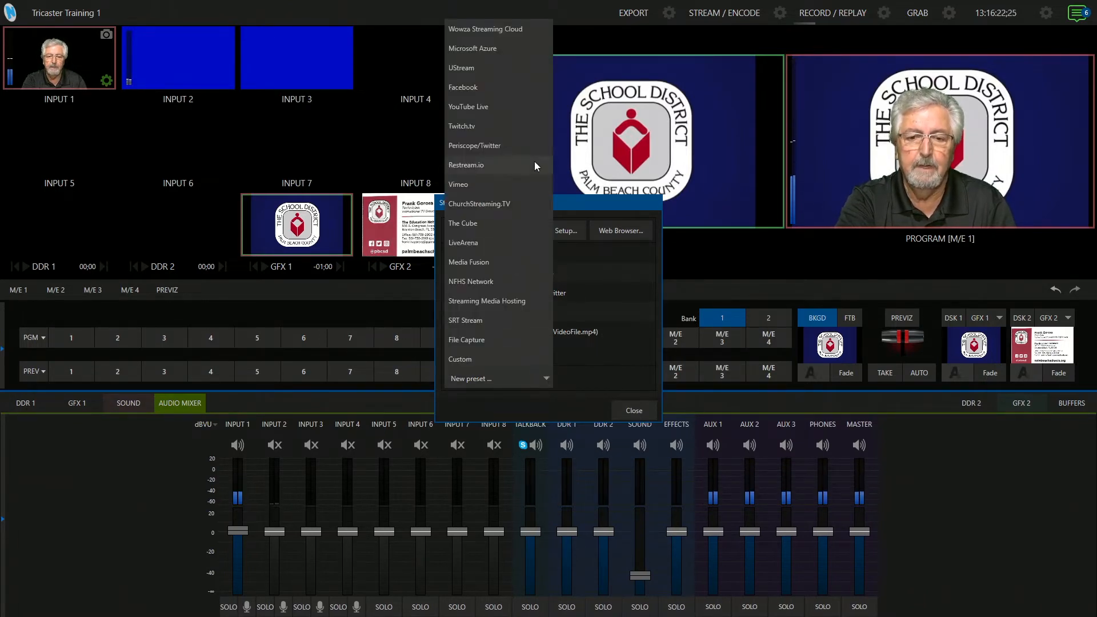
mouse_move(507, 346)
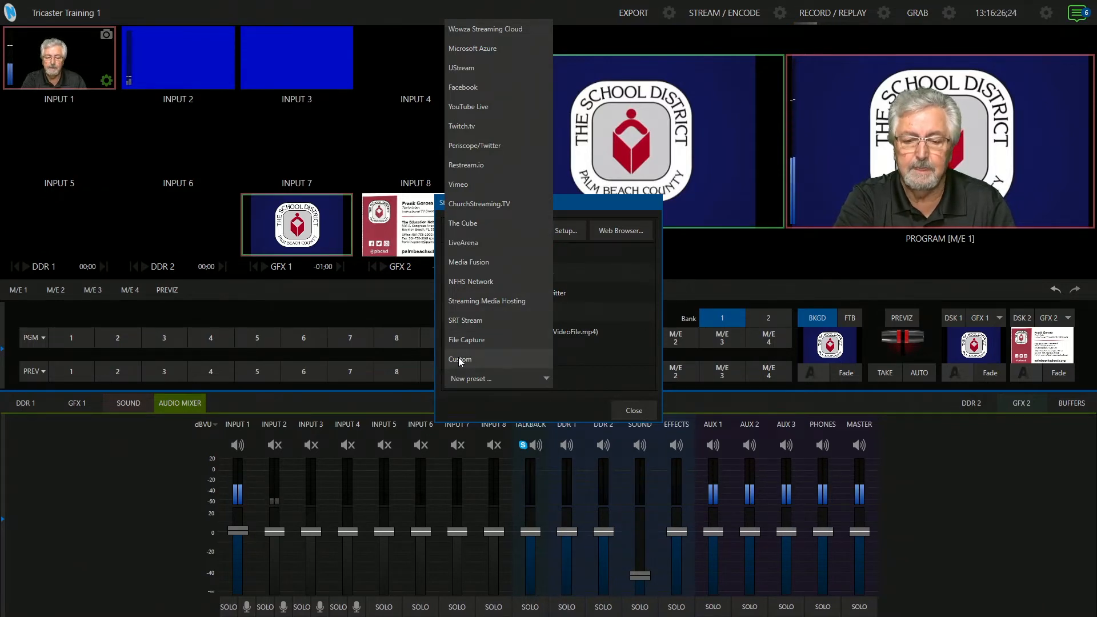
Add a Custom streaming preset with connection name 'Franks YouTube'.
left_click(459, 358)
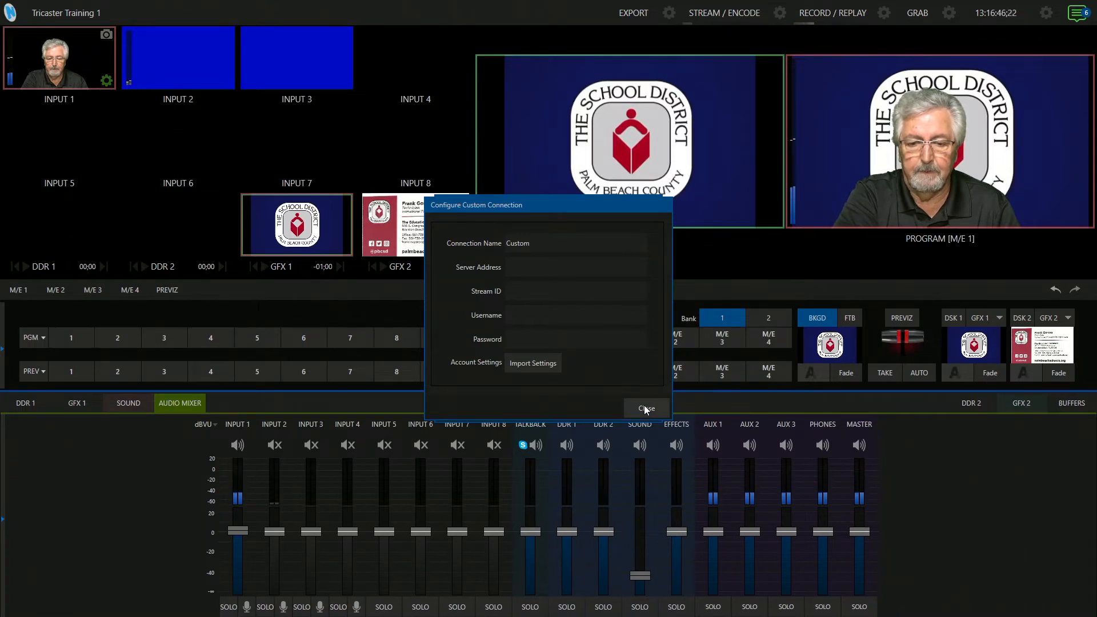
left_click(551, 243)
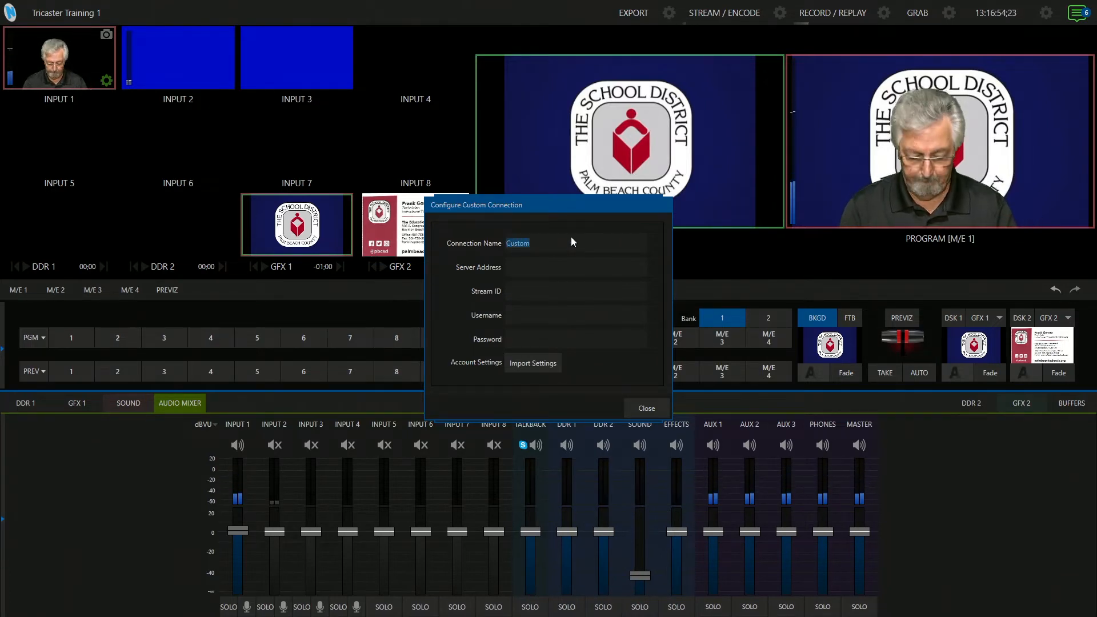
type("Fr")
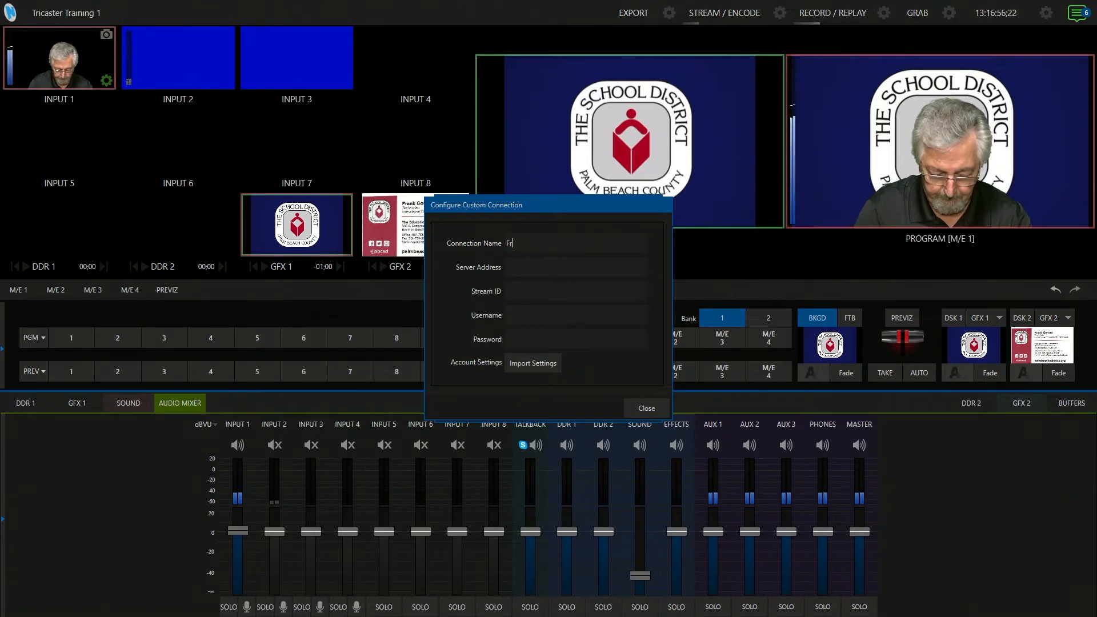
type("ank")
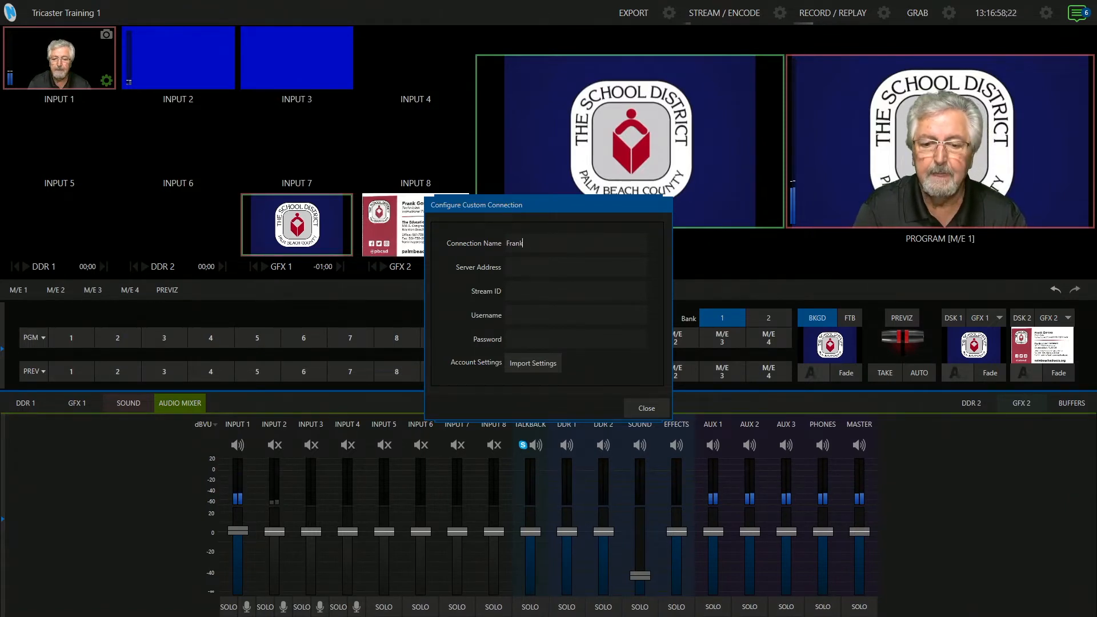
type("s YouTube")
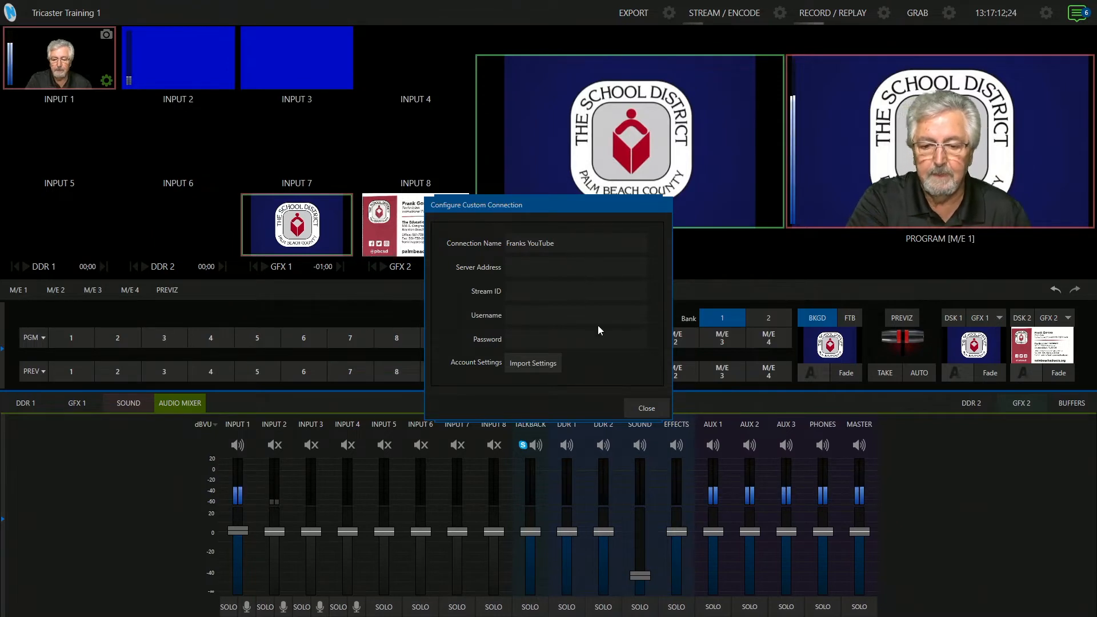
left_click(644, 408)
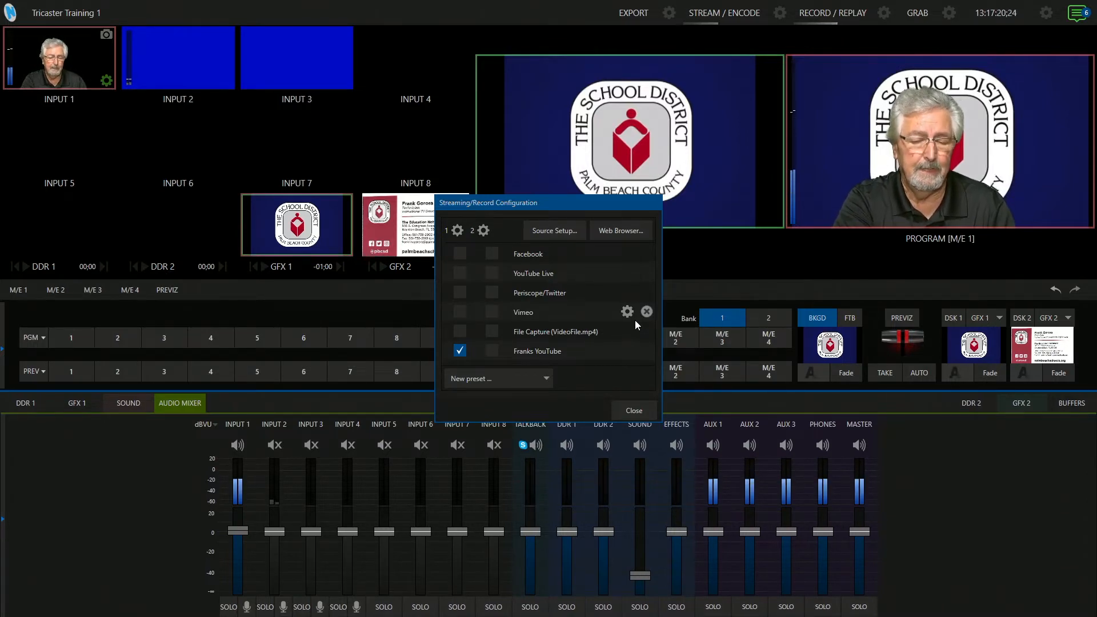
mouse_move(560, 266)
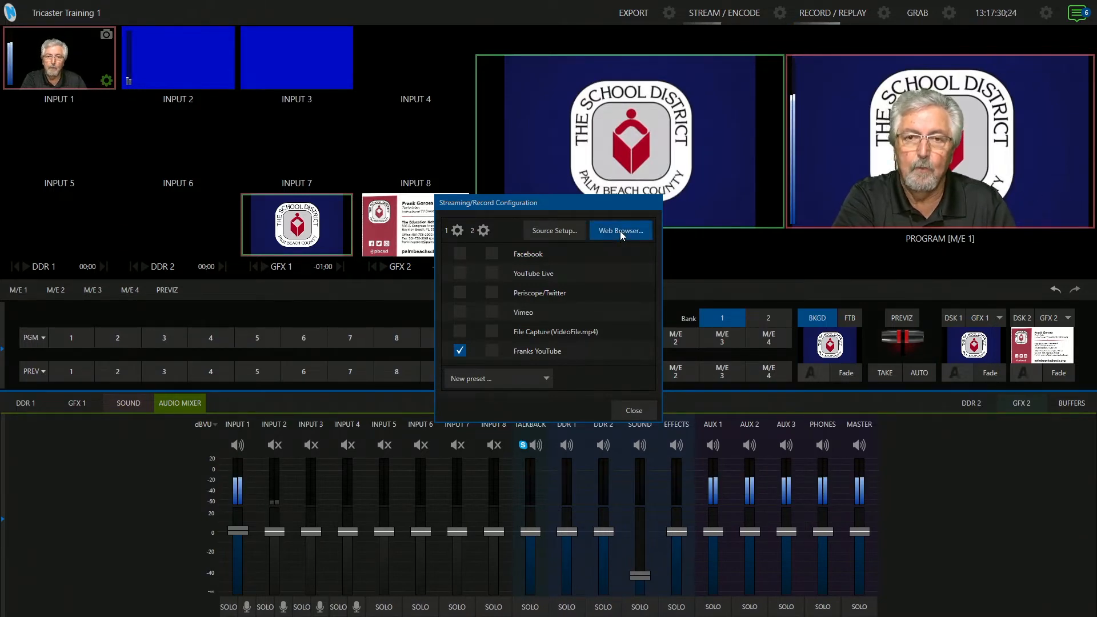
Launch TriCaster's built-in web browser on the NewTek homepage.
left_click(618, 231)
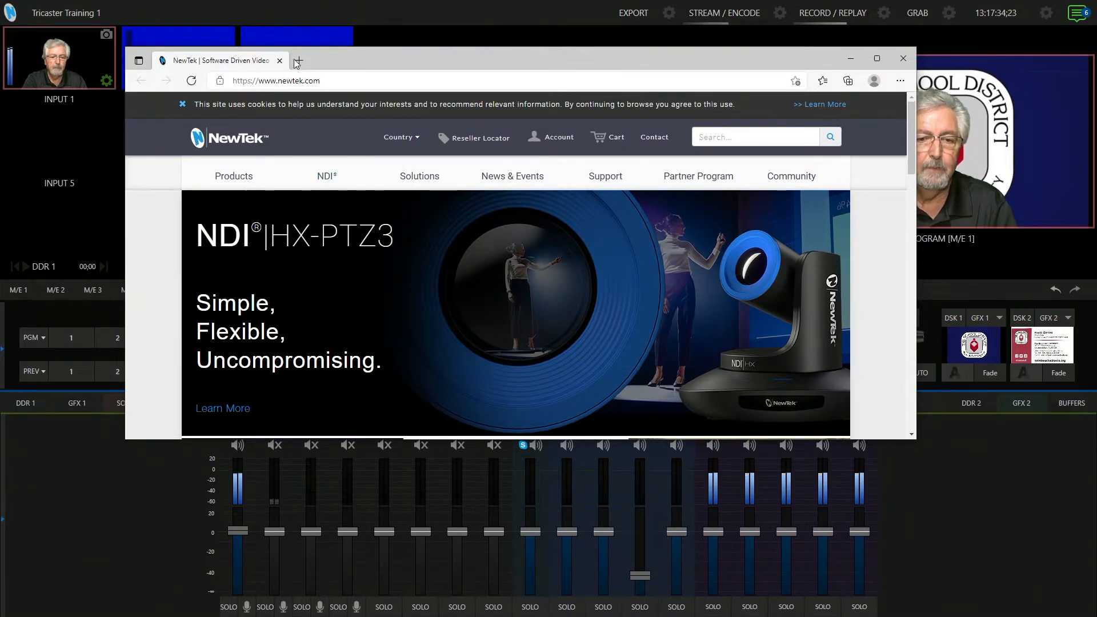
Open YouTube in a new tab and choose Go live from the Create menu.
left_click(298, 60)
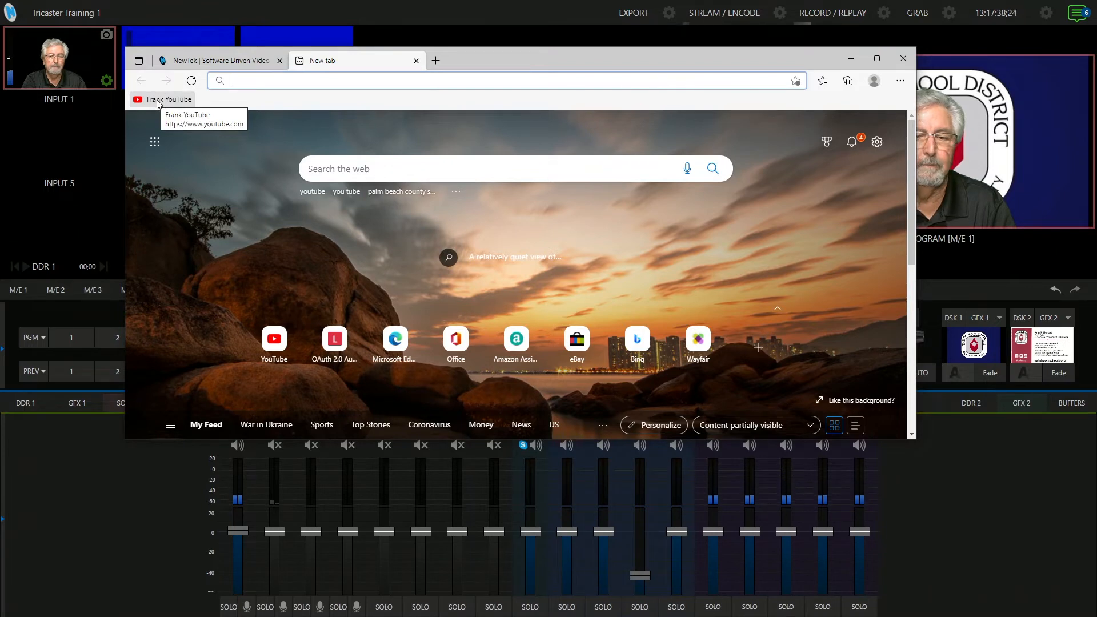
left_click(166, 99)
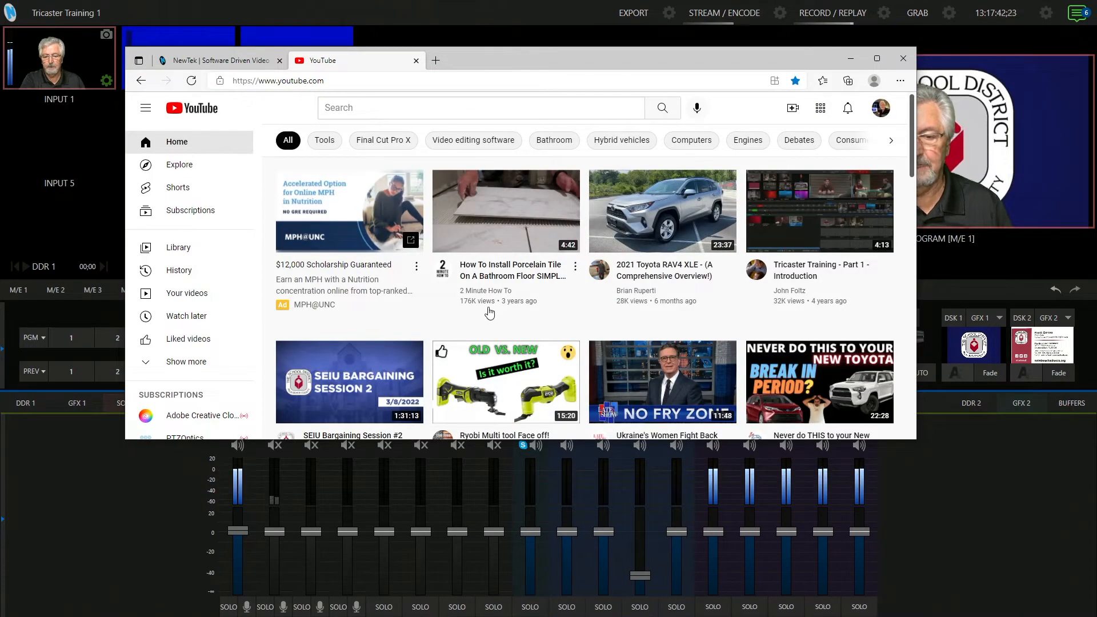
mouse_move(663, 332)
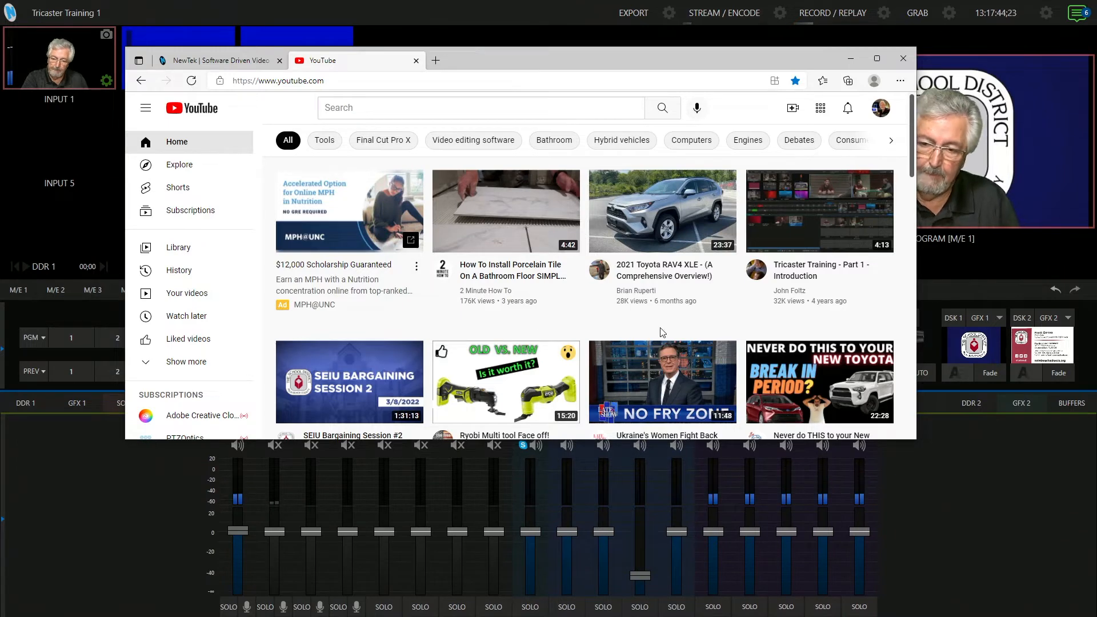
mouse_move(577, 306)
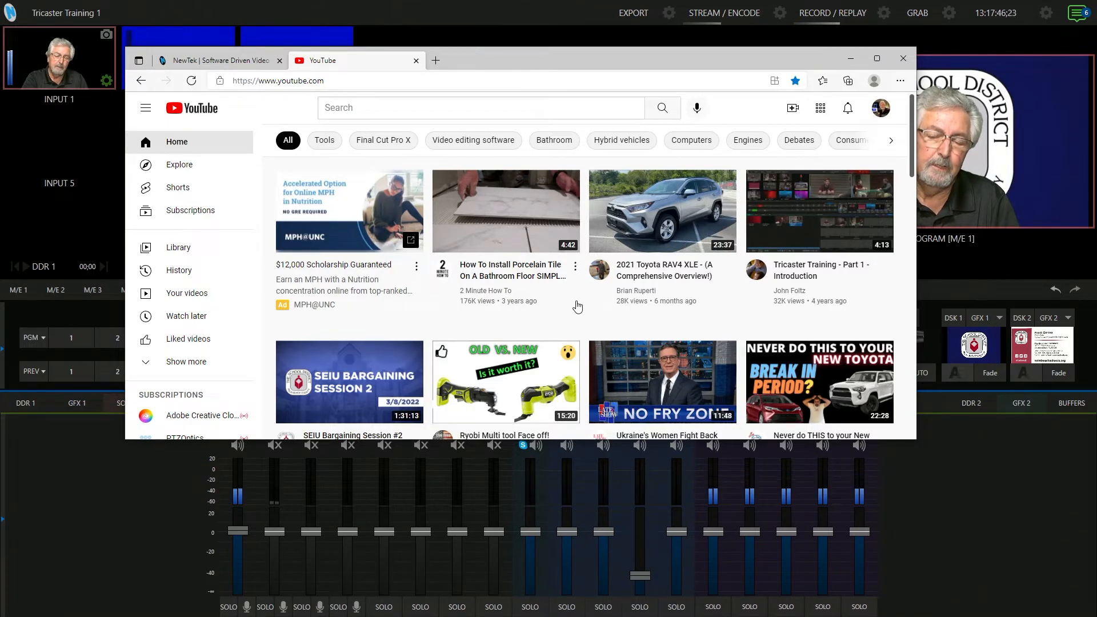
mouse_move(828, 197)
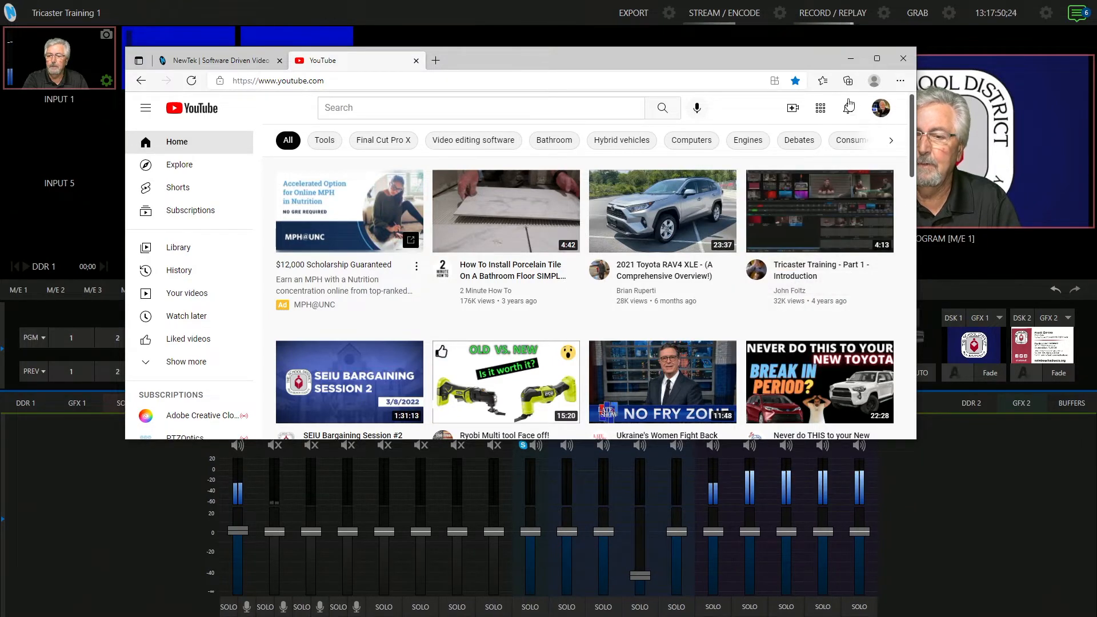
mouse_move(779, 102)
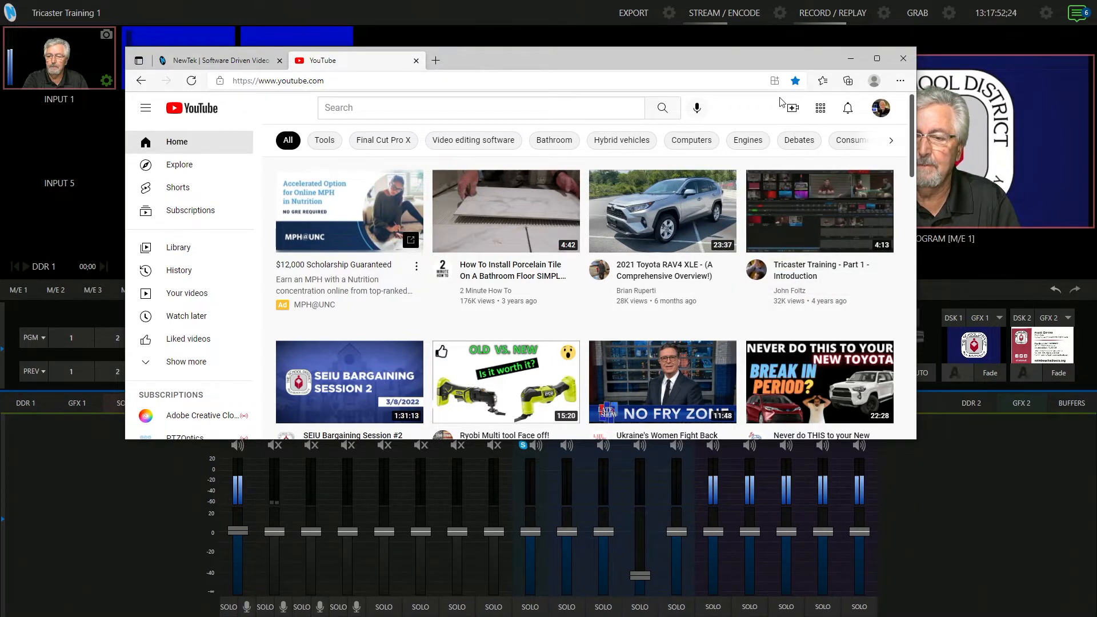
mouse_move(784, 124)
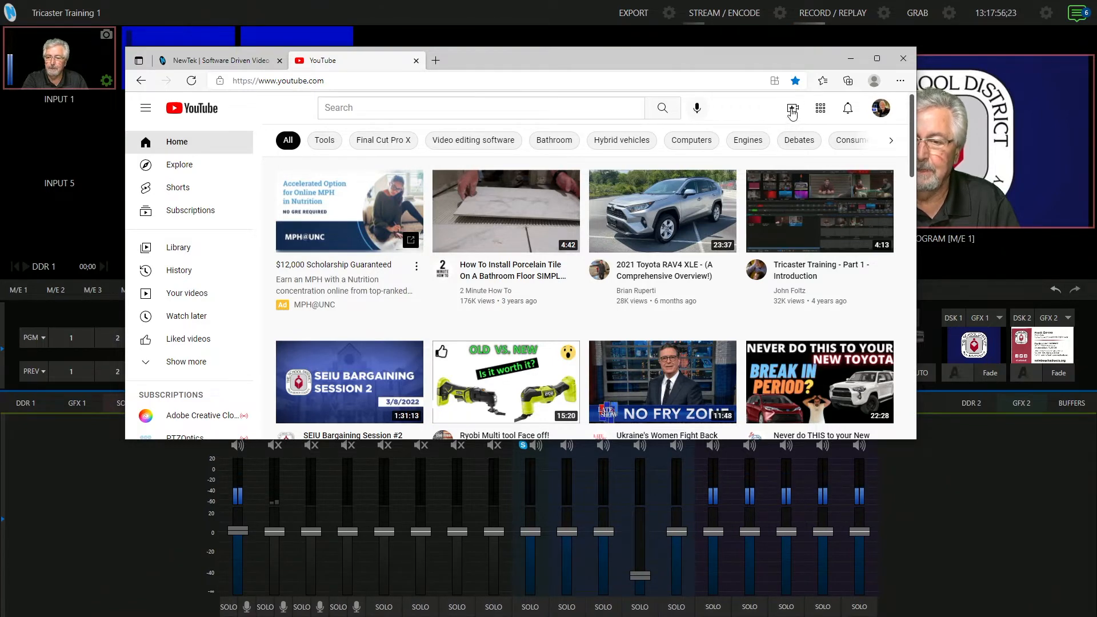
left_click(792, 108)
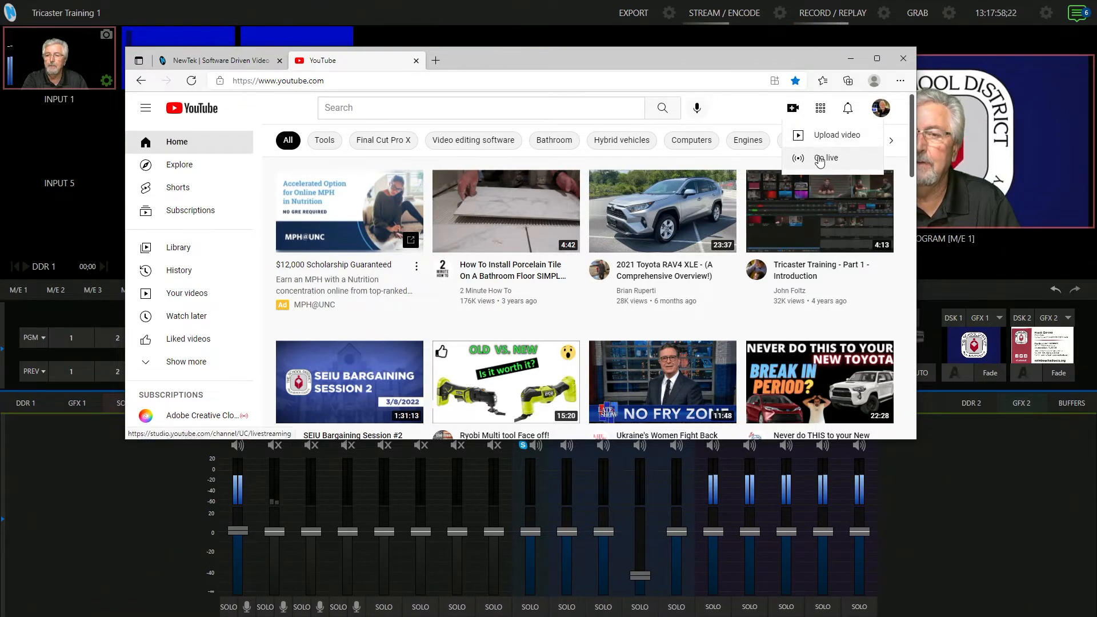
left_click(826, 158)
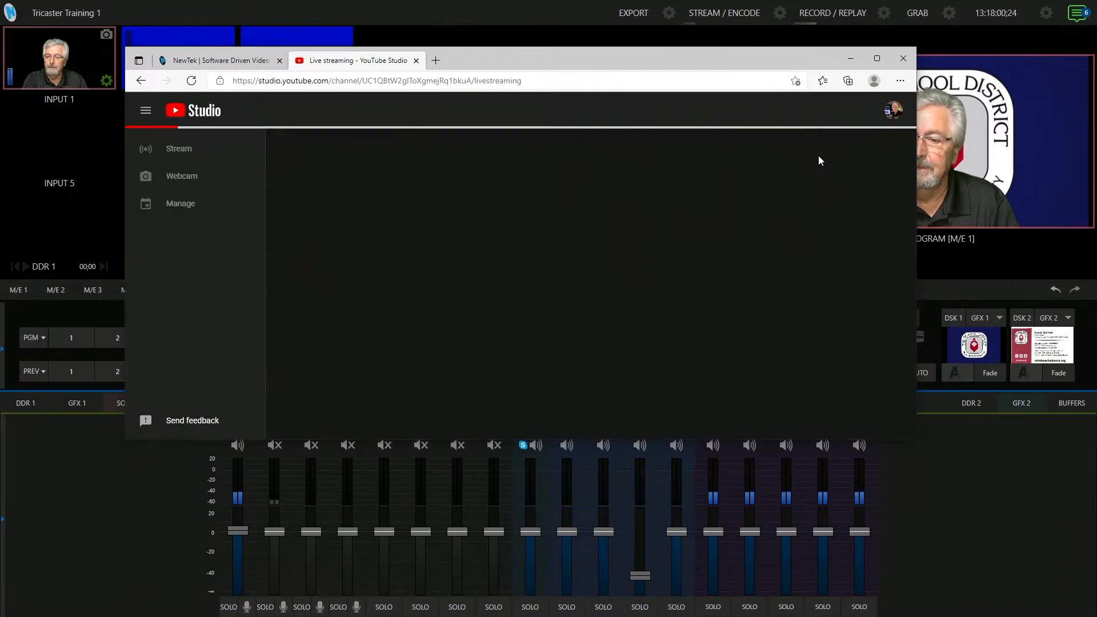
Open the 'Testing YT stream video' dashboard, review its details, and copy the Stream URL.
left_click(179, 149)
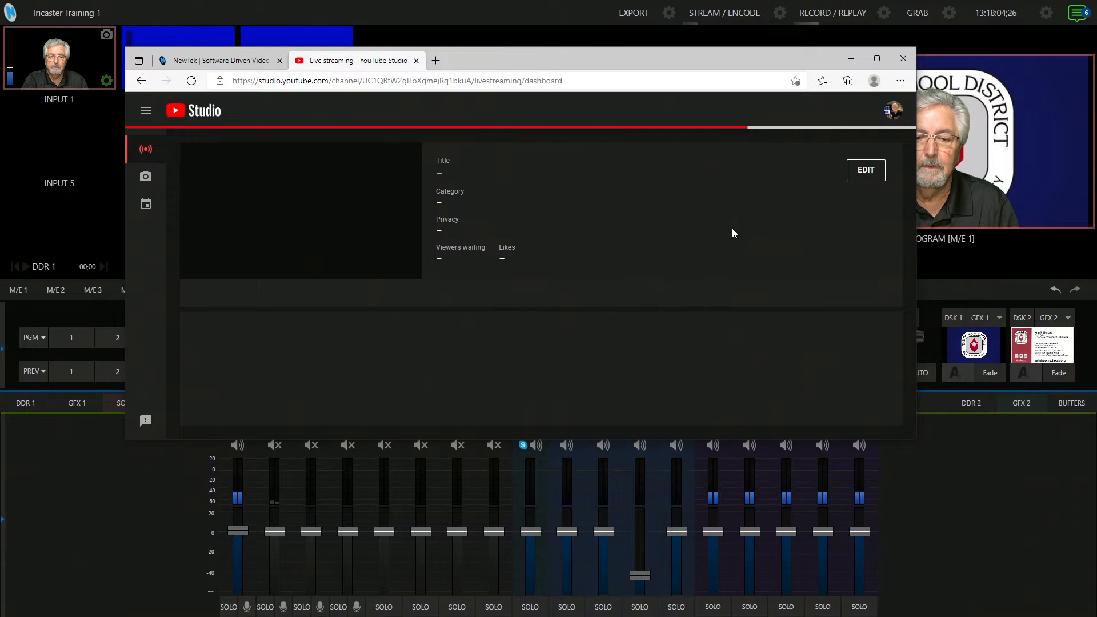
mouse_move(691, 223)
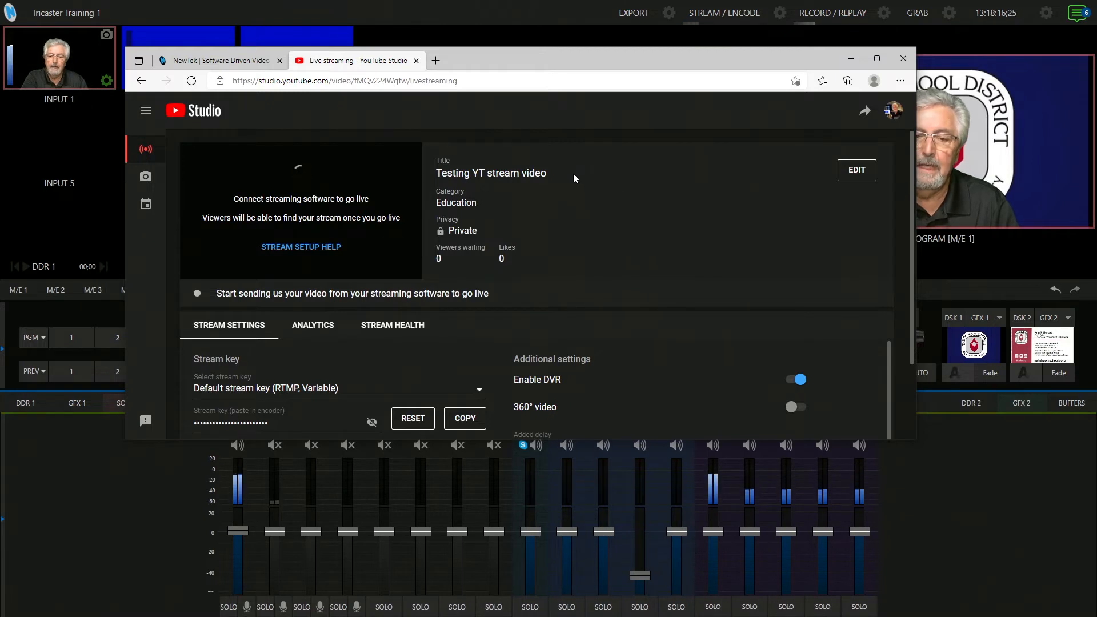
left_click(857, 170)
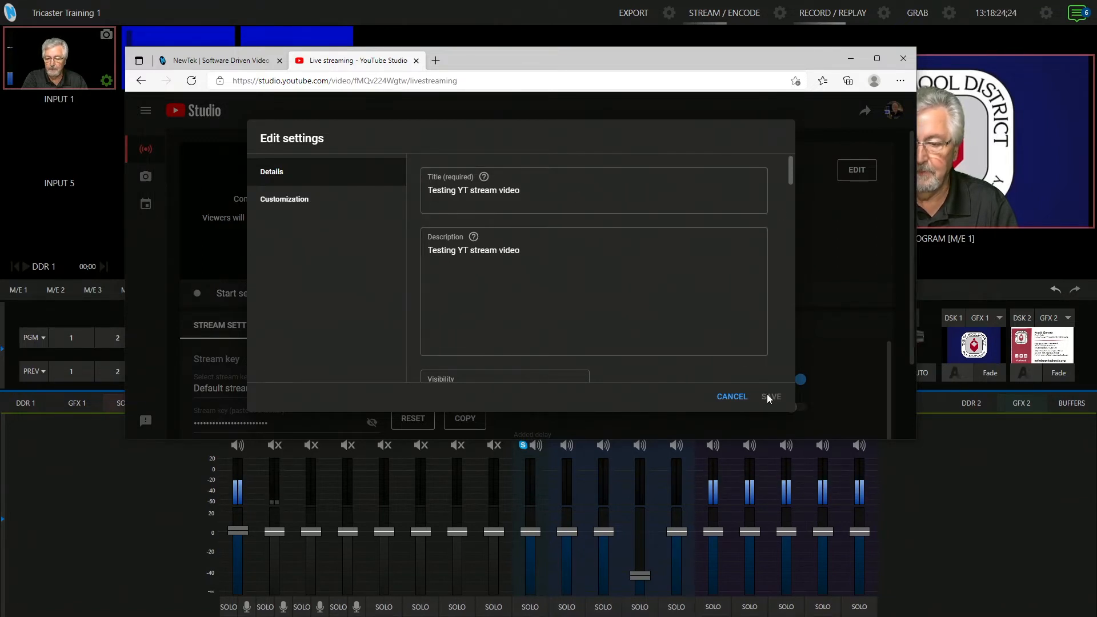
left_click(770, 395)
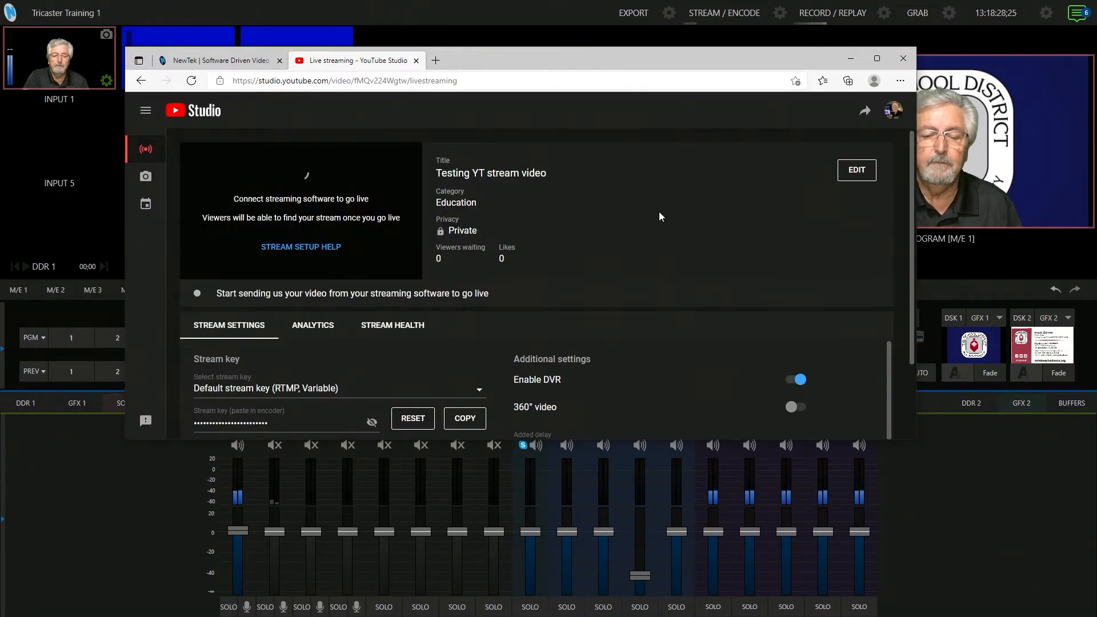
scroll("down", 3)
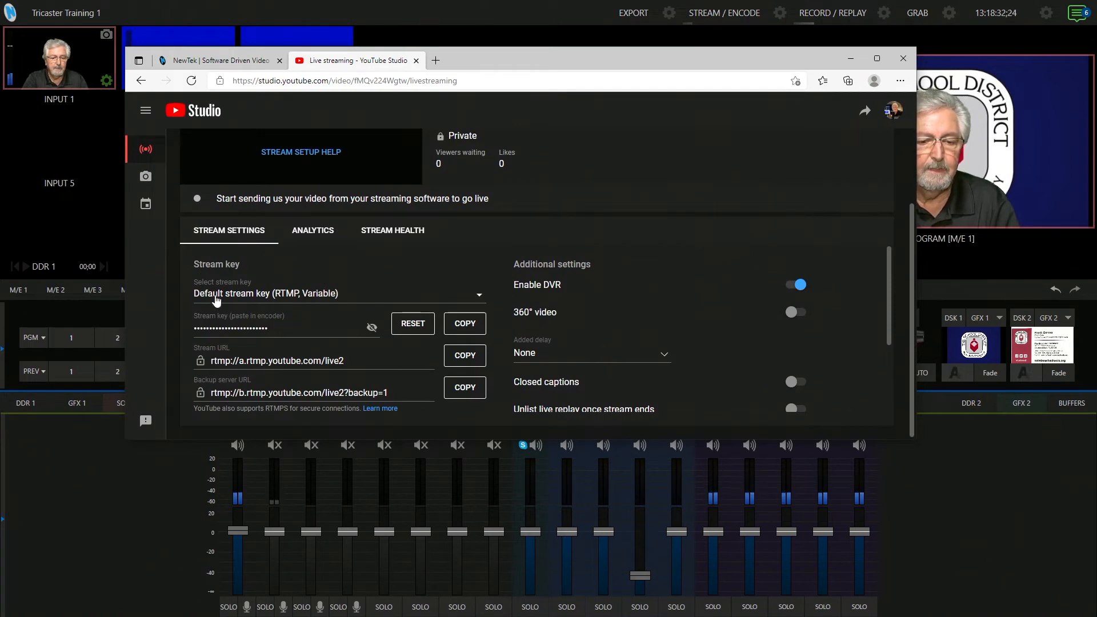
mouse_move(344, 271)
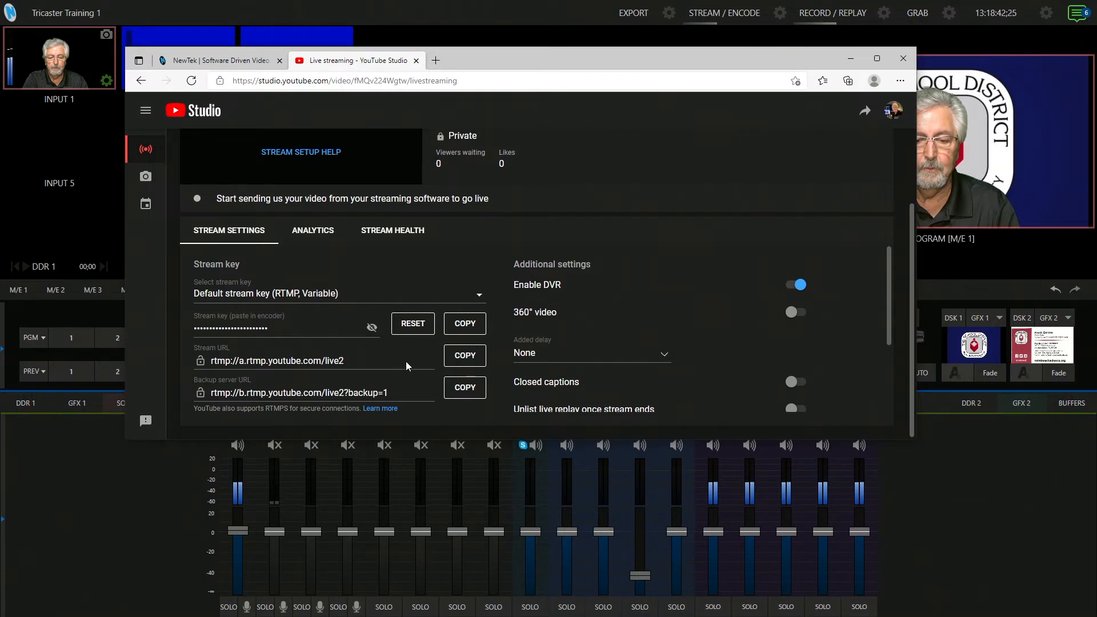
left_click(464, 355)
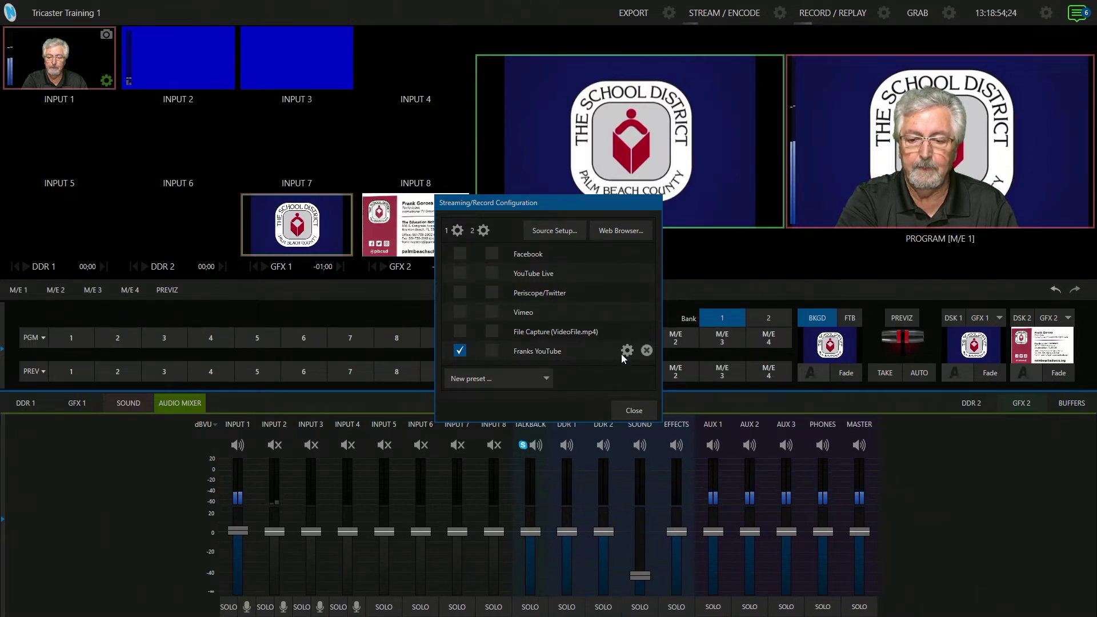
Set Franks YouTube server address to rtmp://a.rtmp.youtube.com/live2, then reopen the browser.
left_click(626, 350)
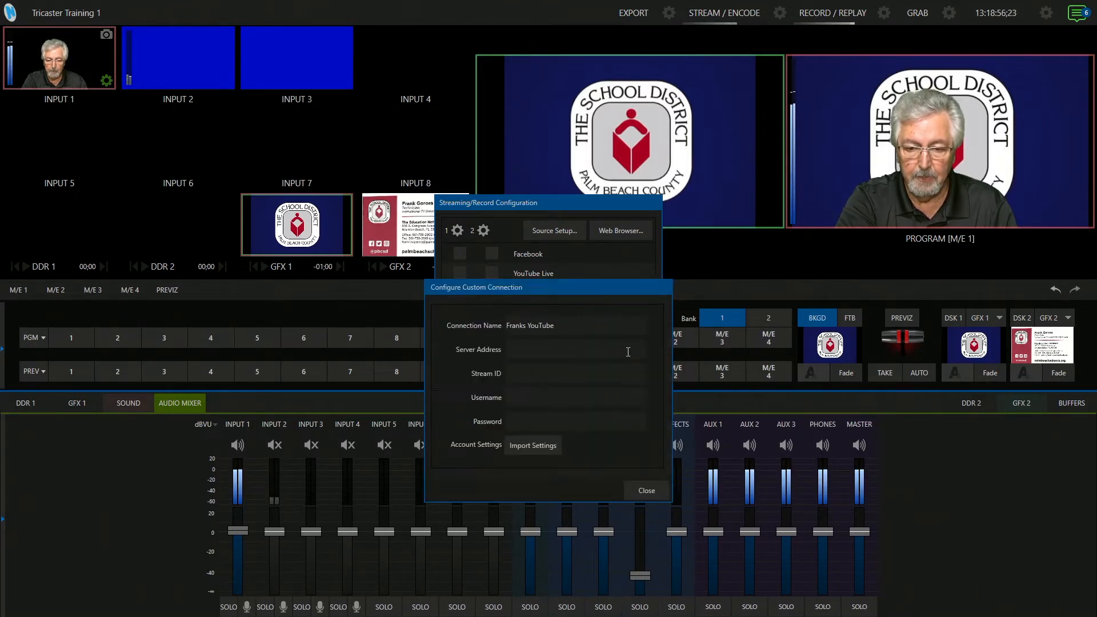
mouse_move(527, 383)
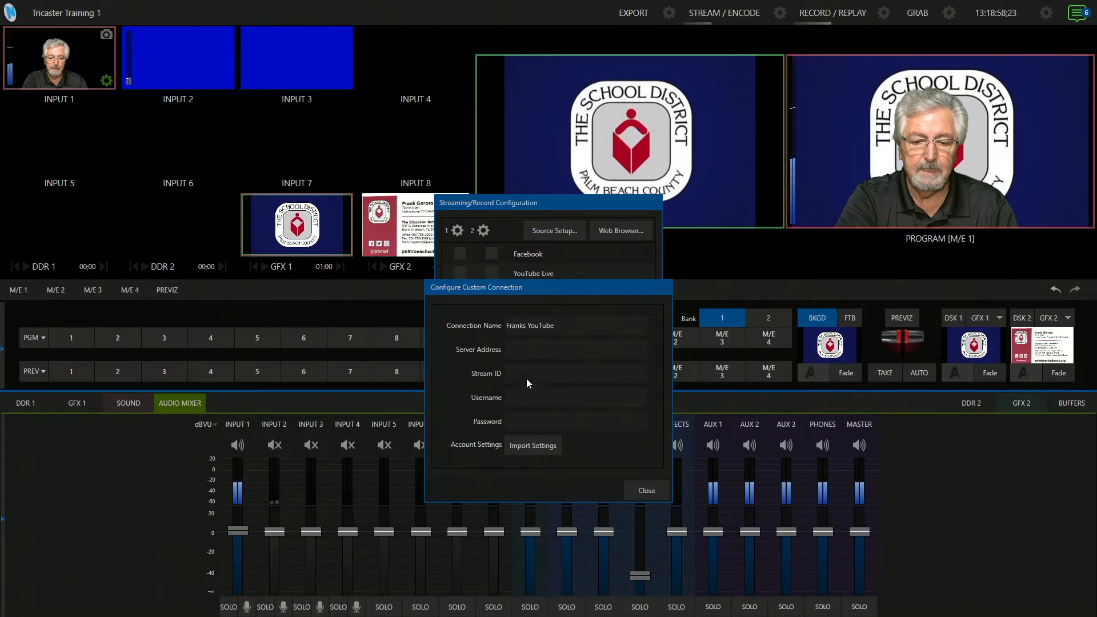
mouse_move(493, 361)
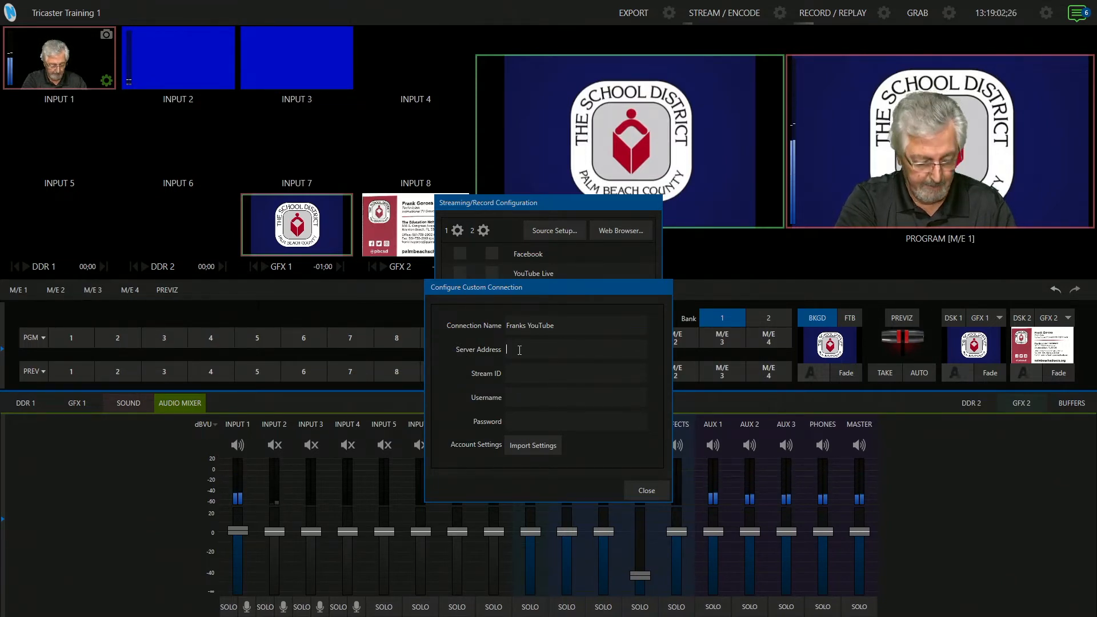
type("rtmp://a.rtmp.youtube.com/live2")
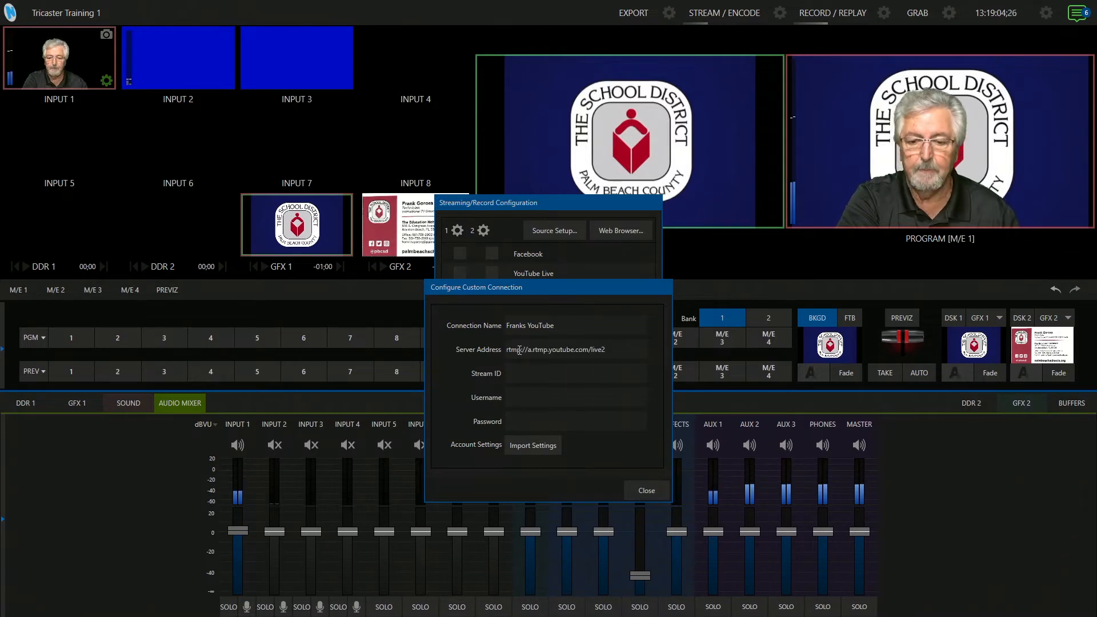
left_click(644, 490)
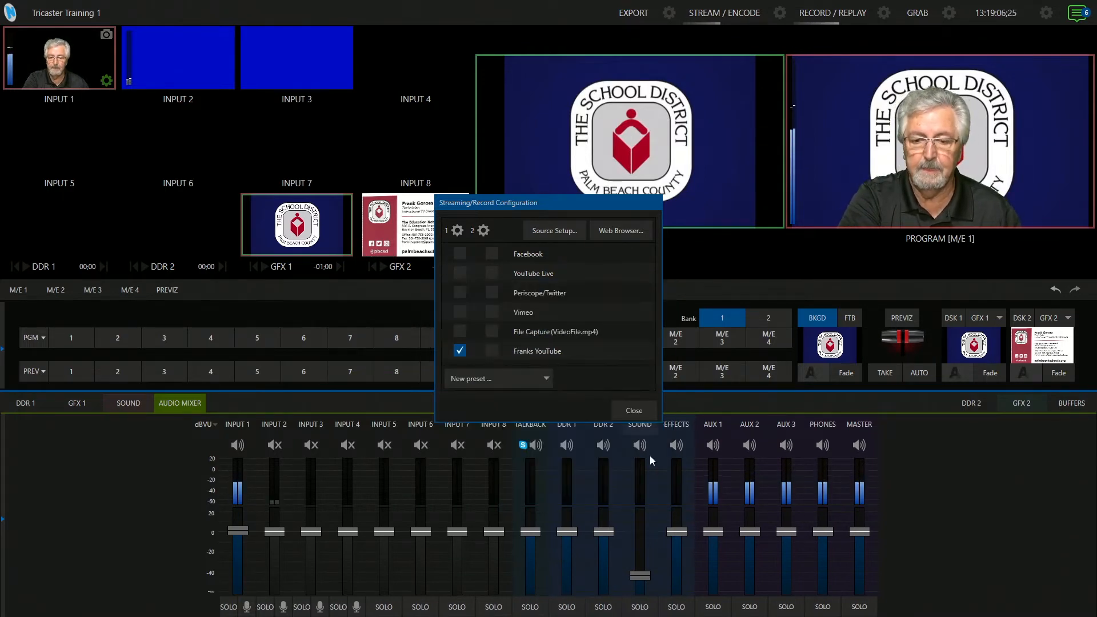
left_click(618, 230)
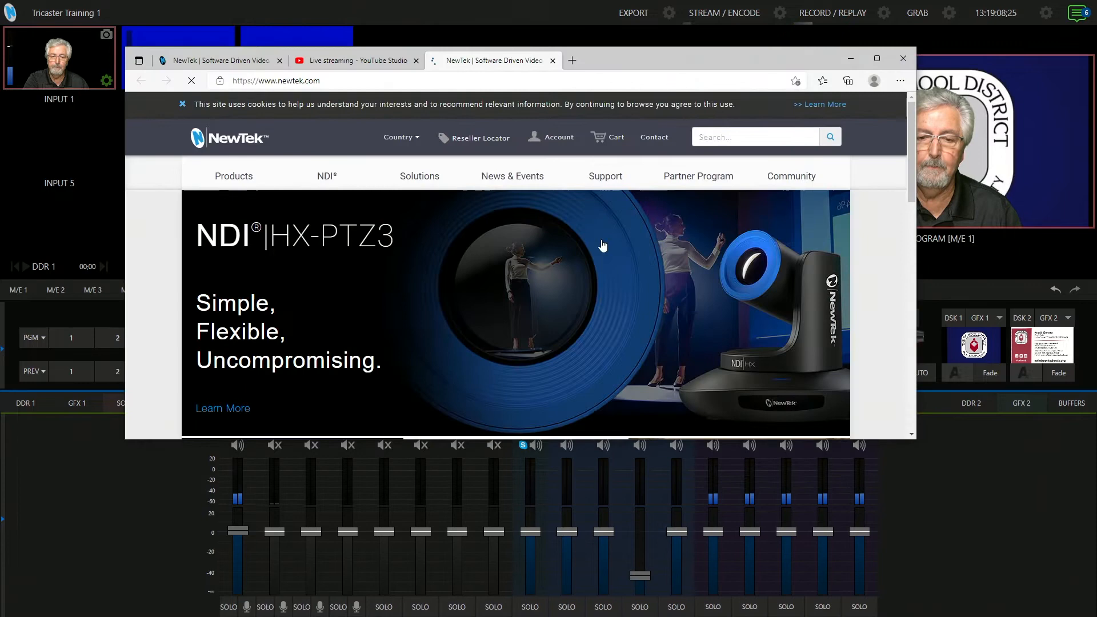
Copy the stream key from the YouTube Studio live streaming tab.
left_click(356, 60)
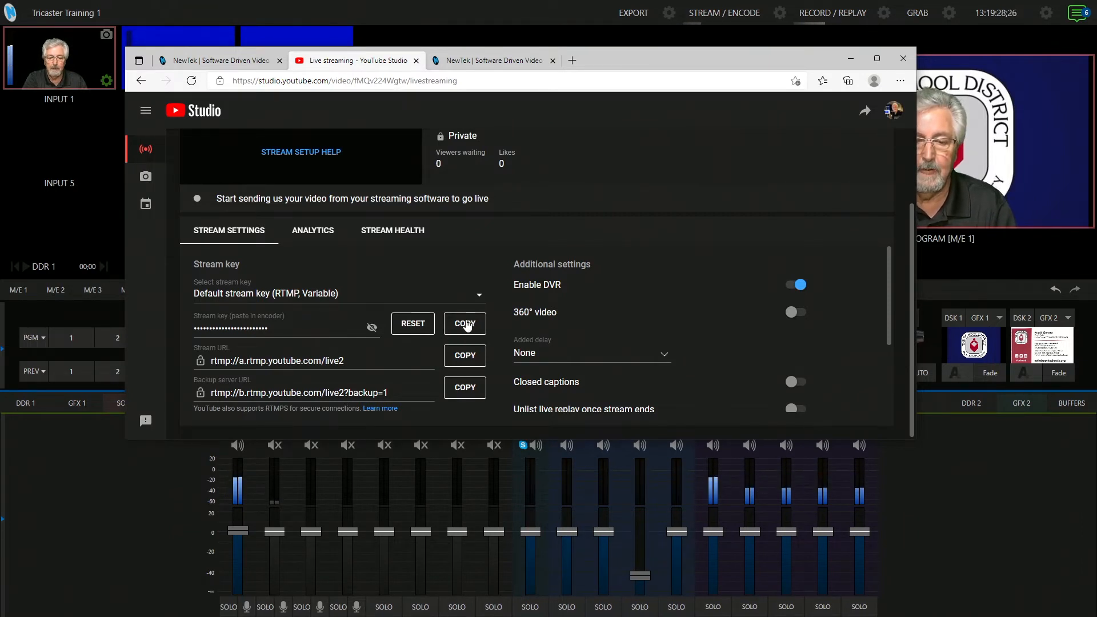
left_click(464, 323)
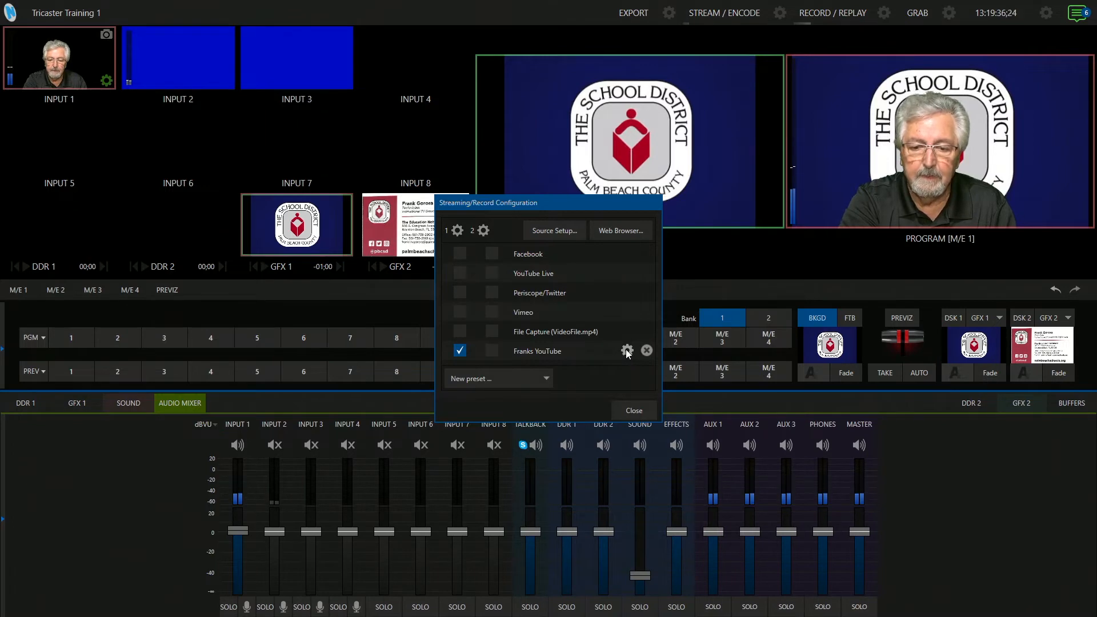
left_click(627, 350)
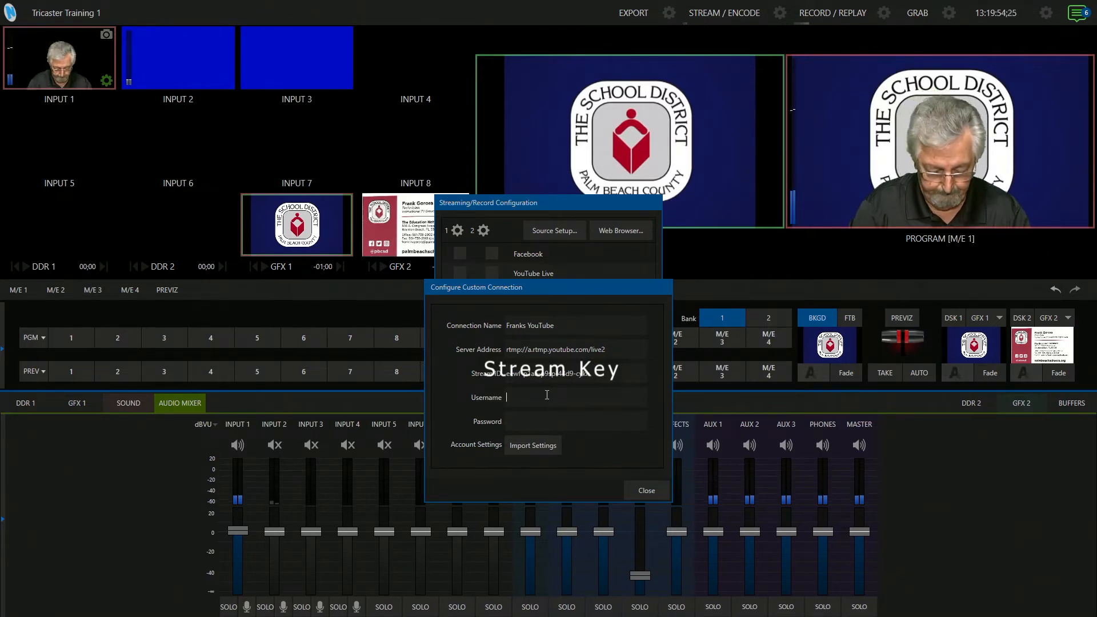
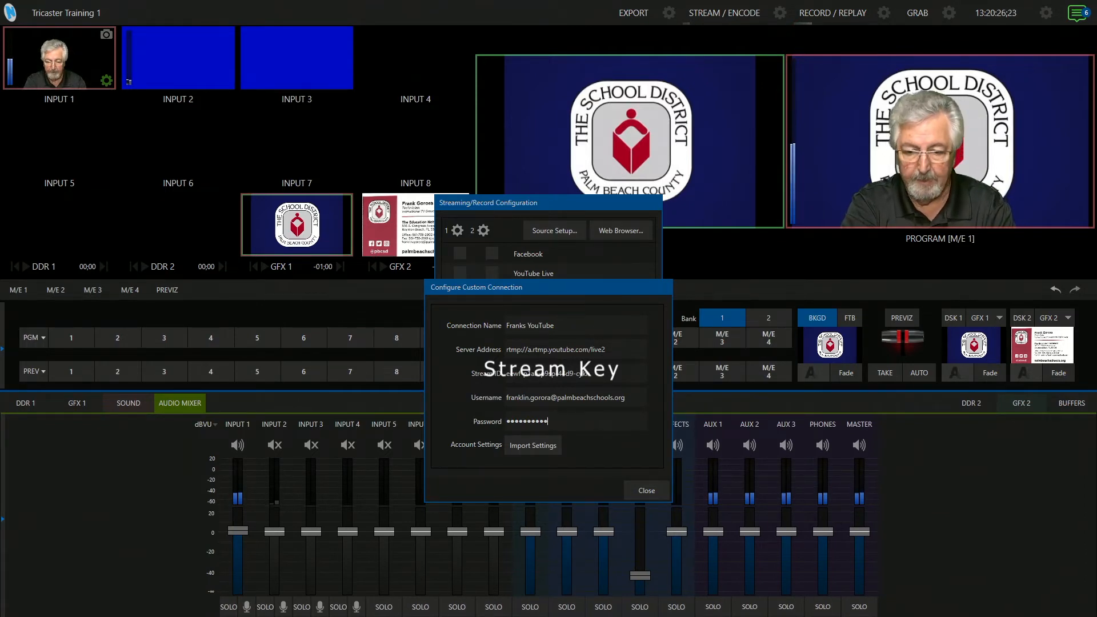
left_click(645, 490)
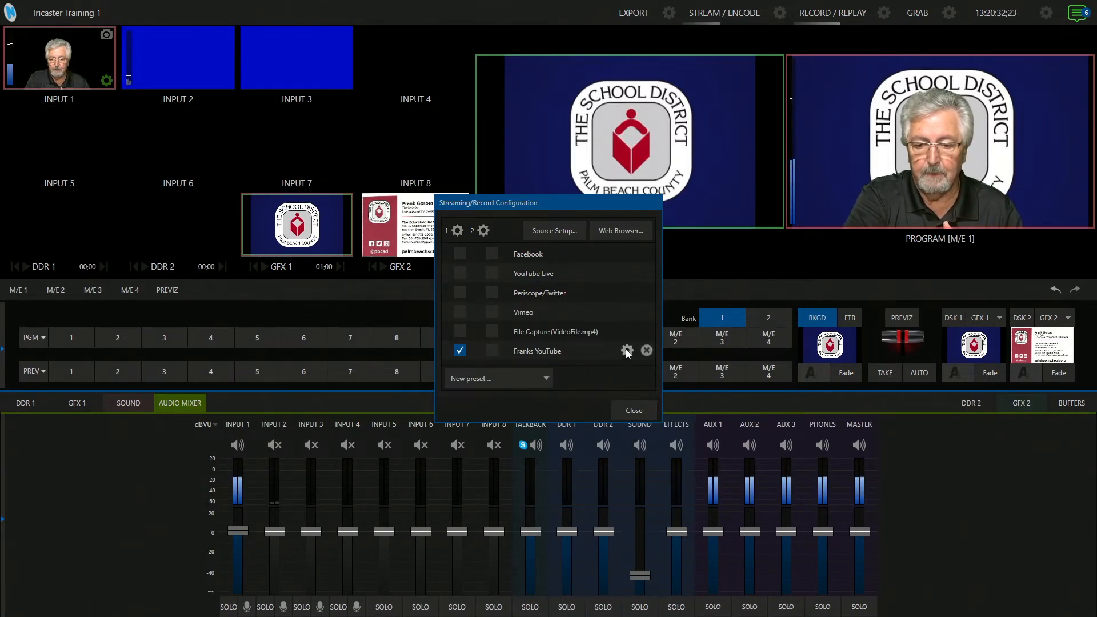
left_click(626, 350)
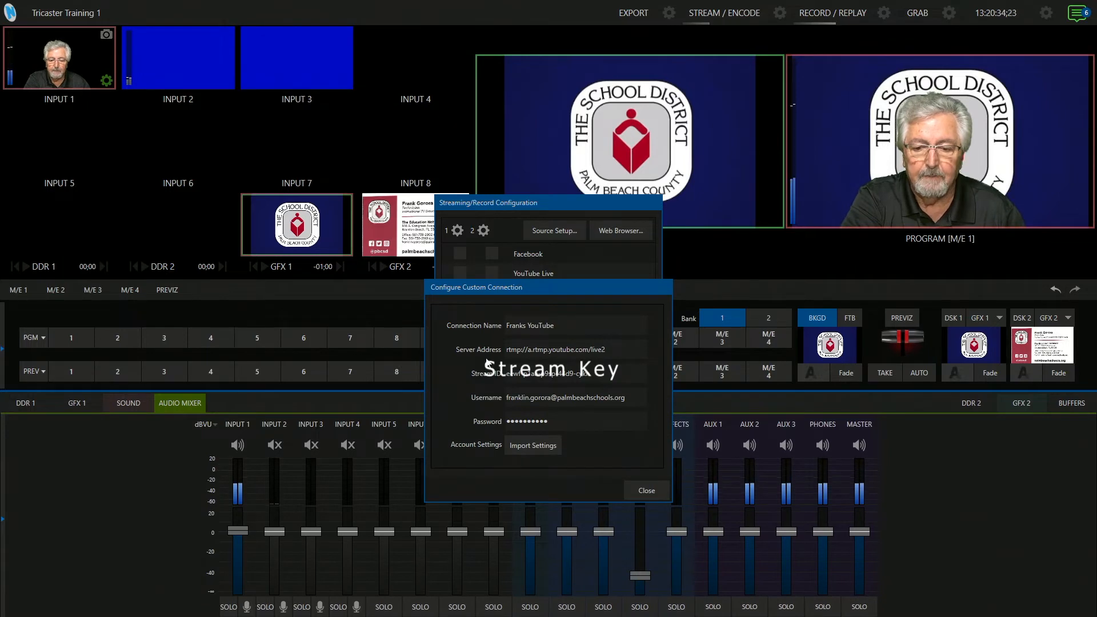
mouse_move(573, 337)
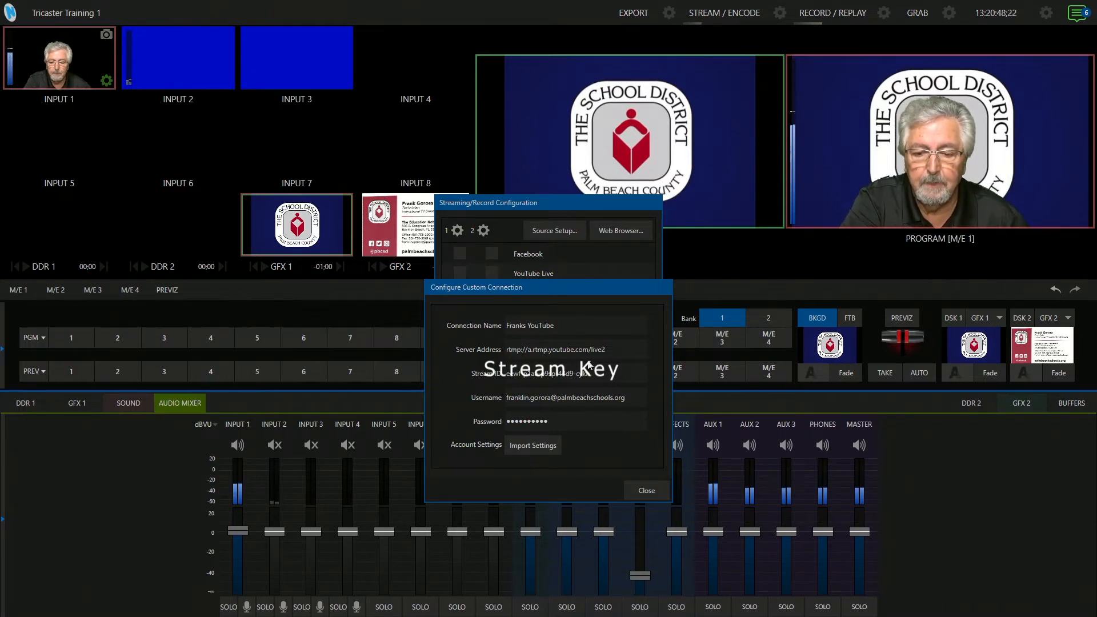
left_click(645, 490)
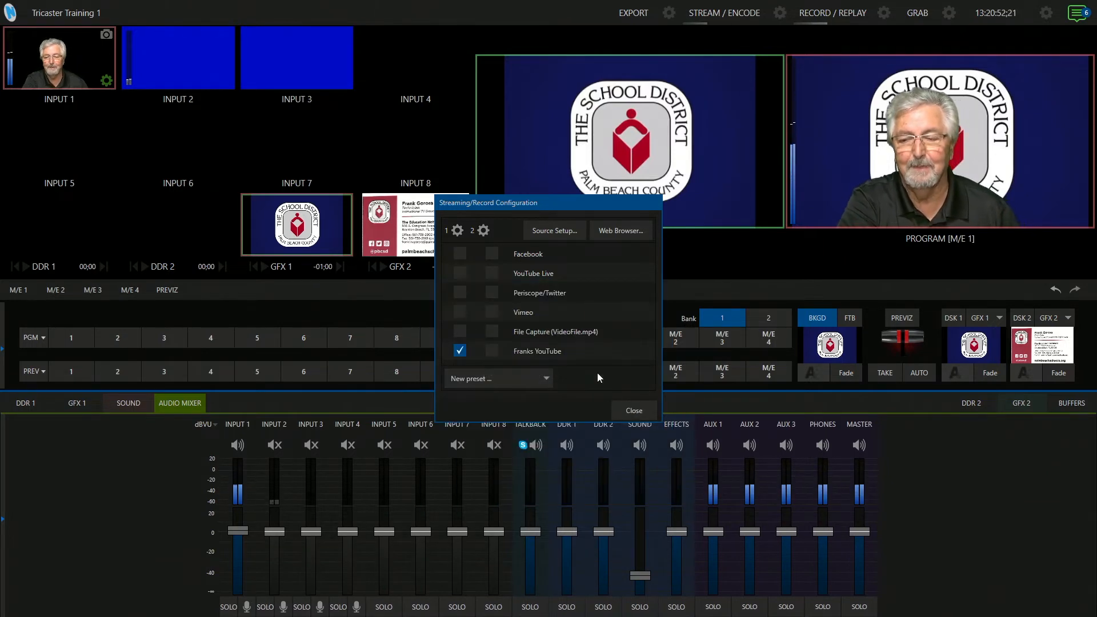
mouse_move(598, 354)
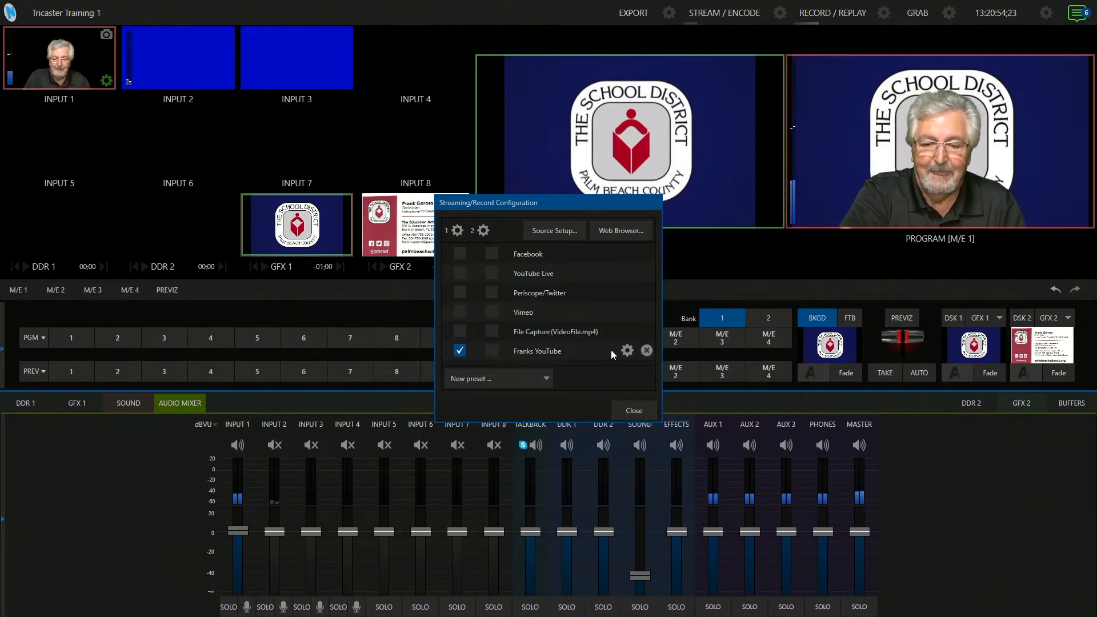
mouse_move(578, 383)
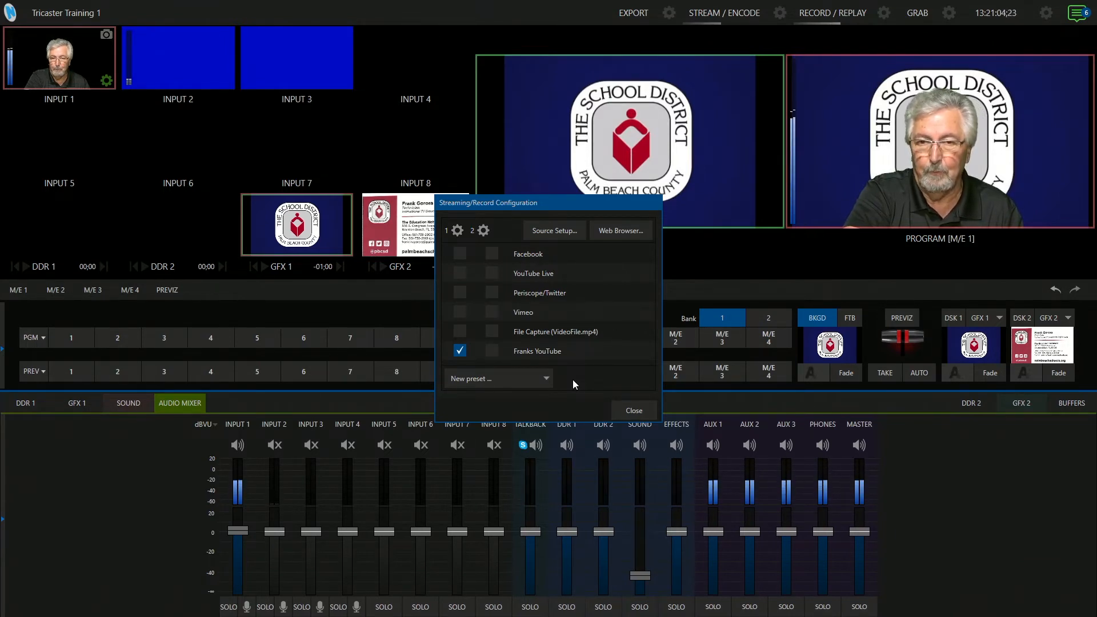
mouse_move(460, 227)
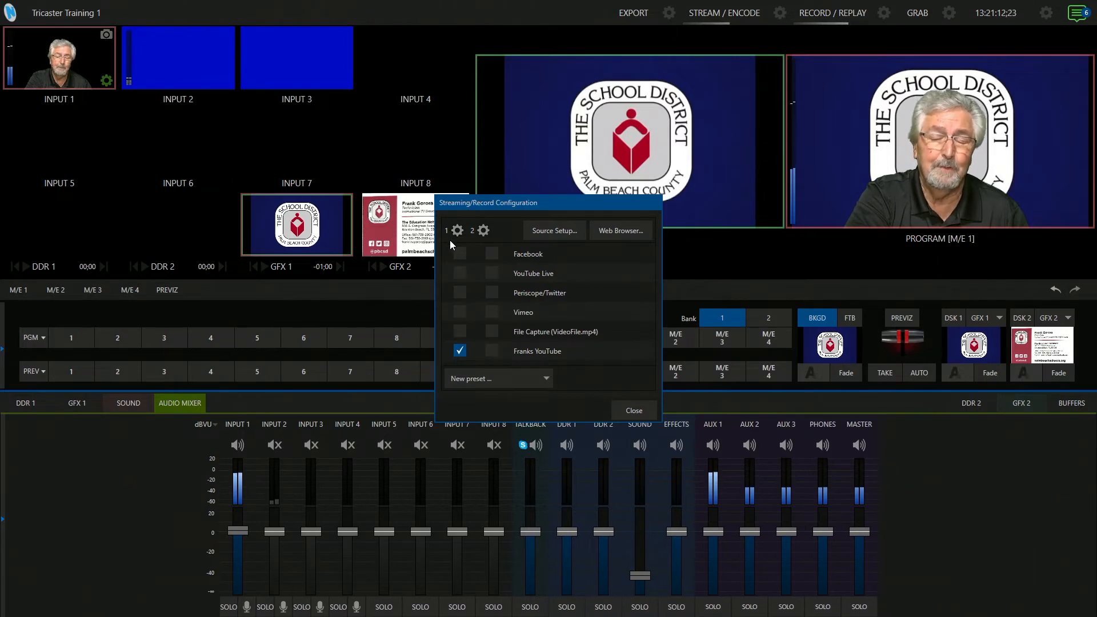
mouse_move(583, 279)
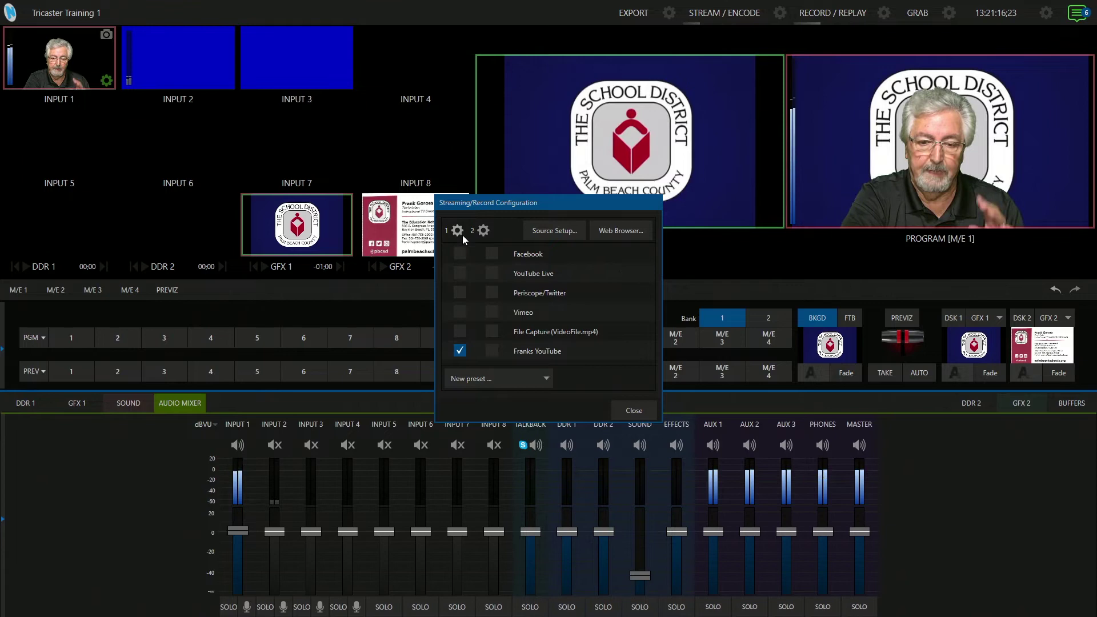
Open the Configure Encoder settings for stream output 1.
left_click(457, 230)
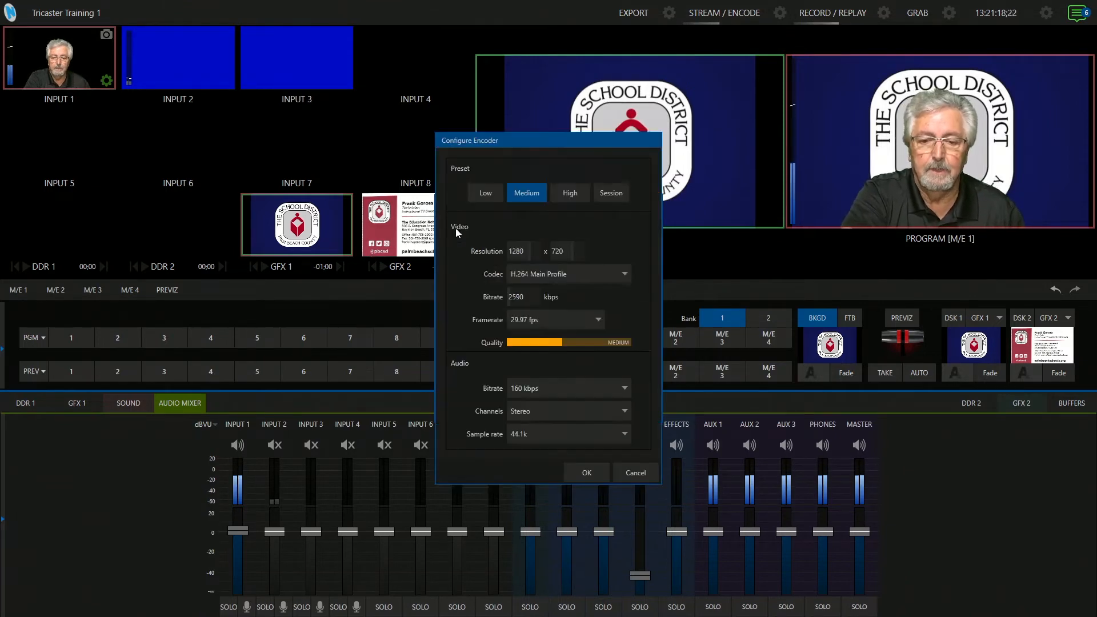
mouse_move(494, 214)
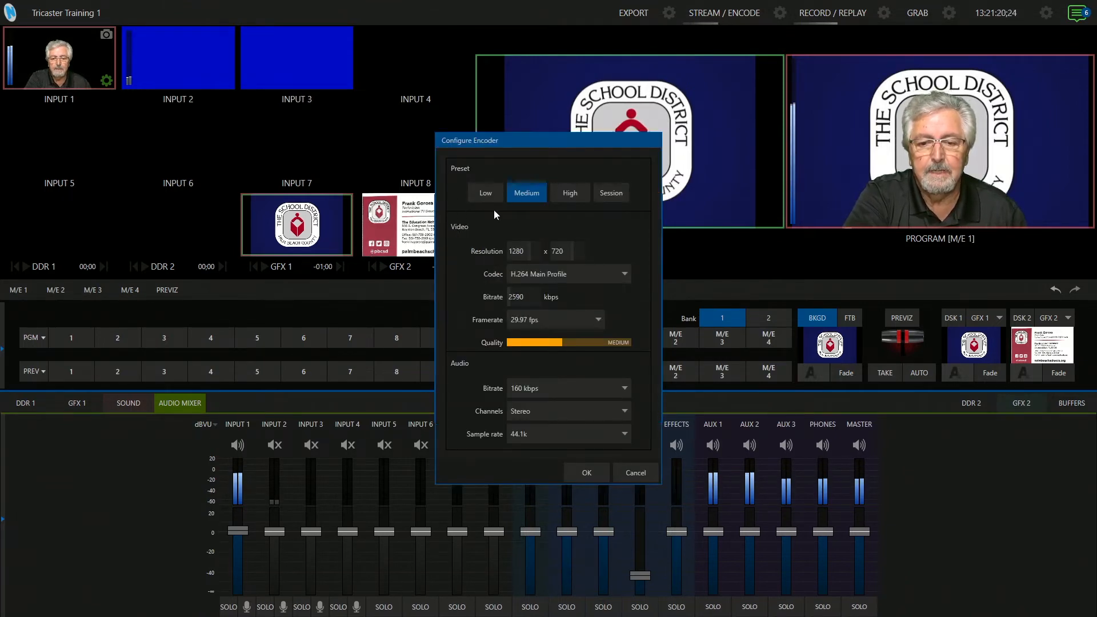
mouse_move(603, 234)
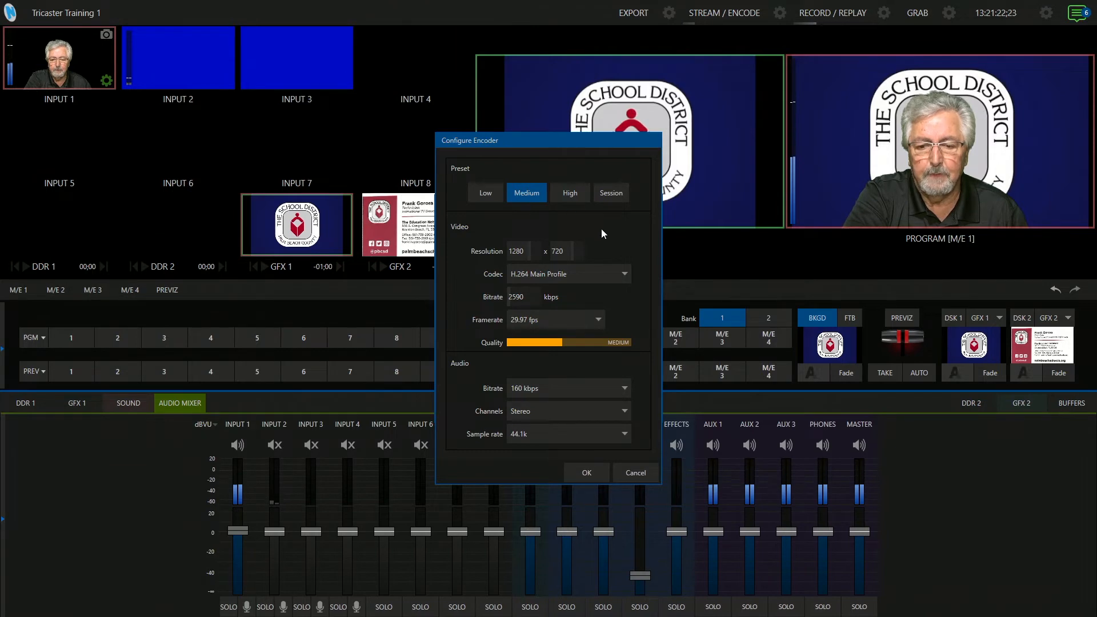
mouse_move(572, 243)
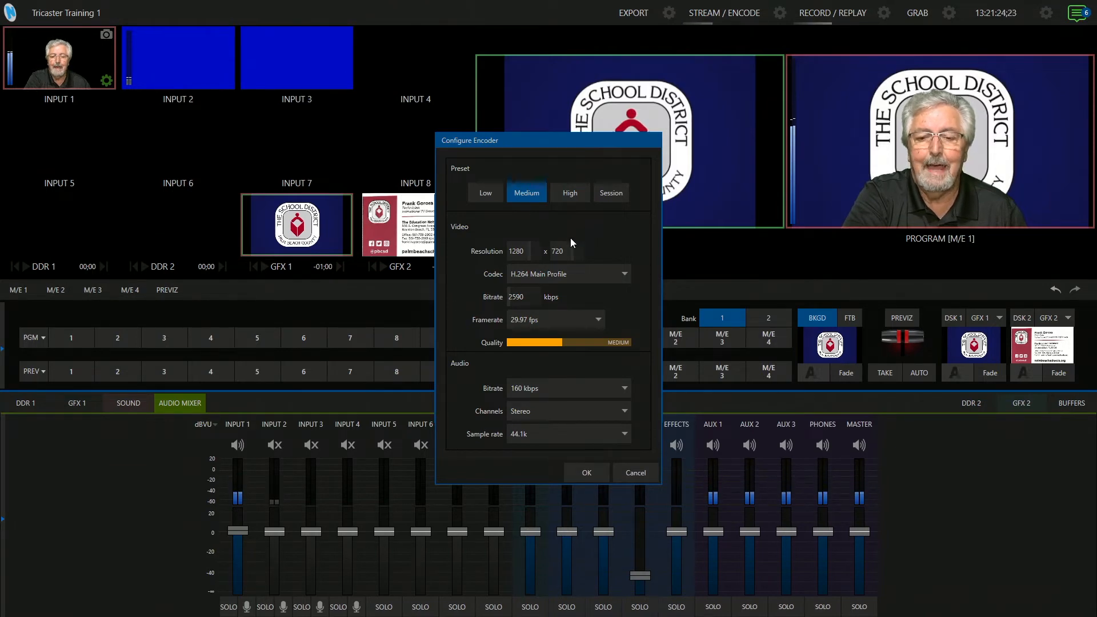
Preview the Low and High presets, then keep Medium 1280x720 and close the encoder.
left_click(484, 193)
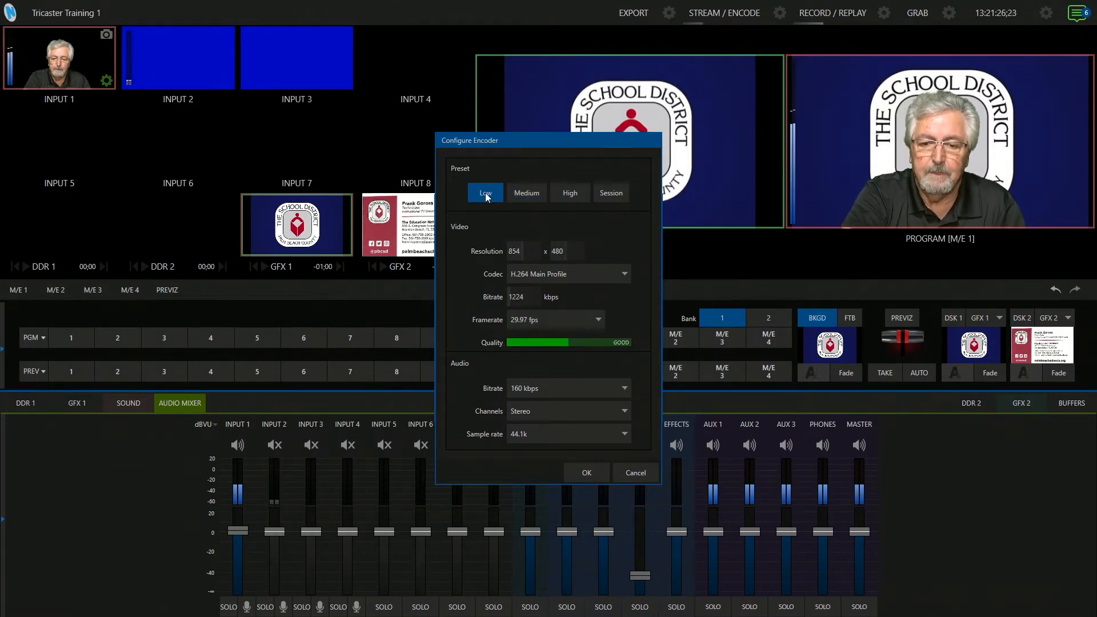
left_click(569, 193)
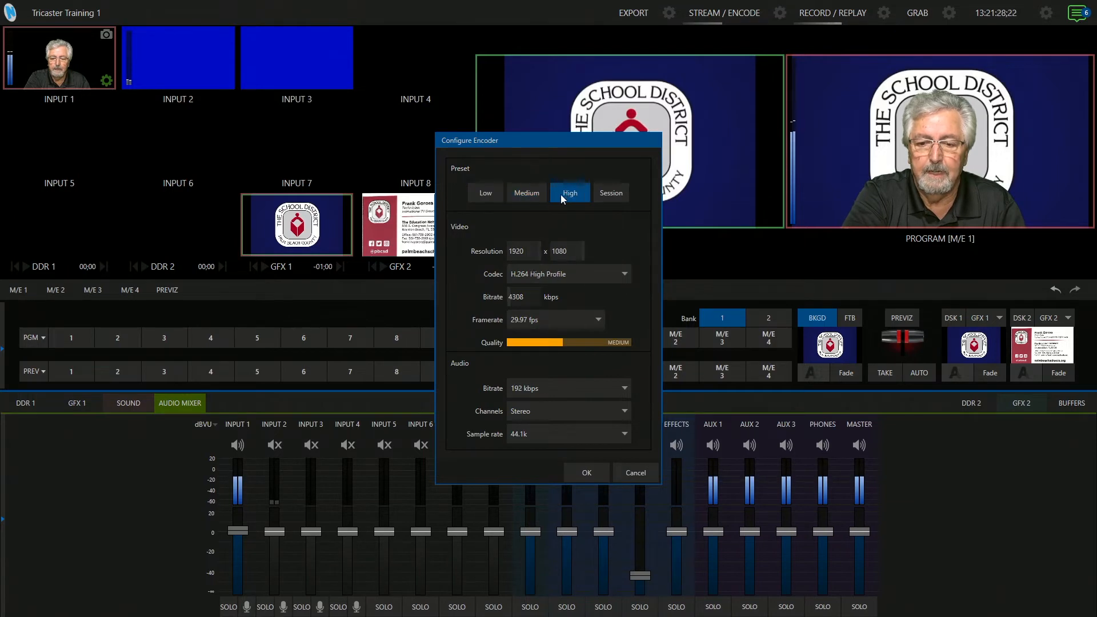
mouse_move(526, 193)
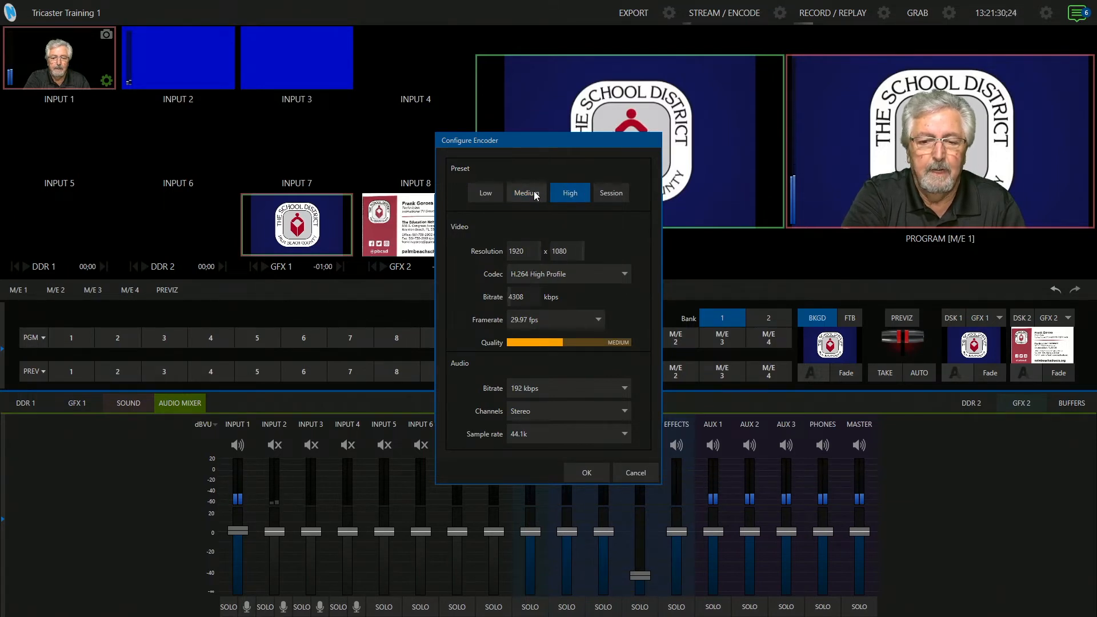
left_click(526, 192)
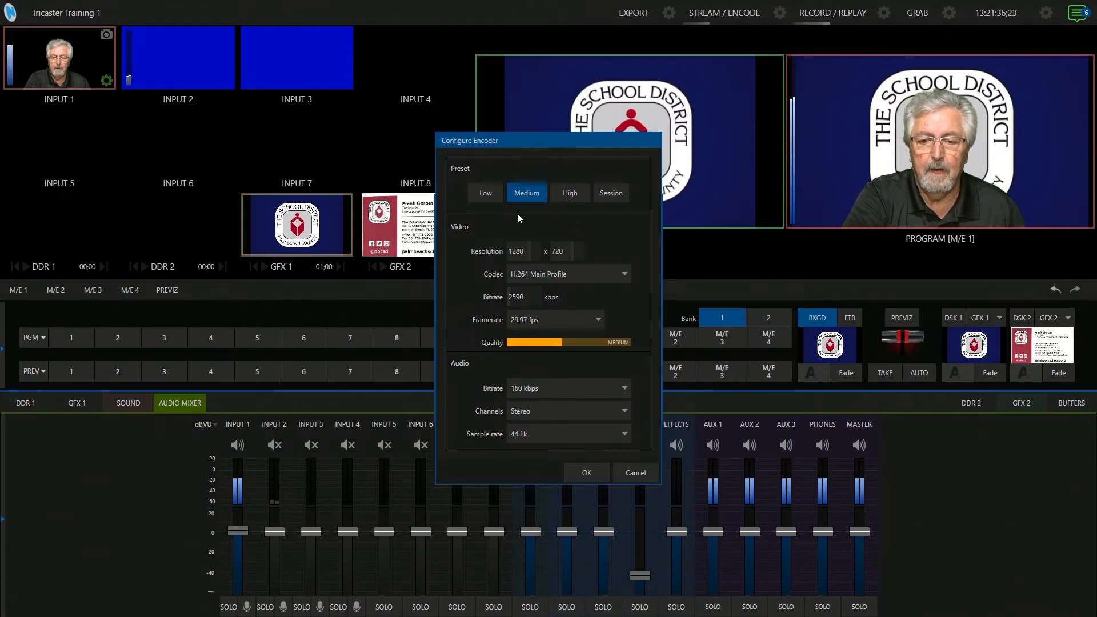
mouse_move(452, 293)
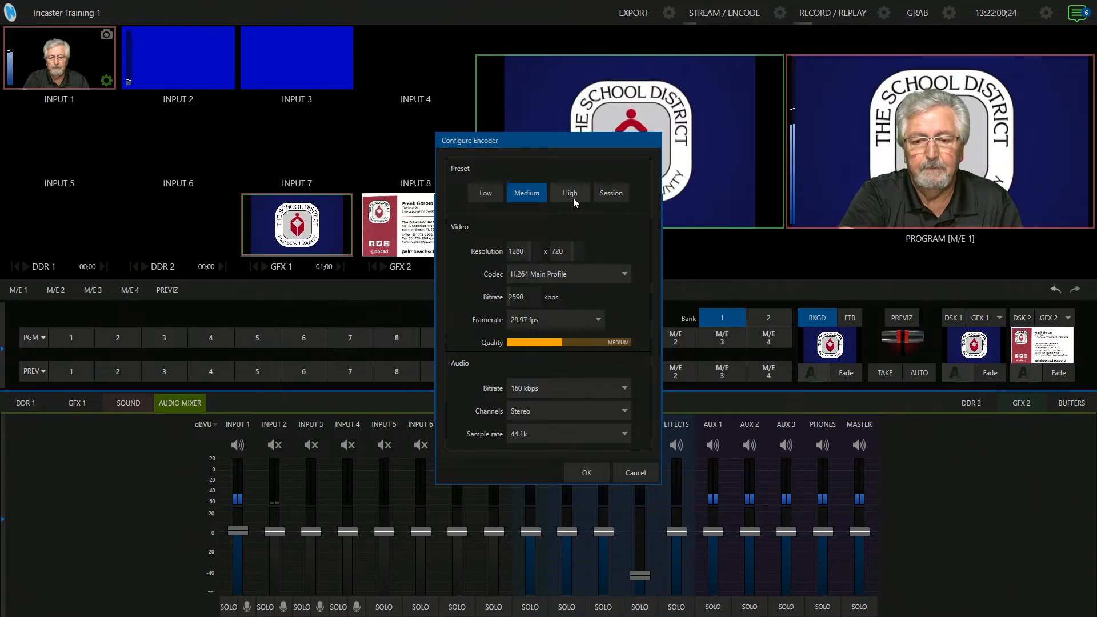
left_click(569, 193)
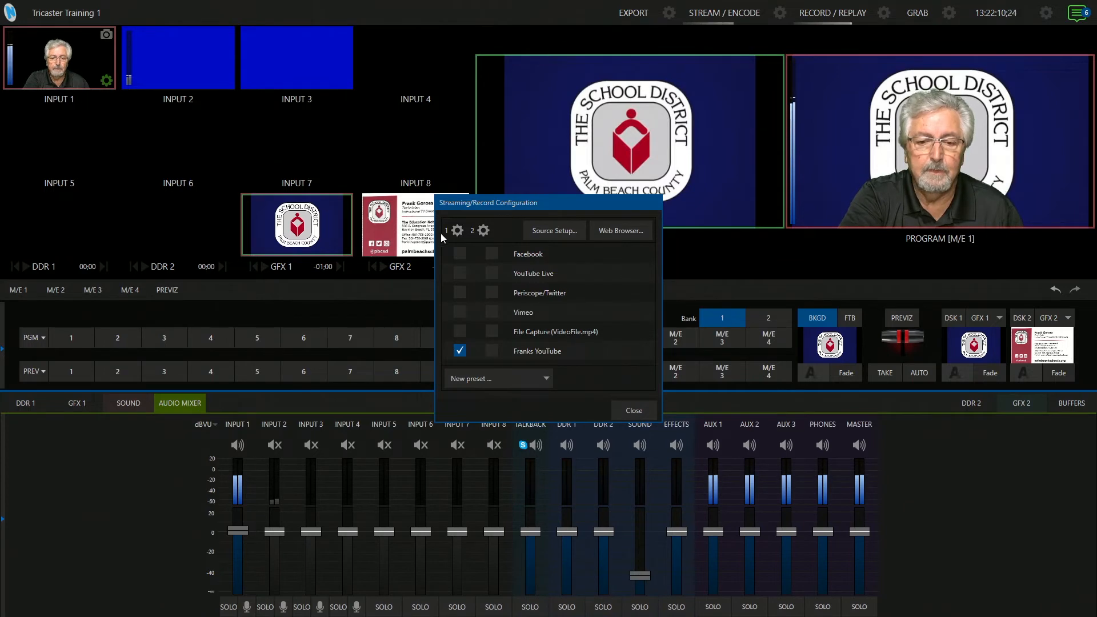
mouse_move(603, 273)
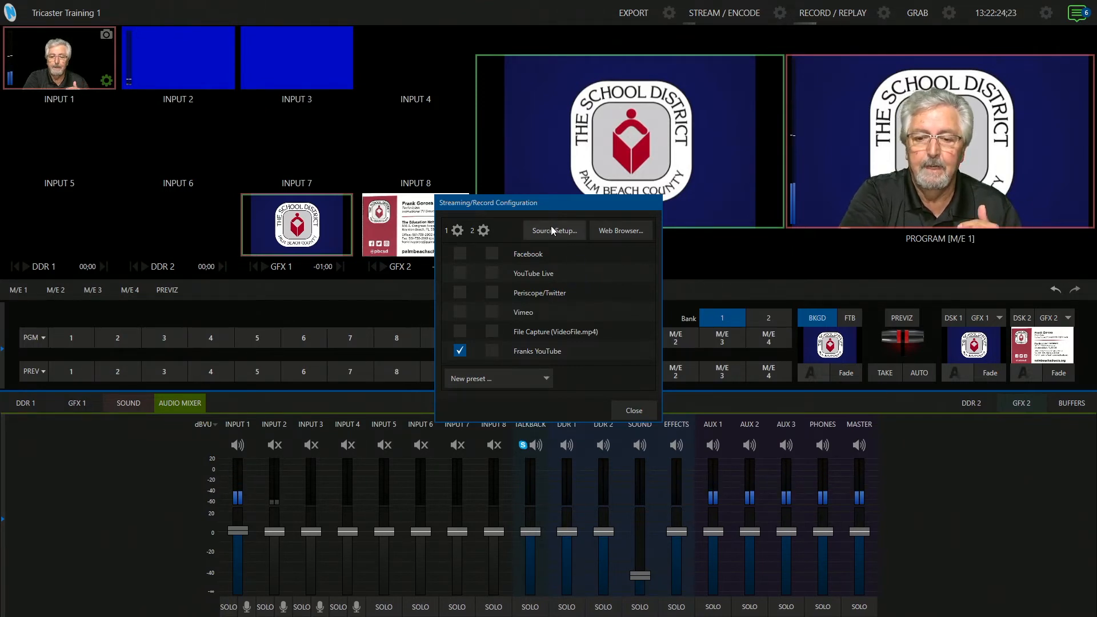
Open Source Setup to see Mix 1–4 from Program and Streams 1–2 from Mix 1.
left_click(552, 230)
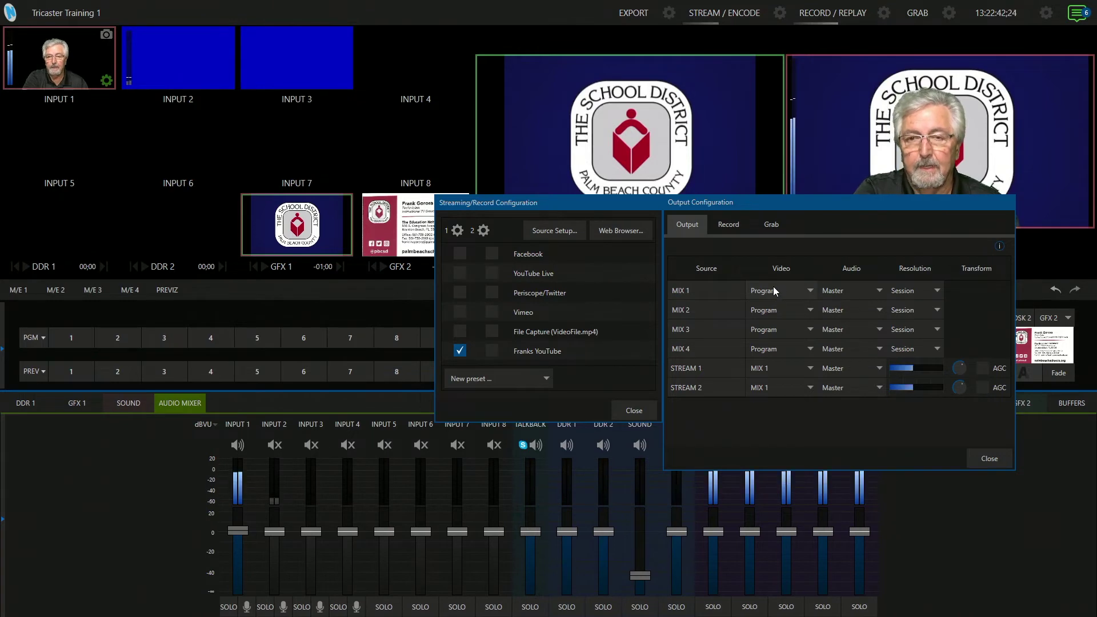
mouse_move(770, 313)
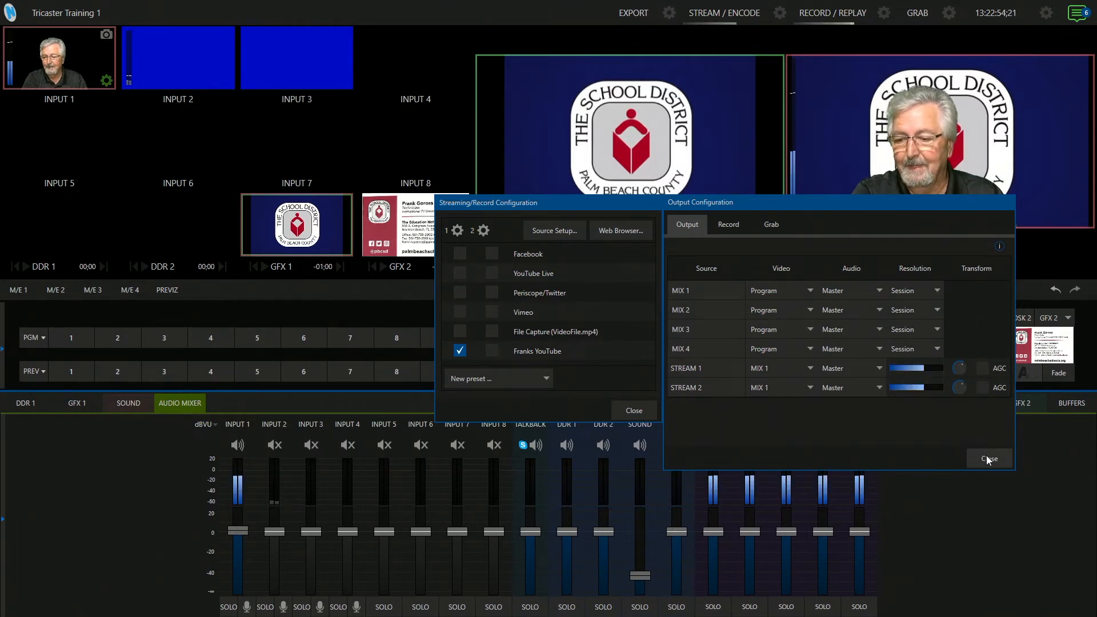
left_click(988, 458)
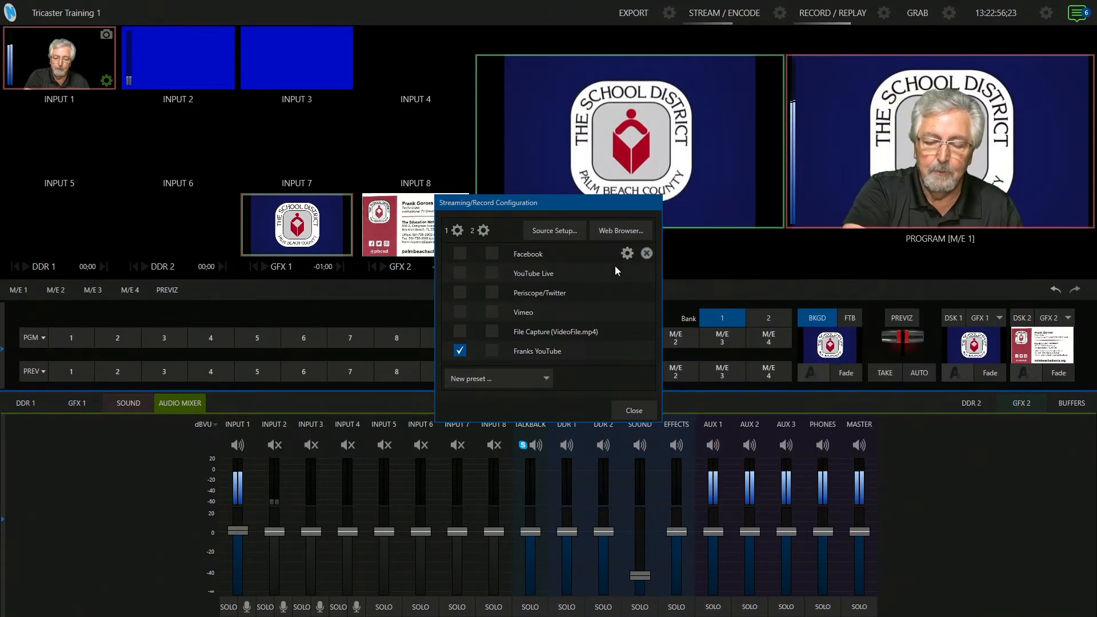
mouse_move(615, 273)
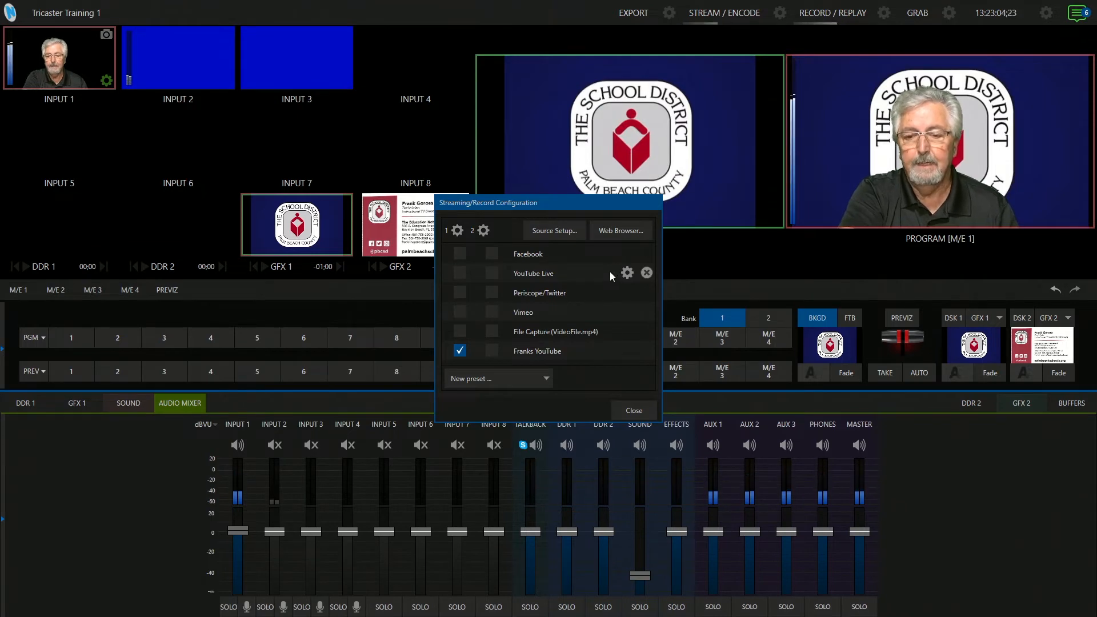
mouse_move(606, 288)
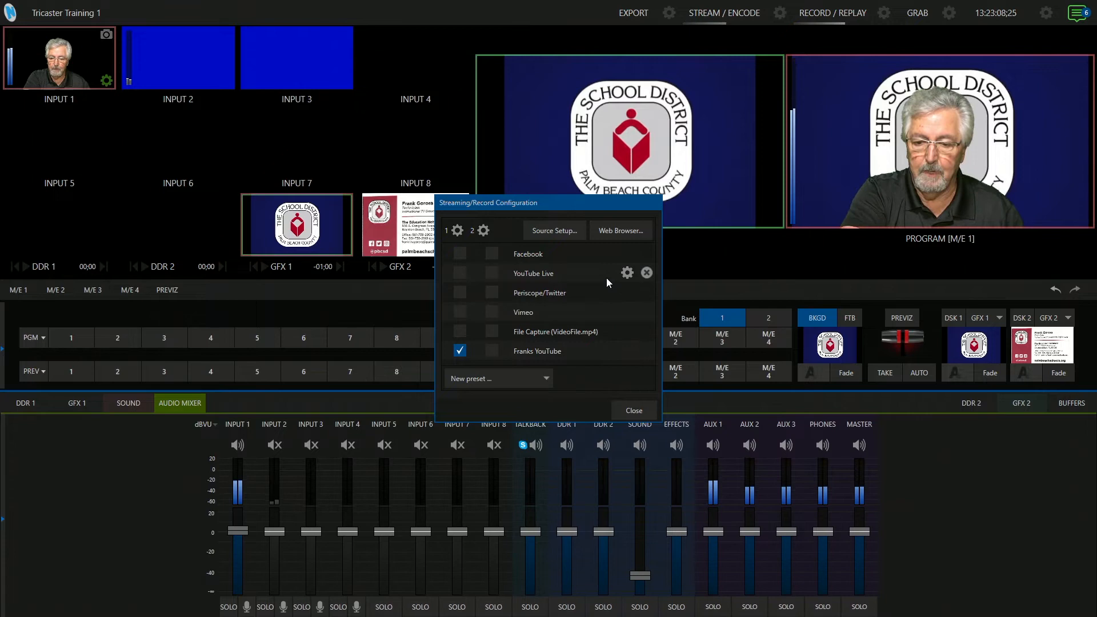
Close and reopen the Streaming/Record Configuration with Franks YouTube still enabled.
left_click(632, 411)
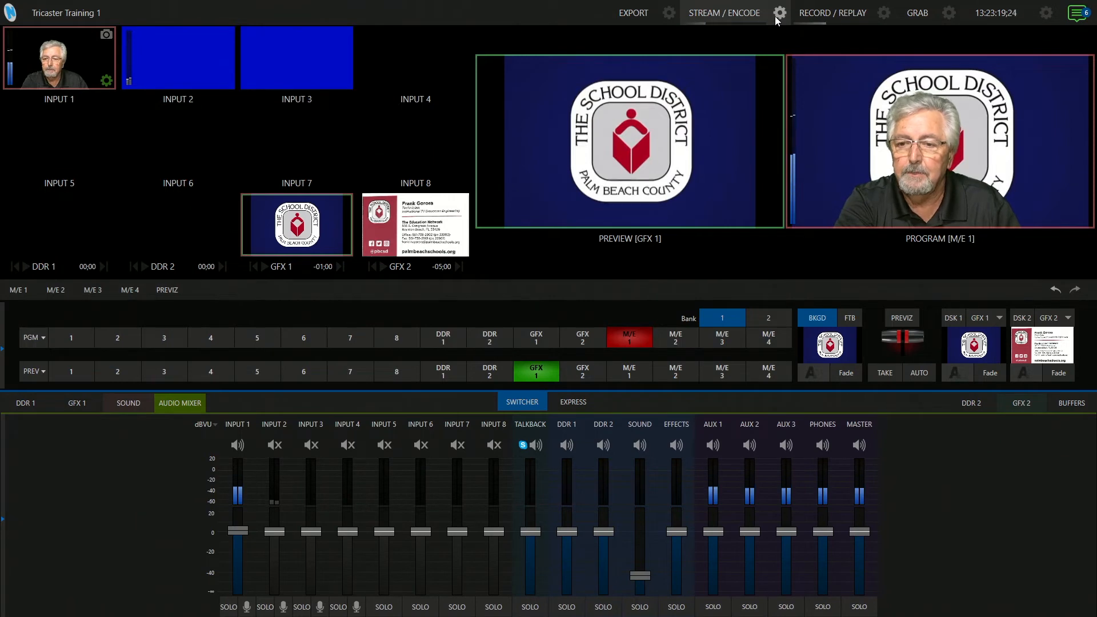
left_click(779, 13)
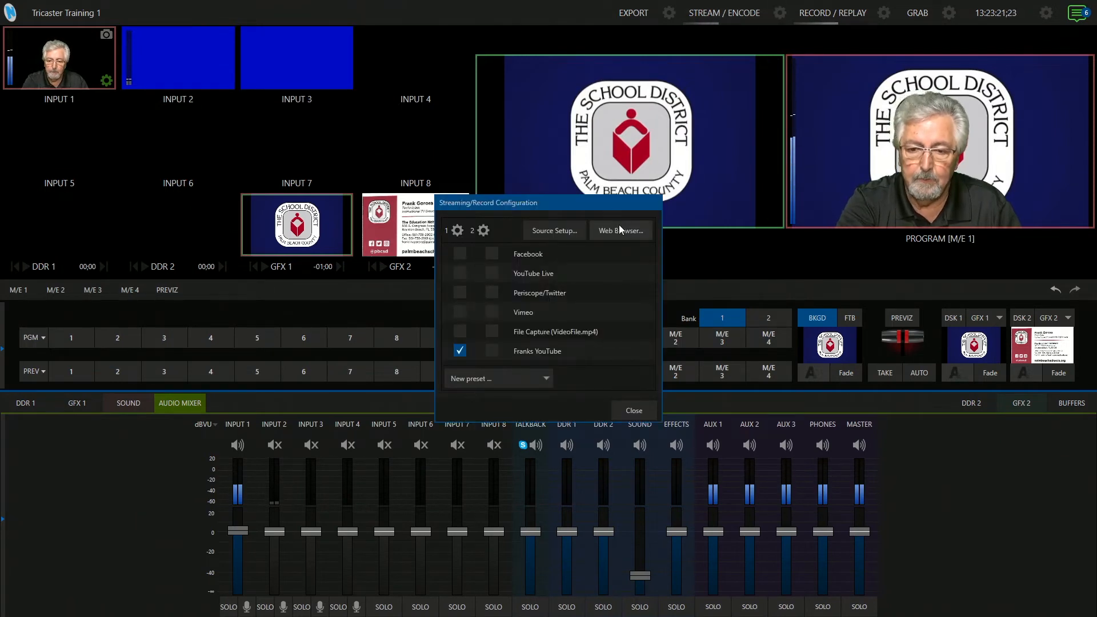
left_click(618, 230)
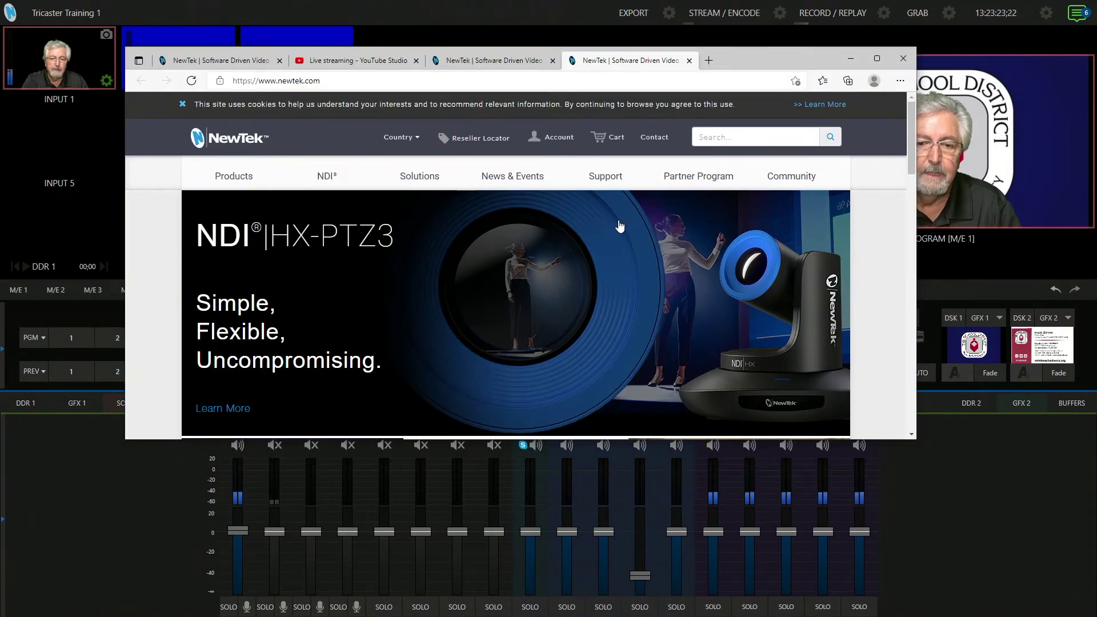
left_click(353, 60)
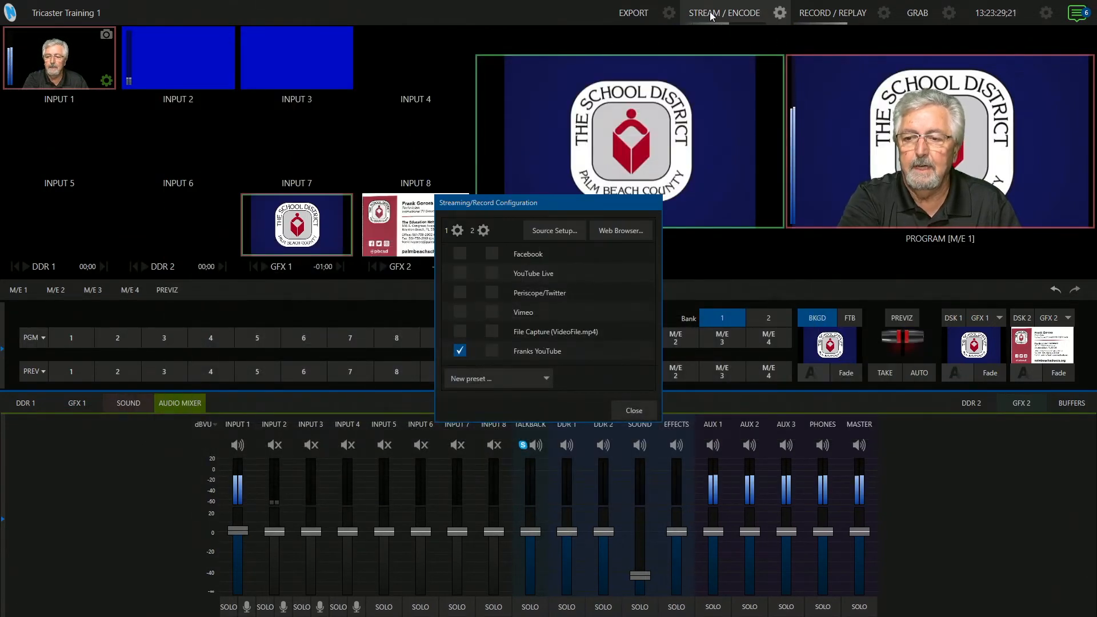
Start STREAM / ENCODE with the Franks YouTube preset so the timer counts.
left_click(723, 12)
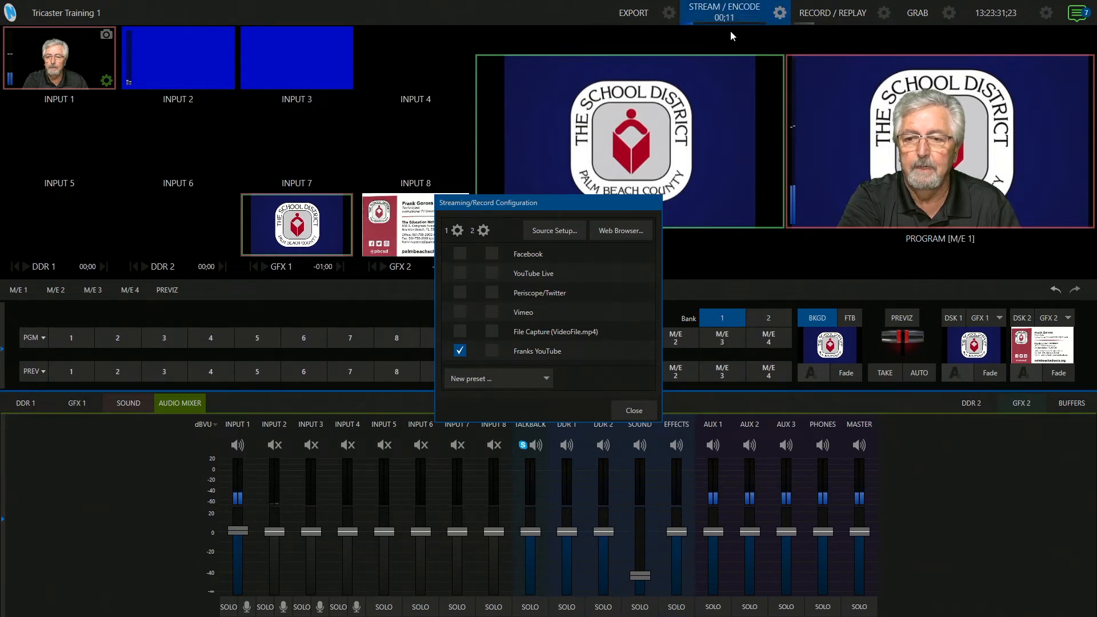
mouse_move(742, 51)
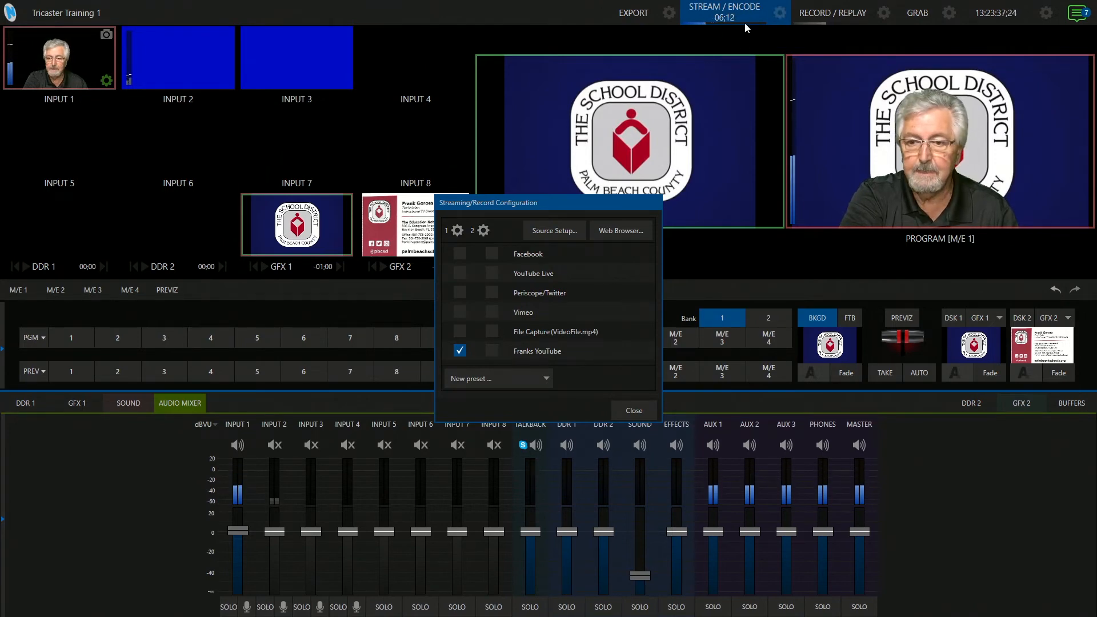
mouse_move(740, 52)
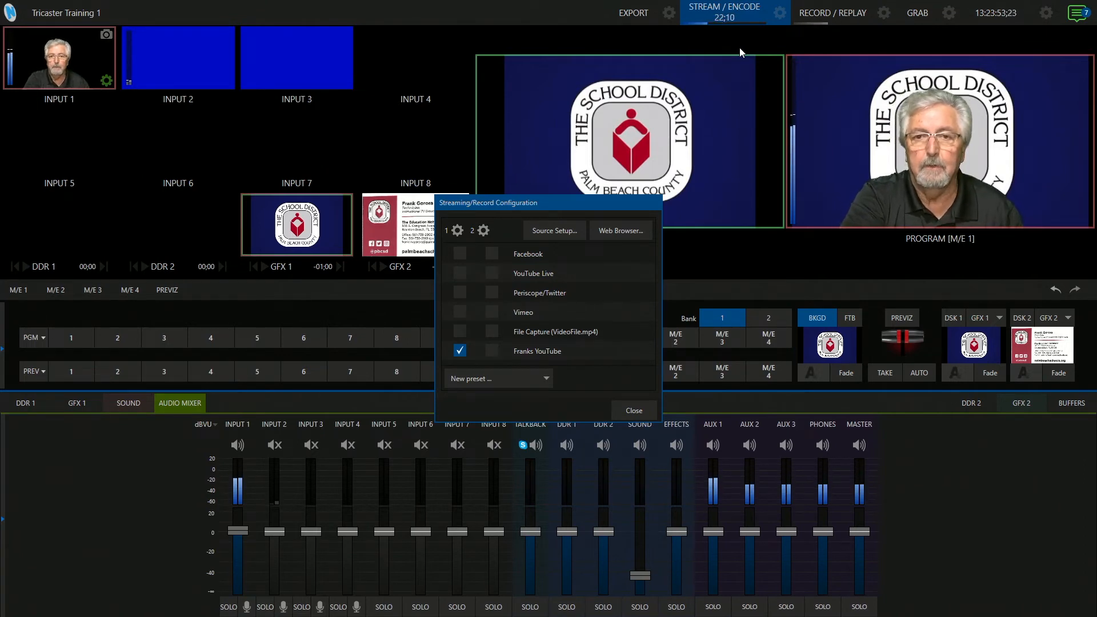
mouse_move(764, 129)
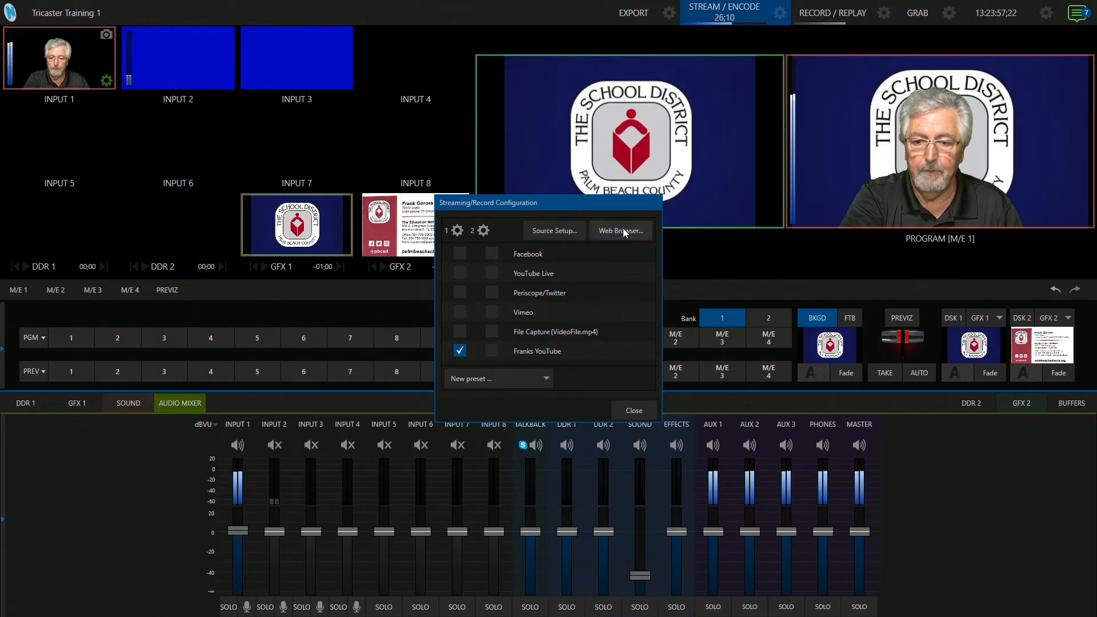
In the web browser, view the Testing YT stream's Stream Settings, then return to Analytics.
left_click(619, 231)
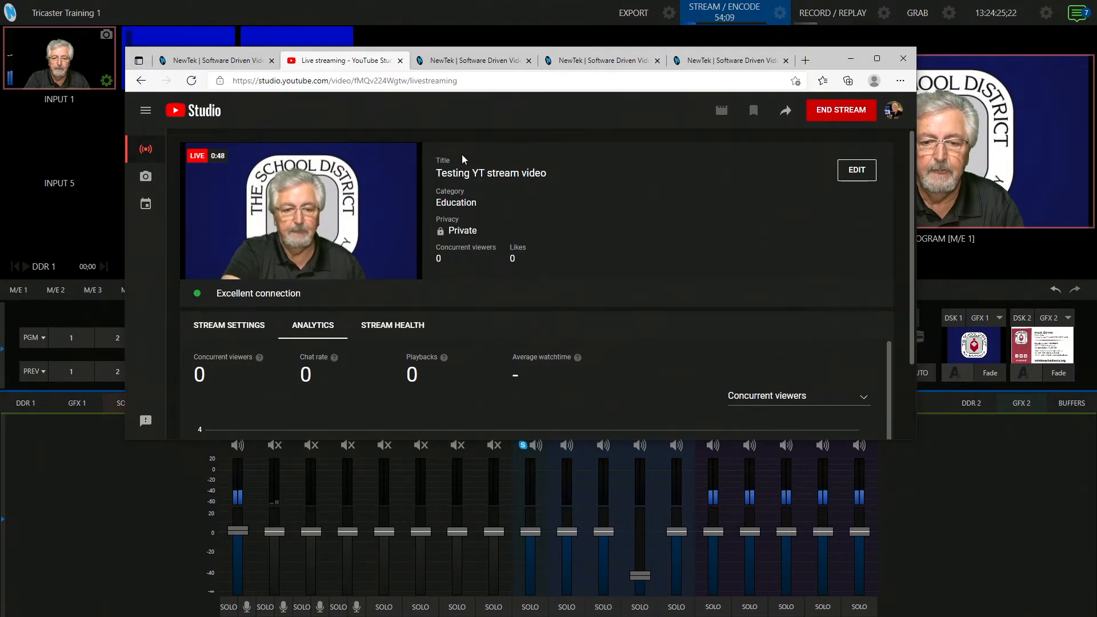
mouse_move(323, 351)
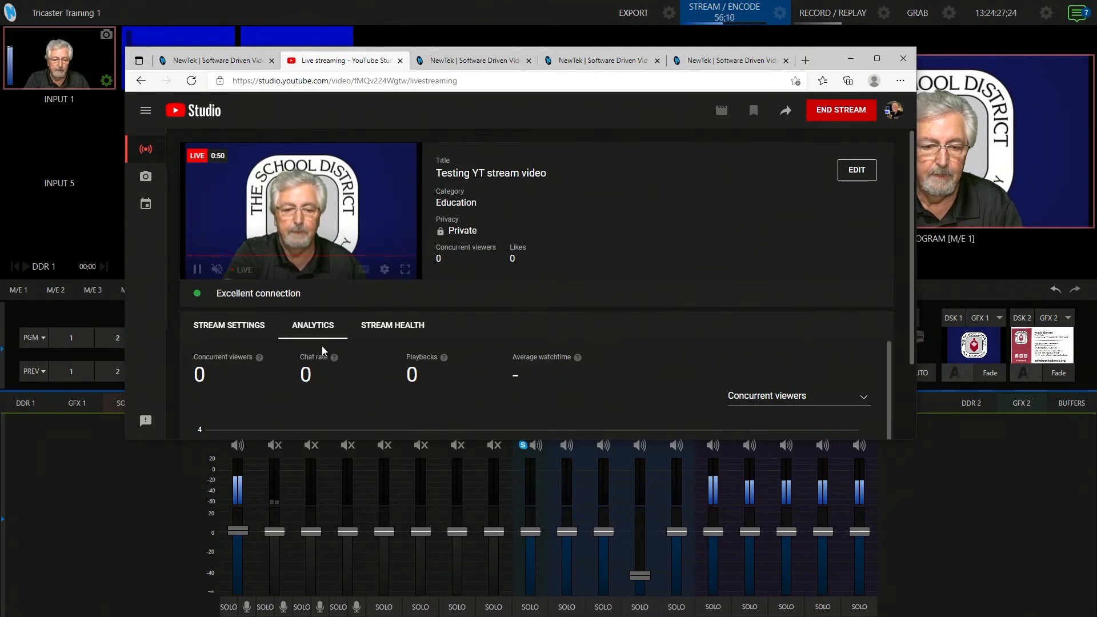
left_click(229, 325)
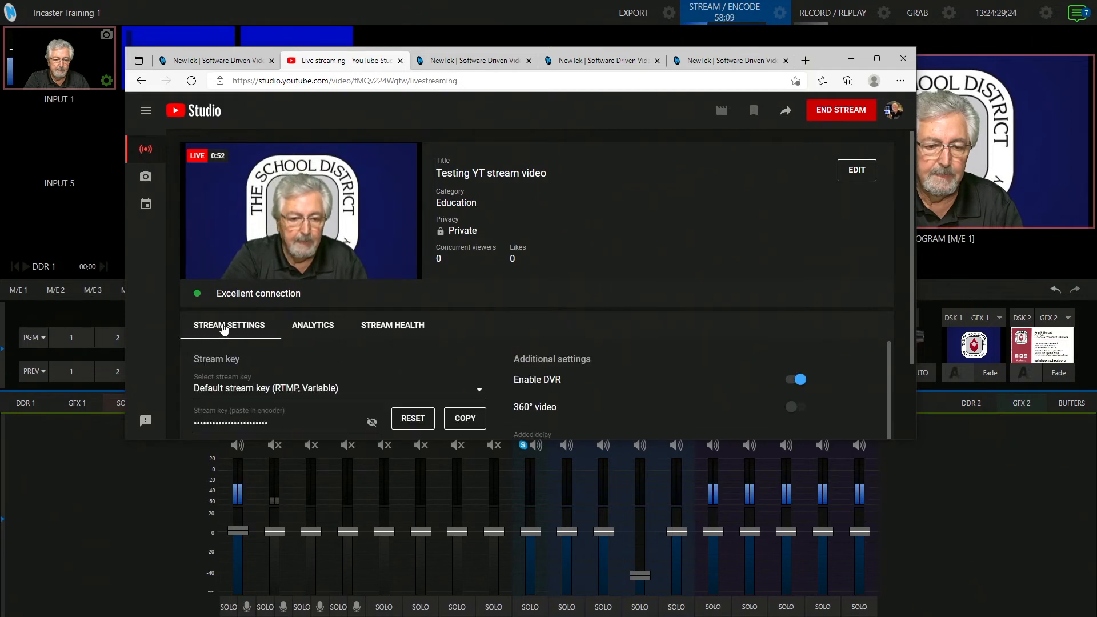
scroll("down", 3)
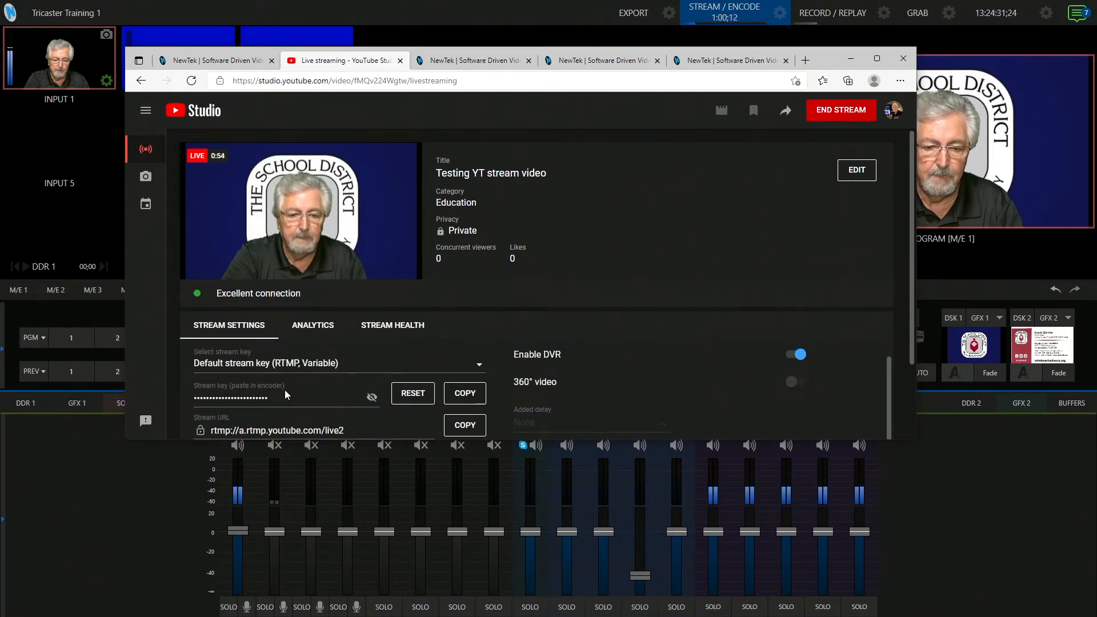
left_click(312, 325)
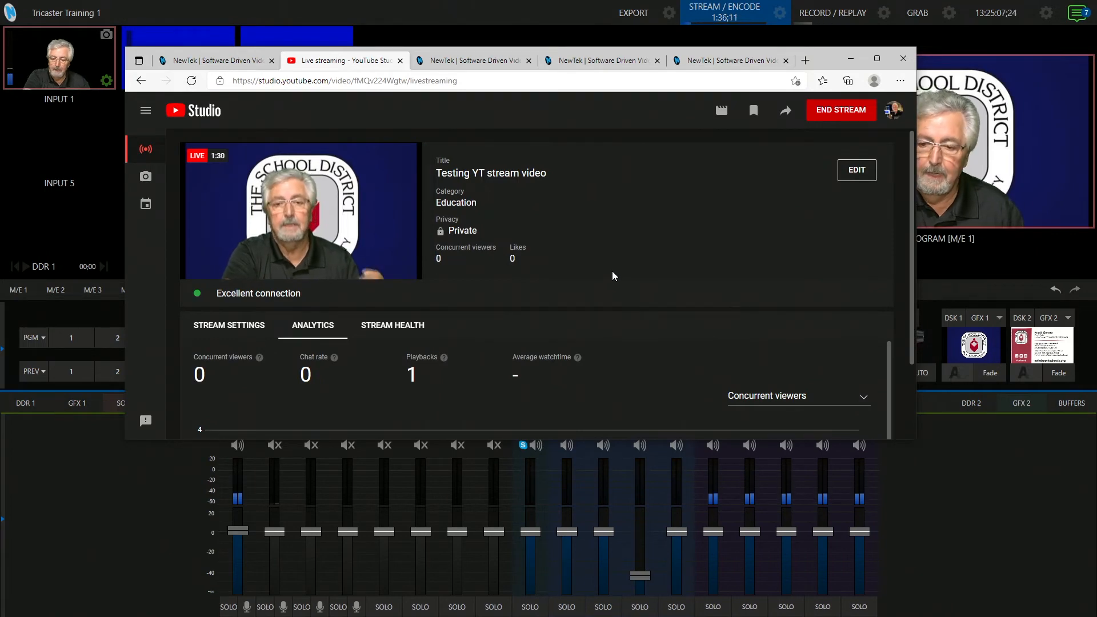
mouse_move(585, 272)
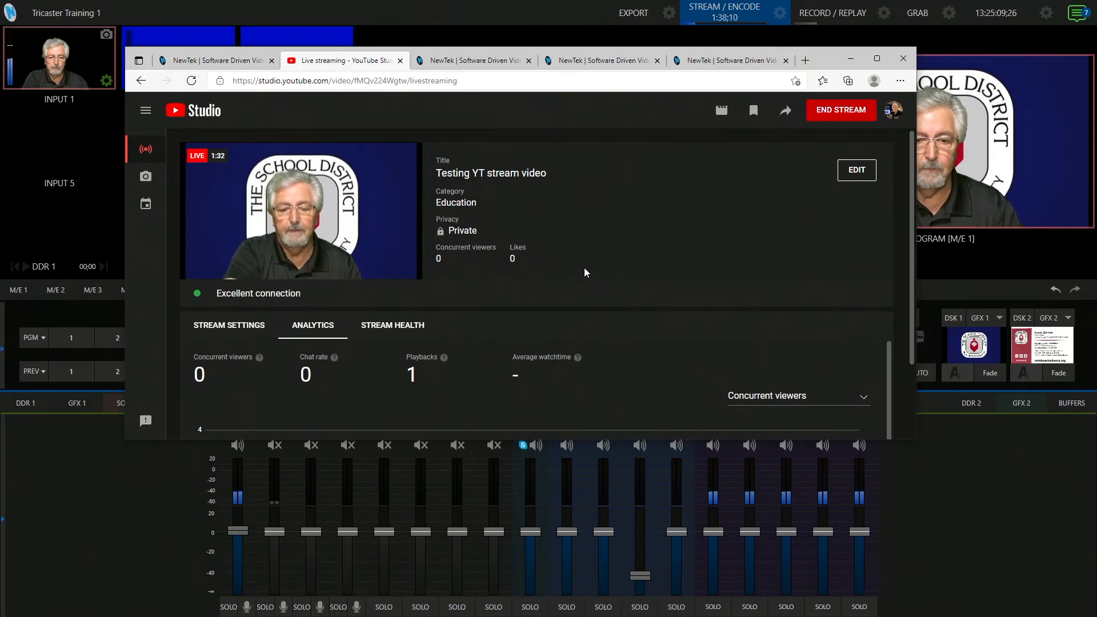
mouse_move(929, 463)
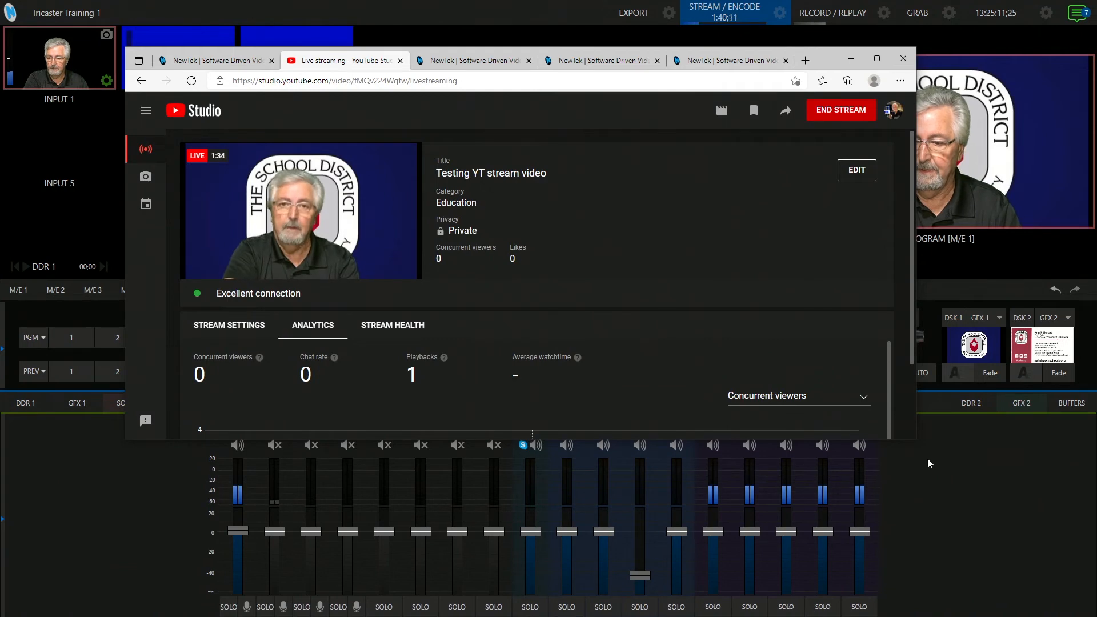
mouse_move(973, 460)
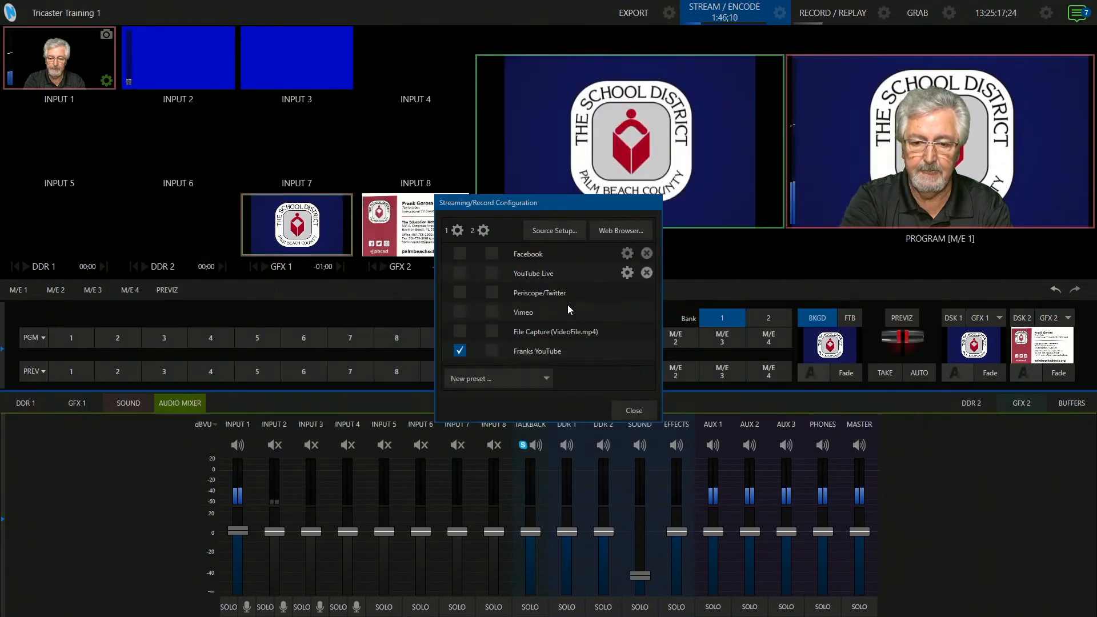
Try Spring photo backgrounds from the GFX 1 playlist, then restore the District Logo backdrop.
left_click(633, 411)
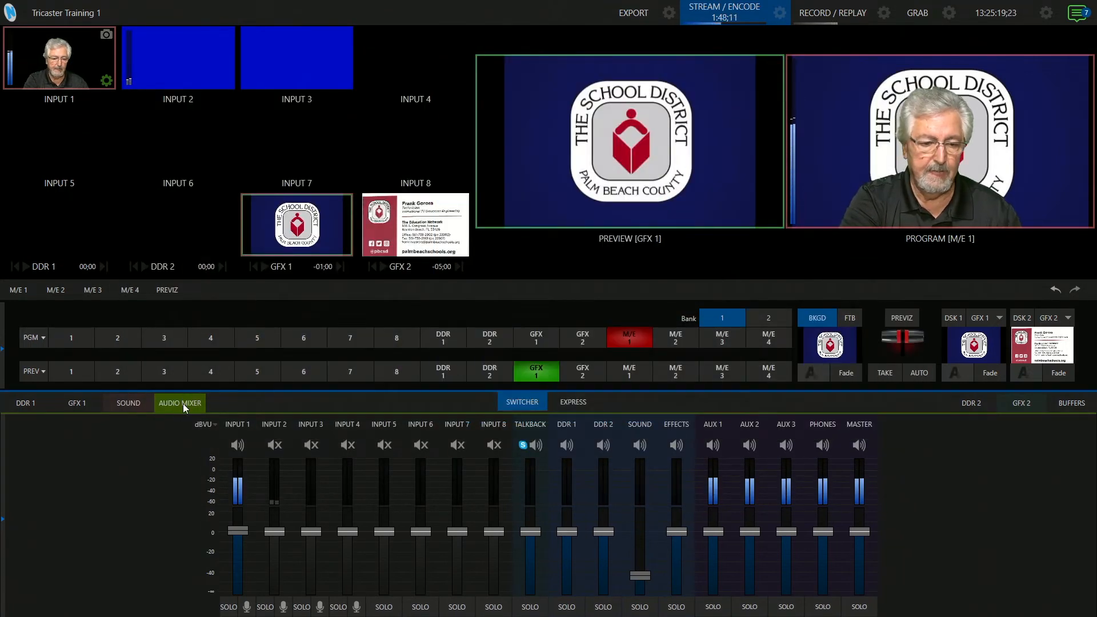
left_click(76, 402)
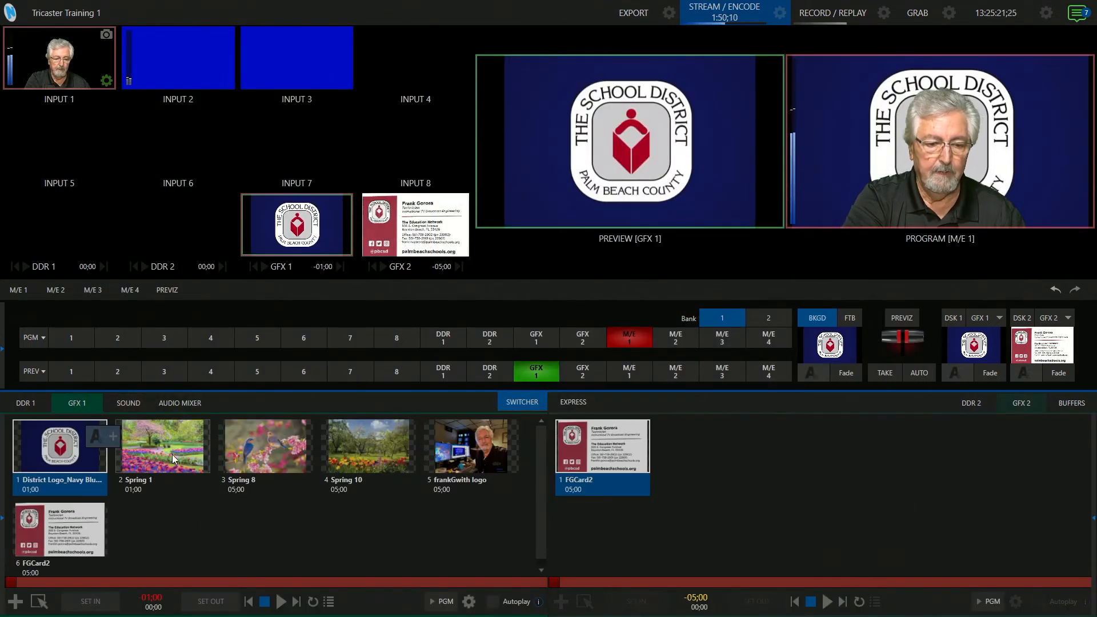
left_click(162, 446)
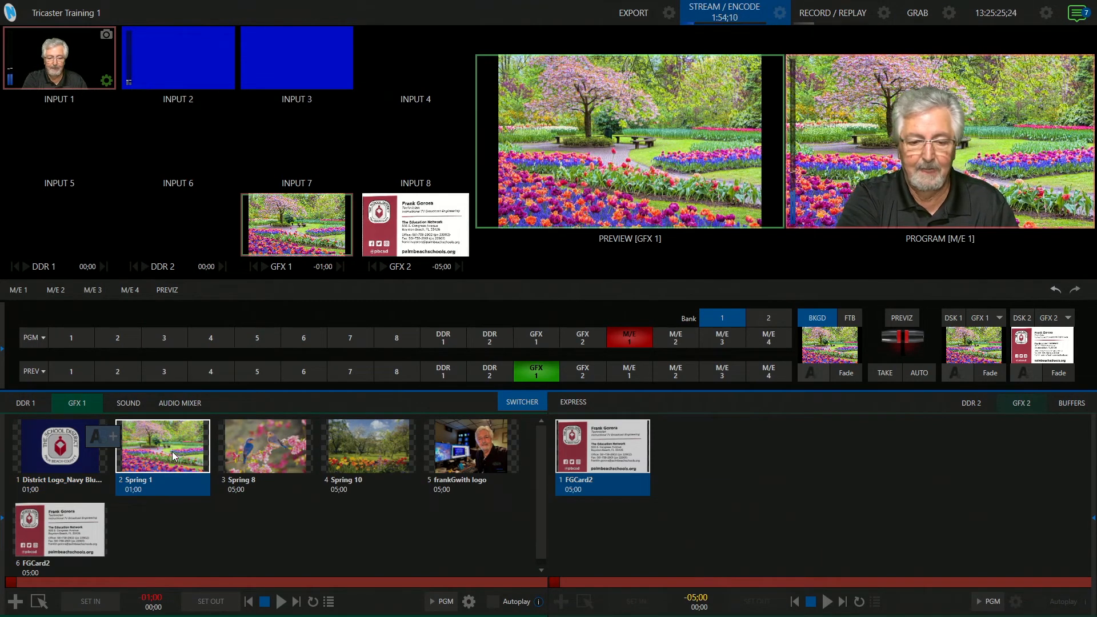
mouse_move(263, 454)
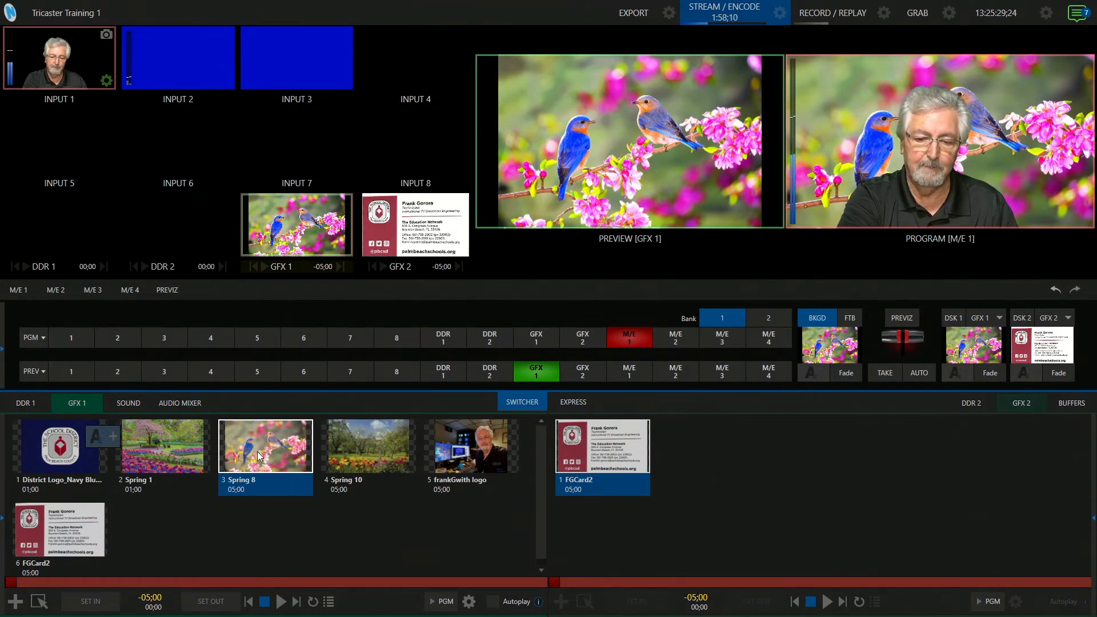
left_click(162, 445)
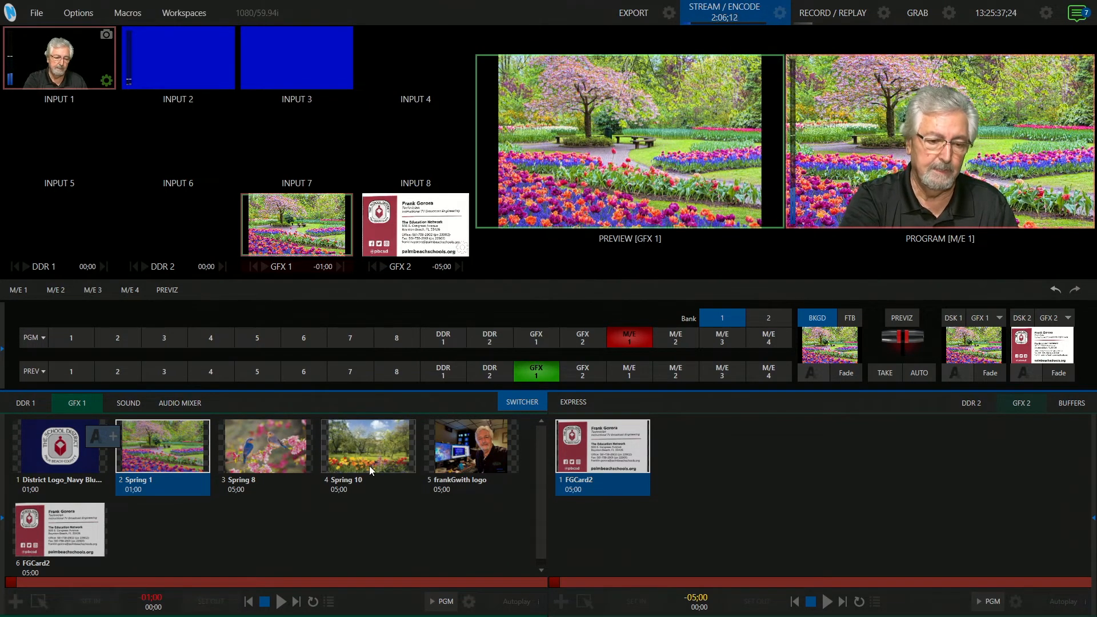
left_click(60, 446)
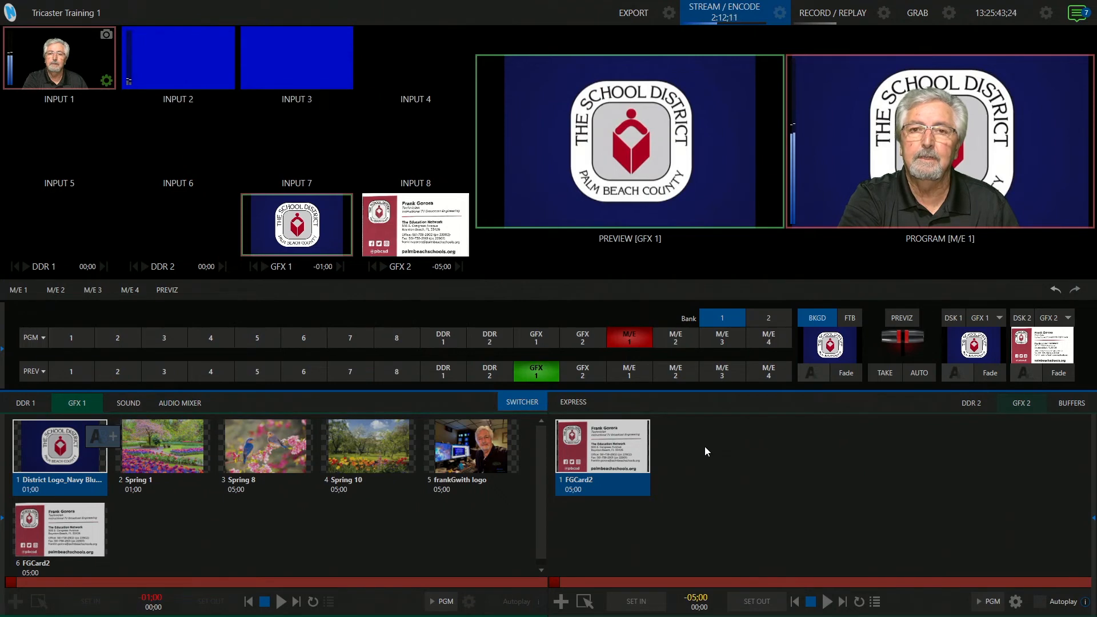
mouse_move(714, 456)
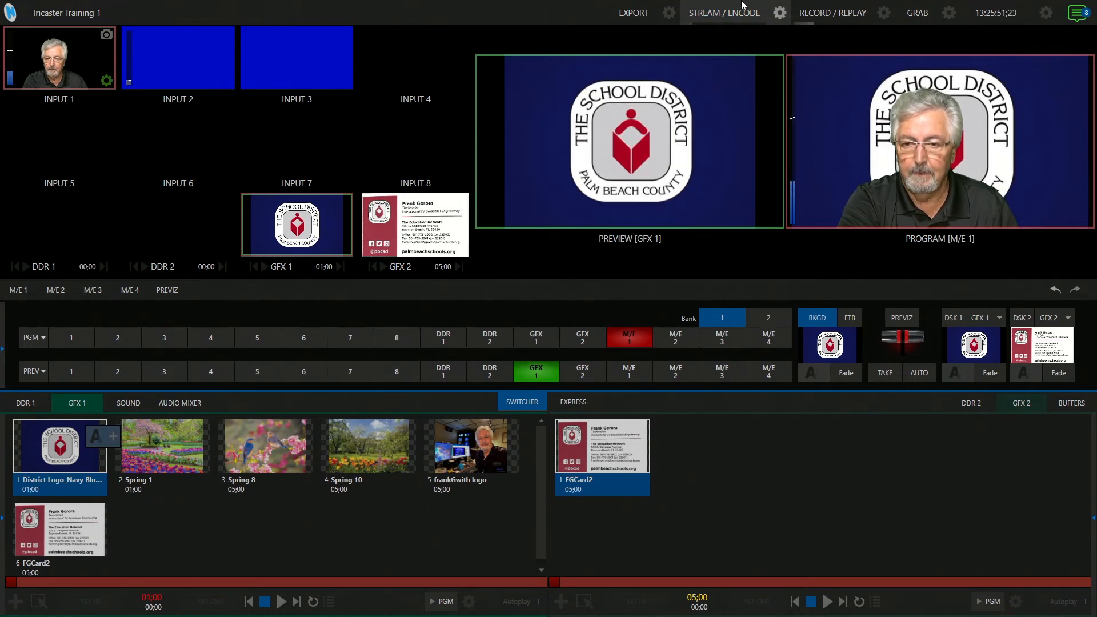
mouse_move(736, 41)
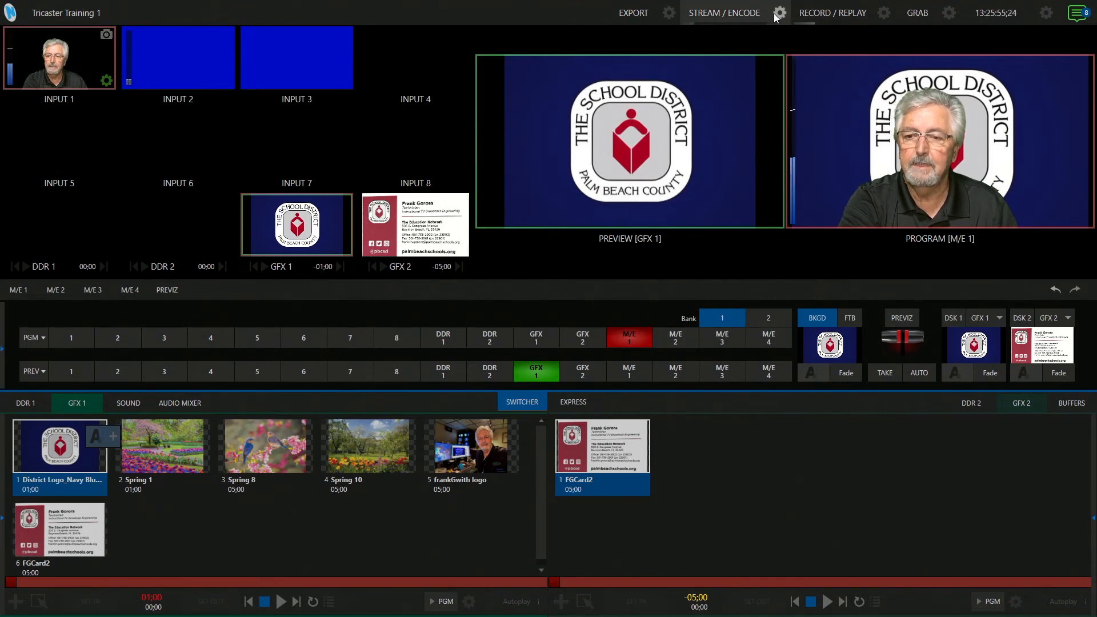
Reopen the Streaming/Record Configuration after streaming stops, with Franks YouTube still enabled.
left_click(780, 13)
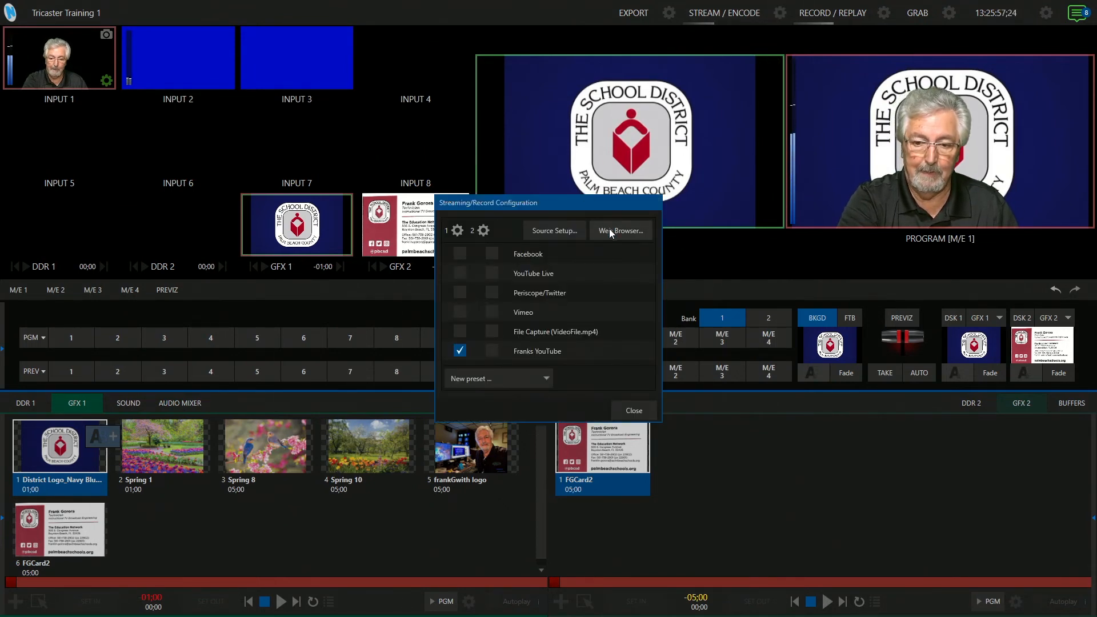
In the browser's YouTube Studio tab, end the Testing YT stream and confirm END.
left_click(618, 231)
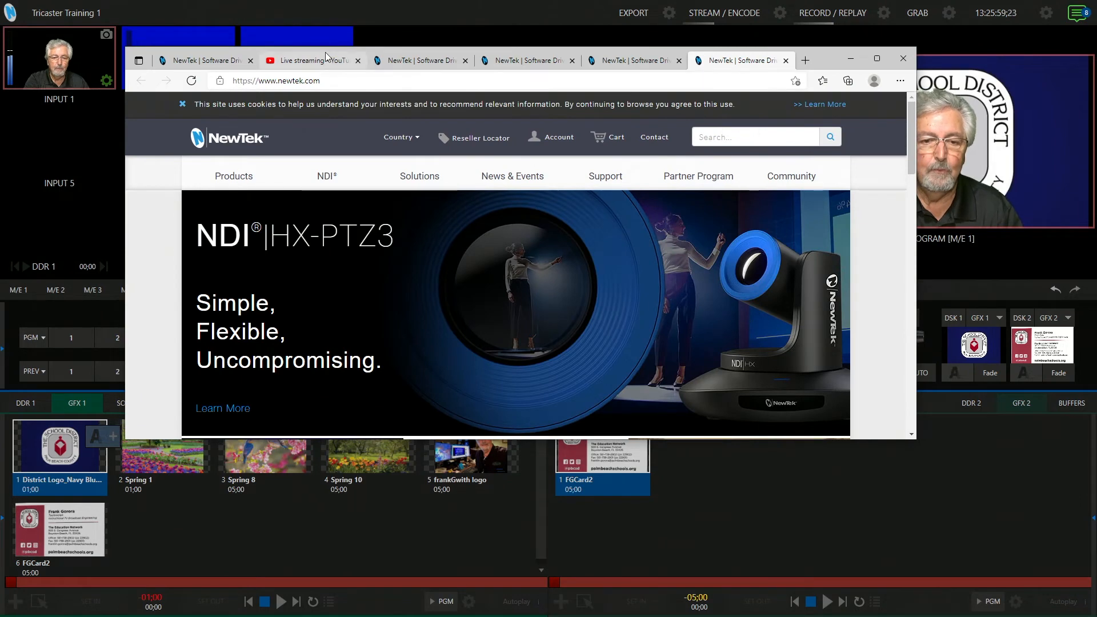
left_click(310, 60)
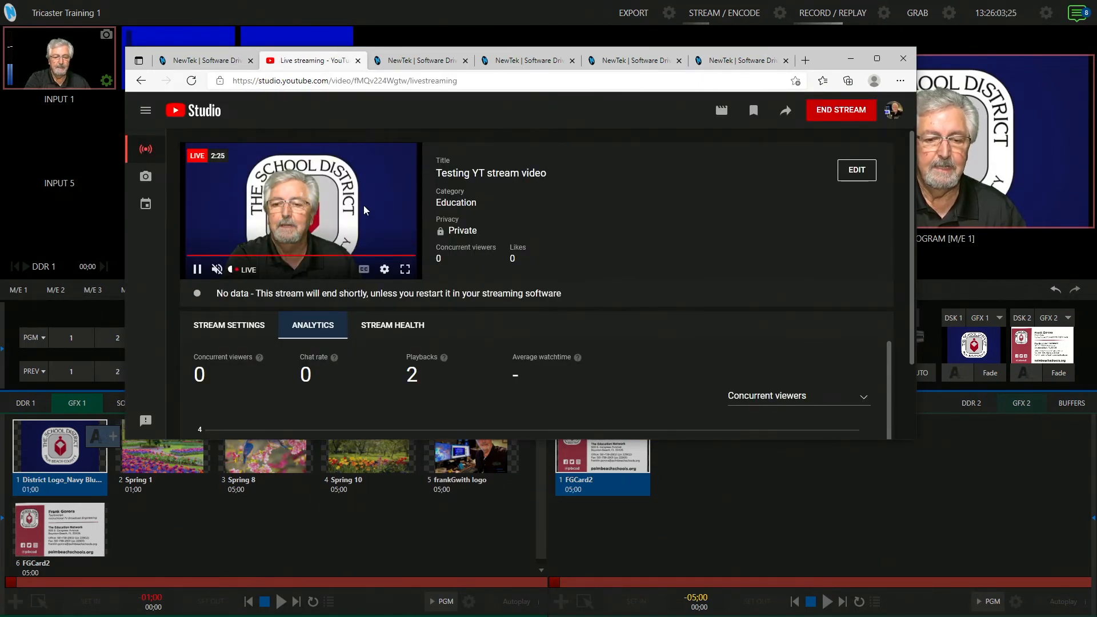
mouse_move(336, 231)
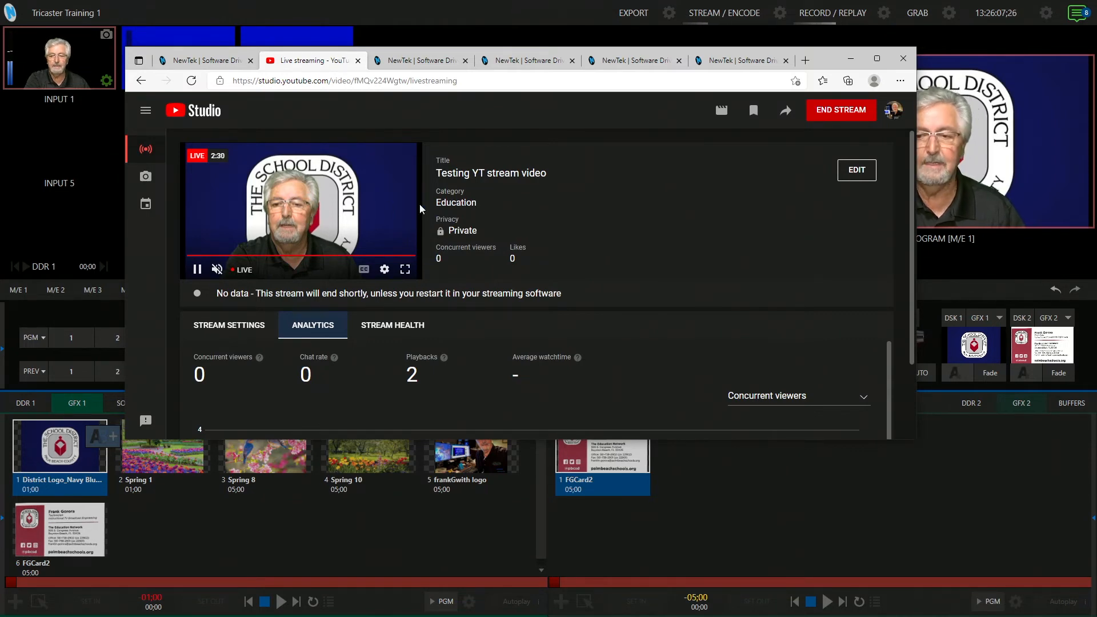
mouse_move(579, 243)
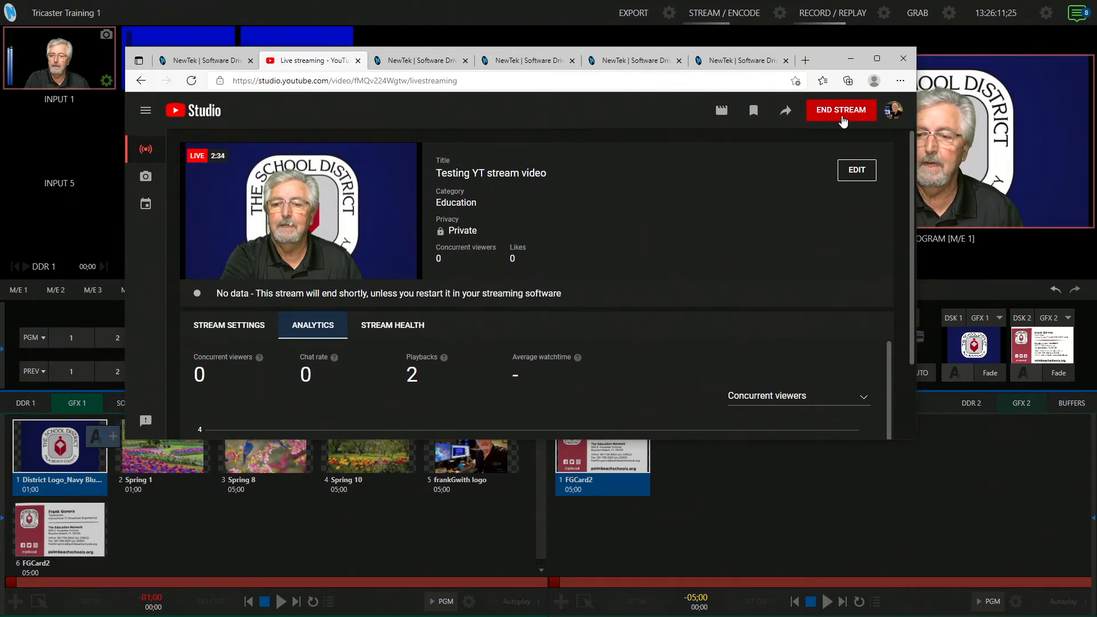
left_click(840, 110)
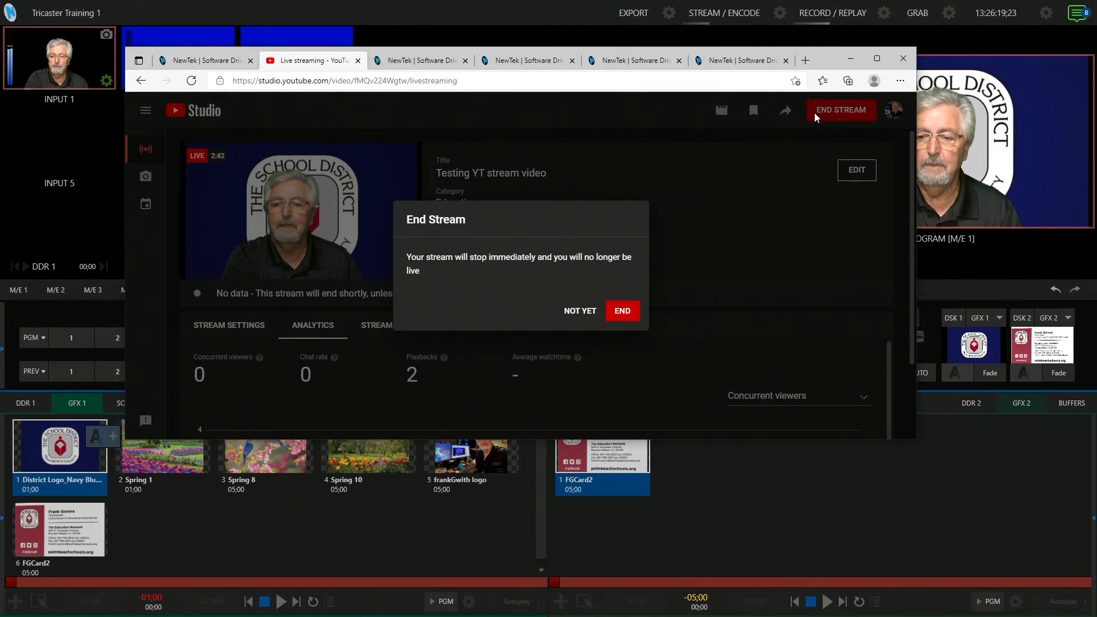
mouse_move(763, 184)
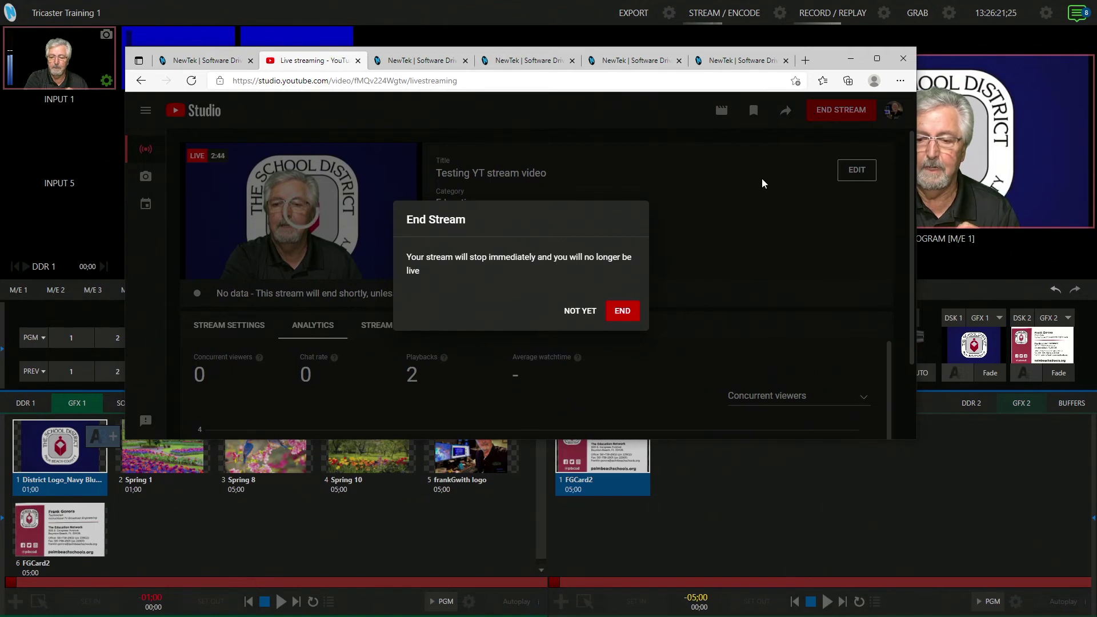
left_click(620, 310)
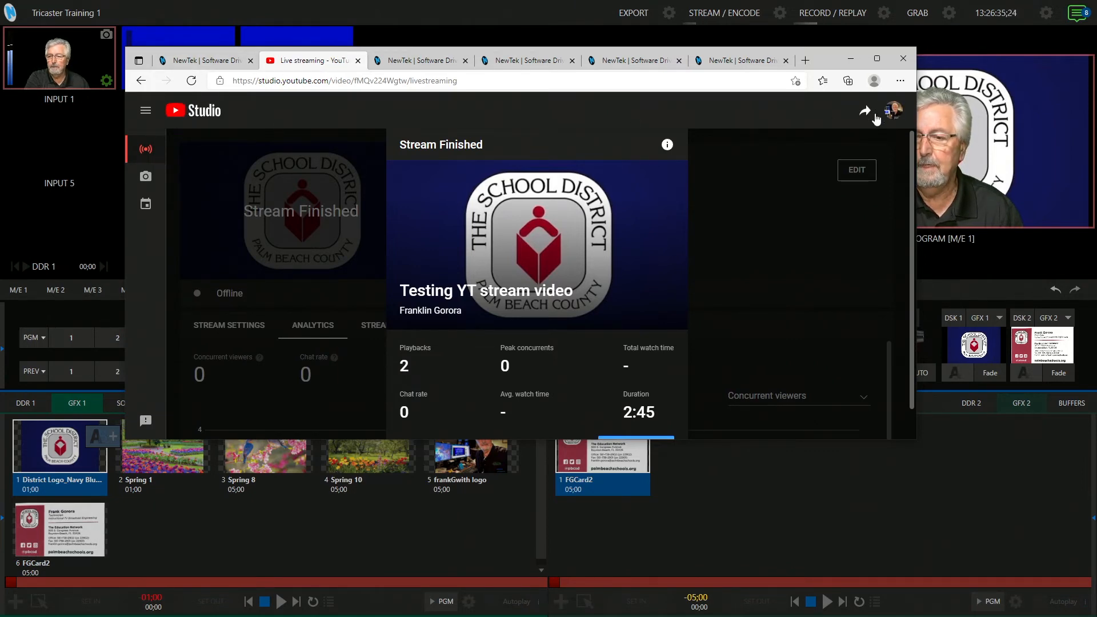
mouse_move(864, 112)
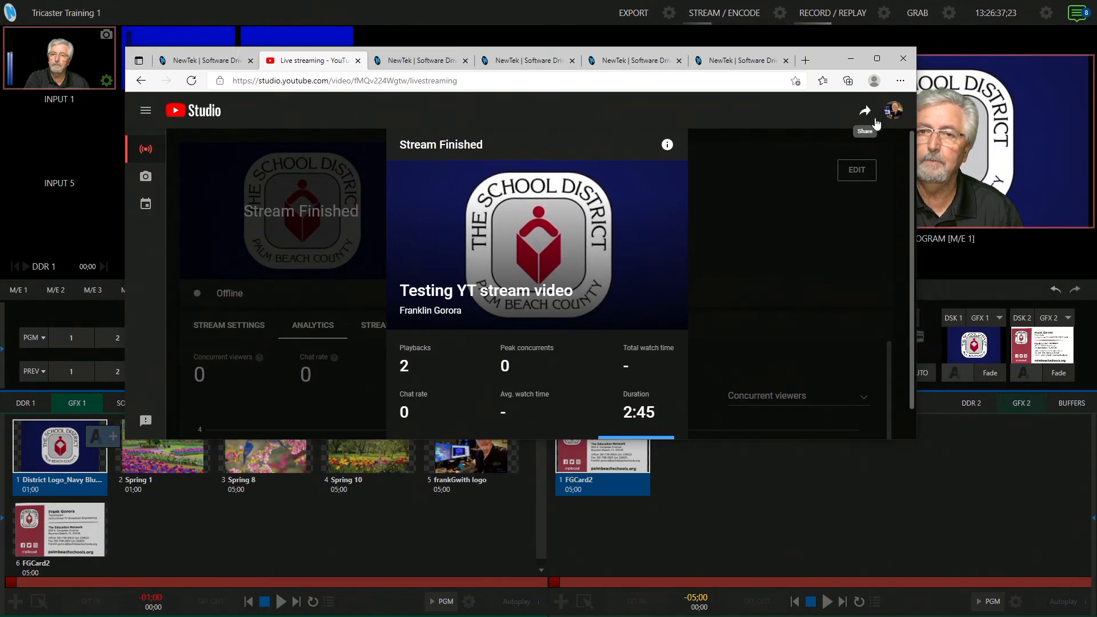
Go to Your channel from the avatar menu, then Manage Videos for Channel content.
left_click(892, 109)
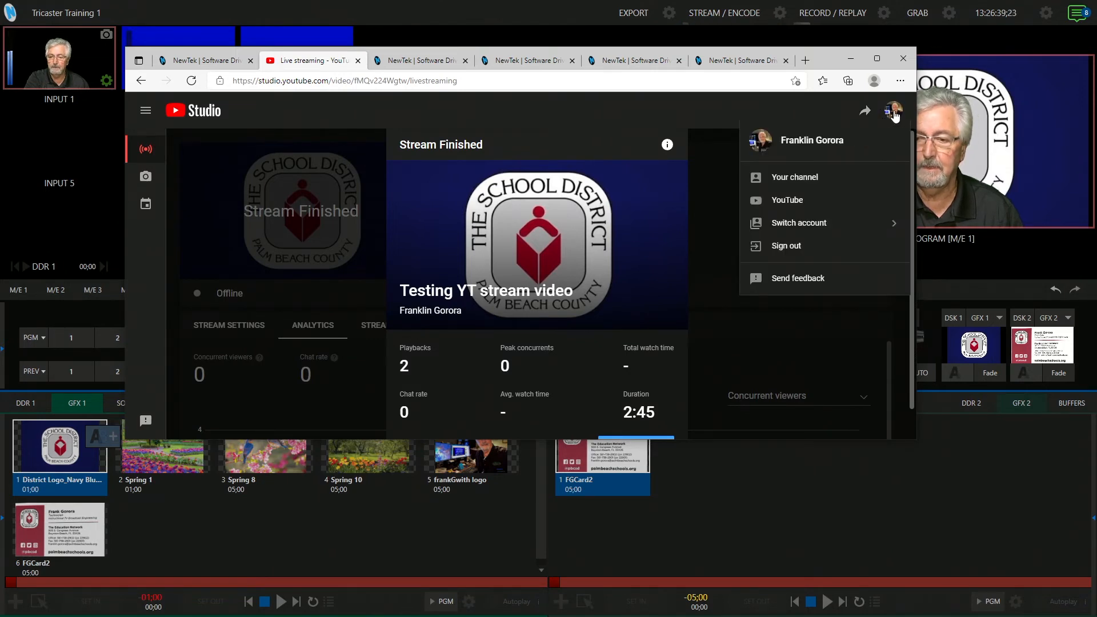
left_click(794, 177)
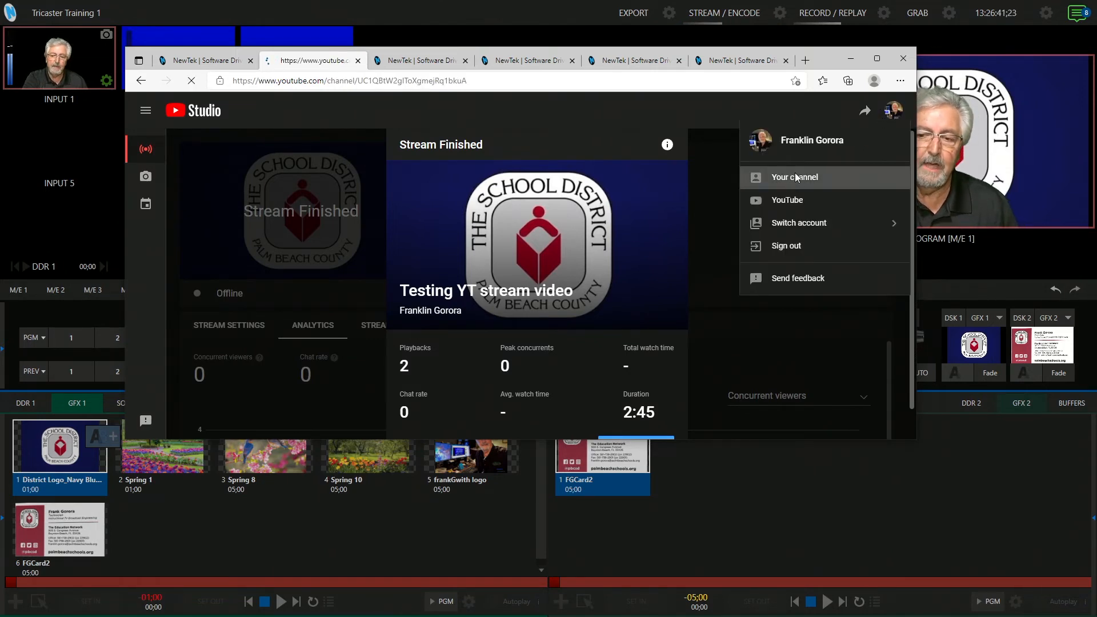
left_click(793, 177)
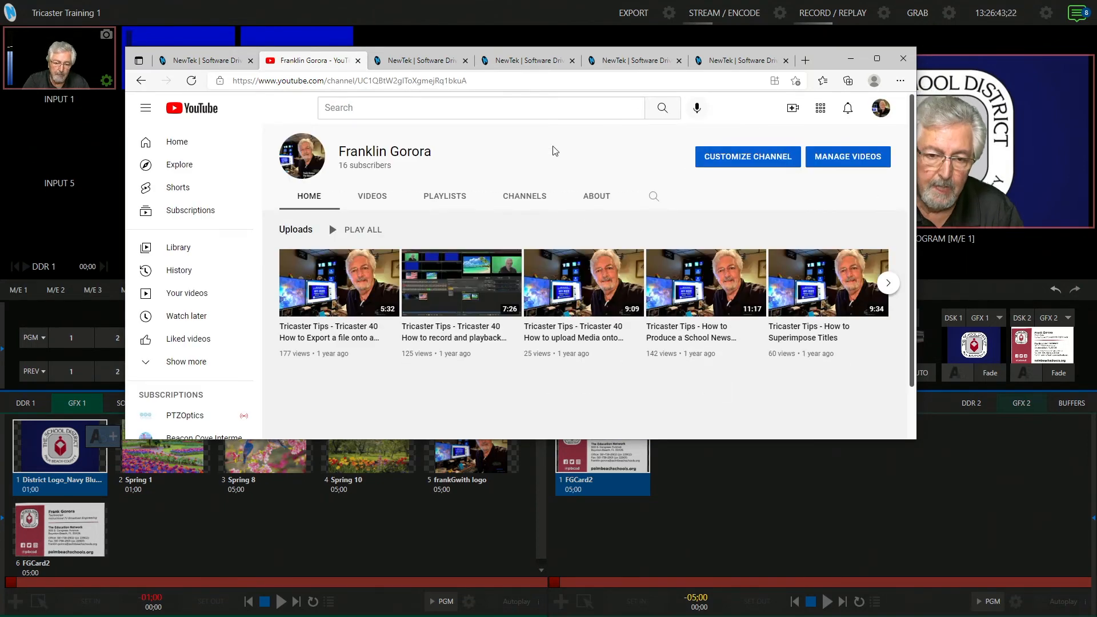
mouse_move(668, 196)
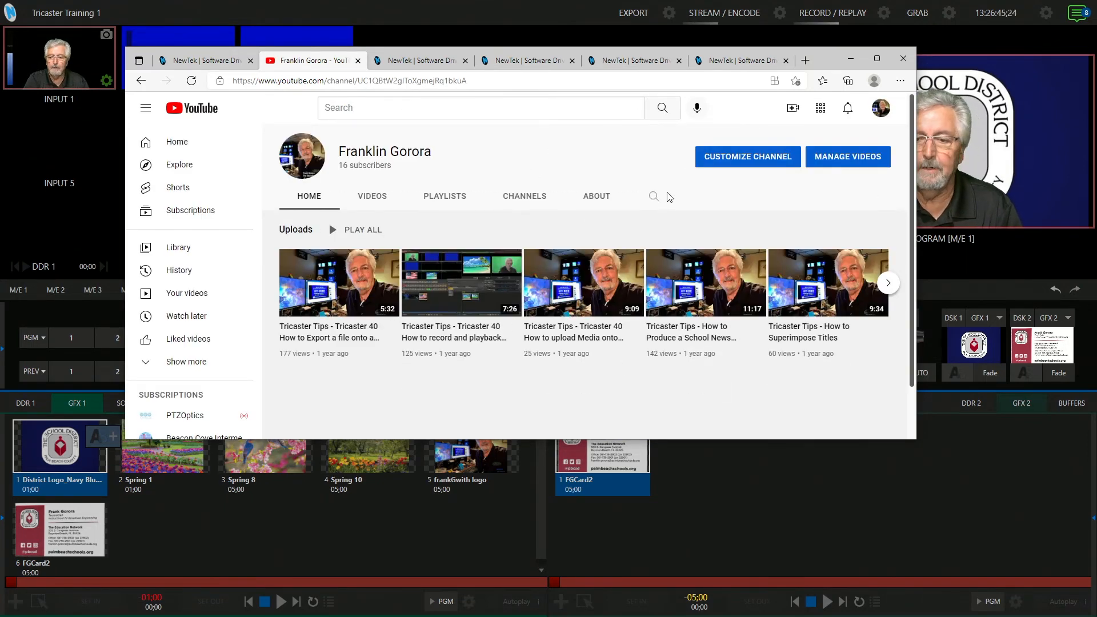
mouse_move(847, 156)
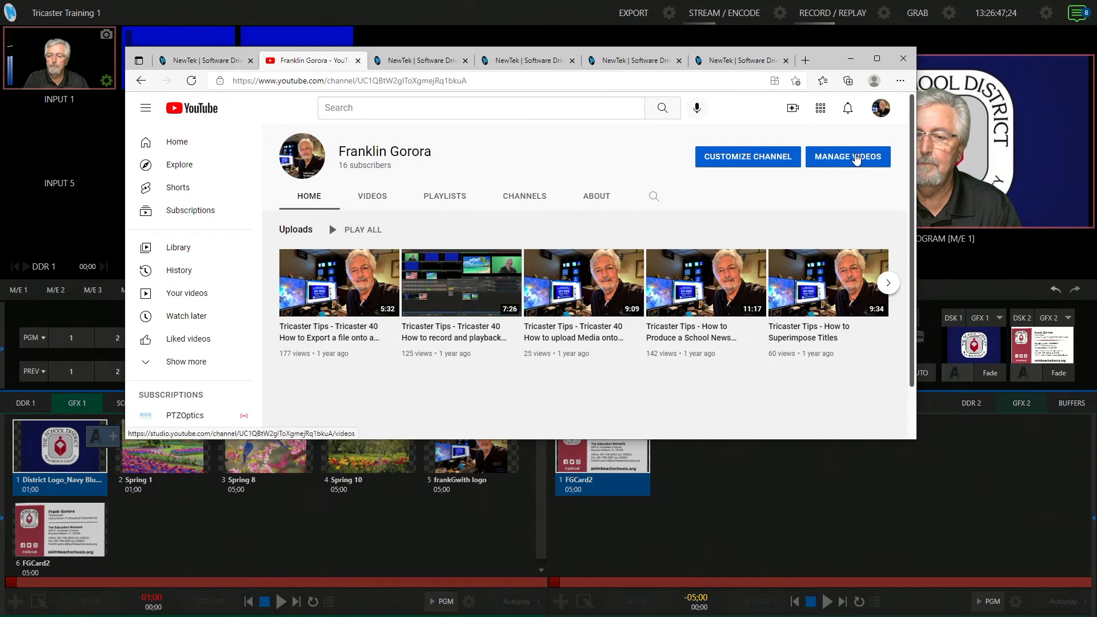
left_click(847, 156)
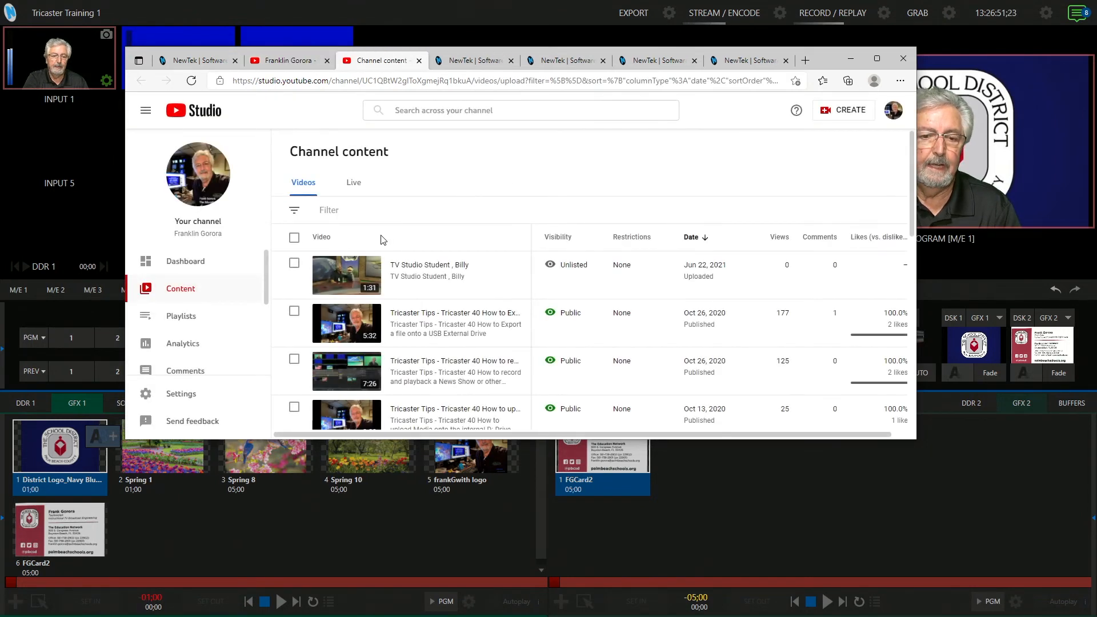
mouse_move(362, 279)
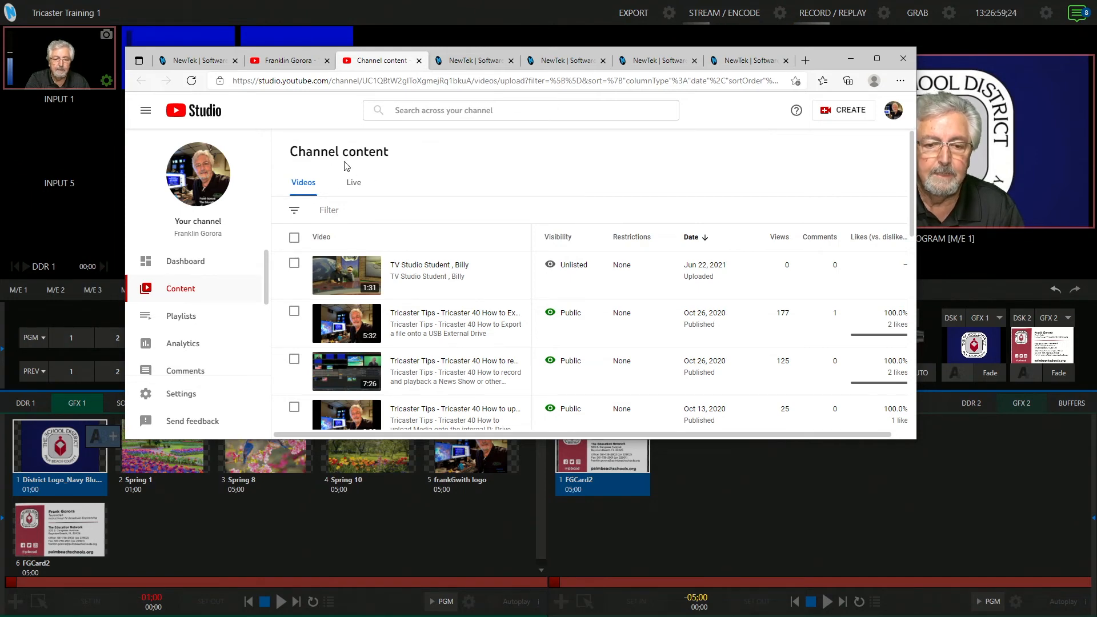
Open the 2:45 Testing YT stream video from the Live tab on its watch page.
left_click(352, 183)
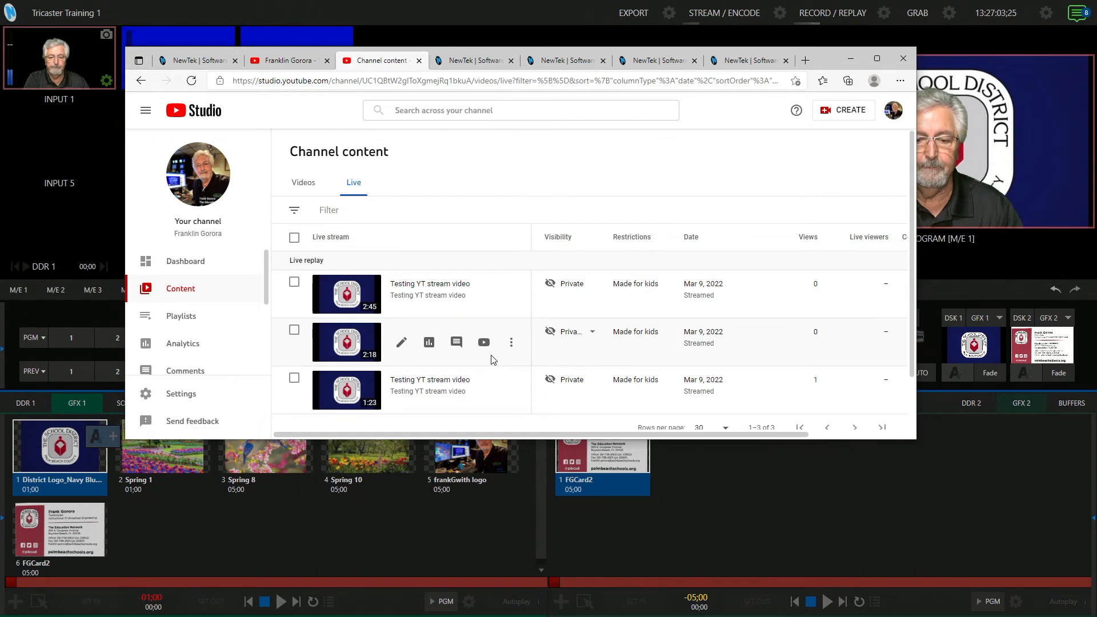
mouse_move(346, 294)
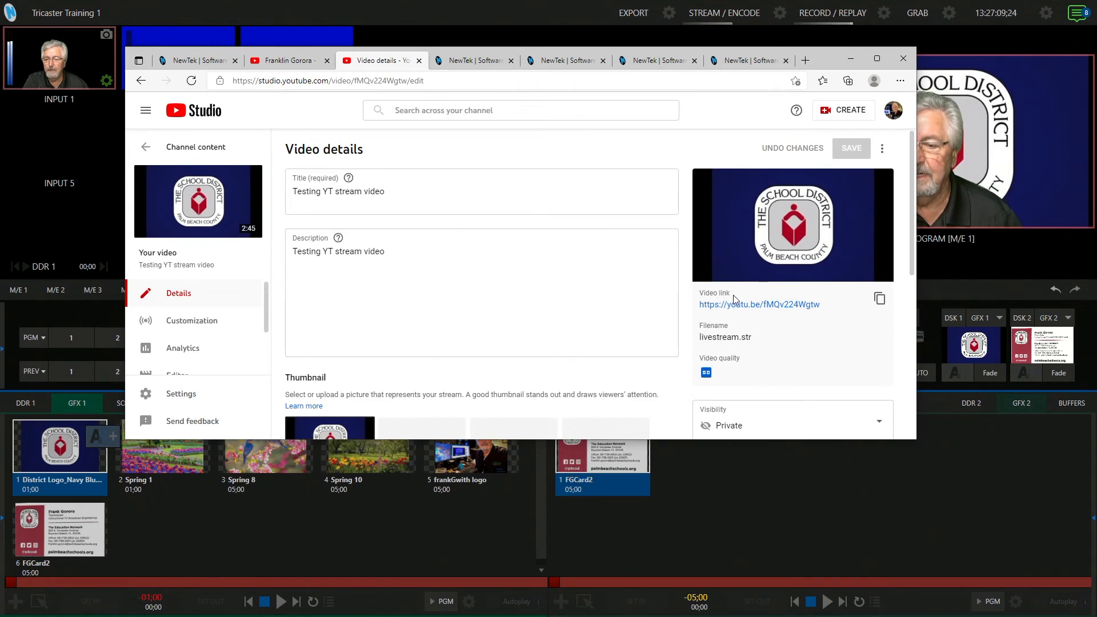
mouse_move(808, 329)
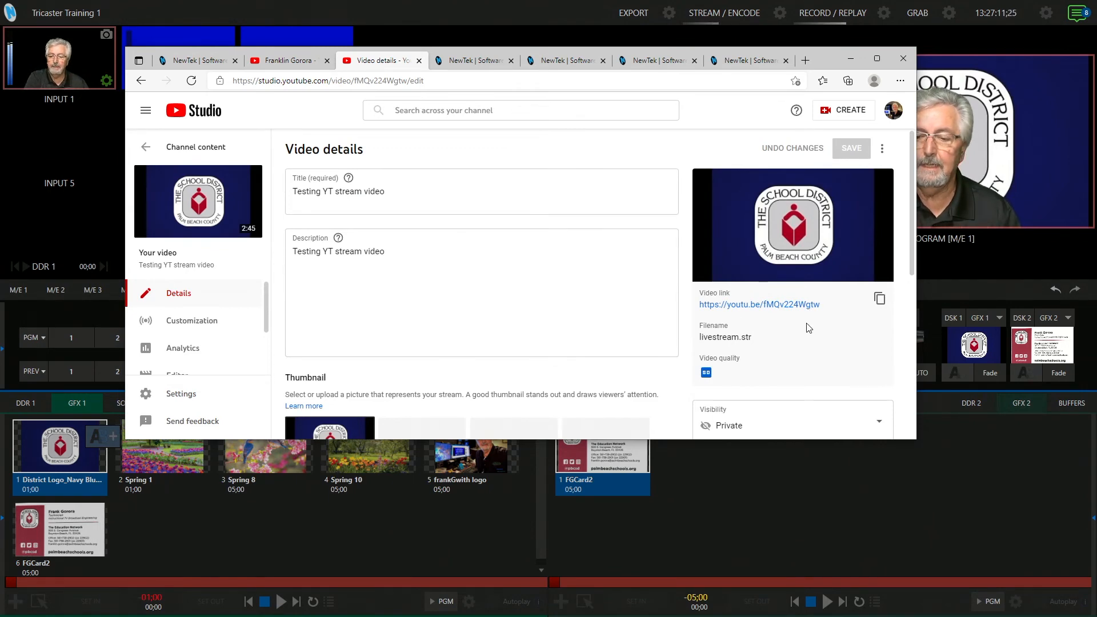
mouse_move(879, 299)
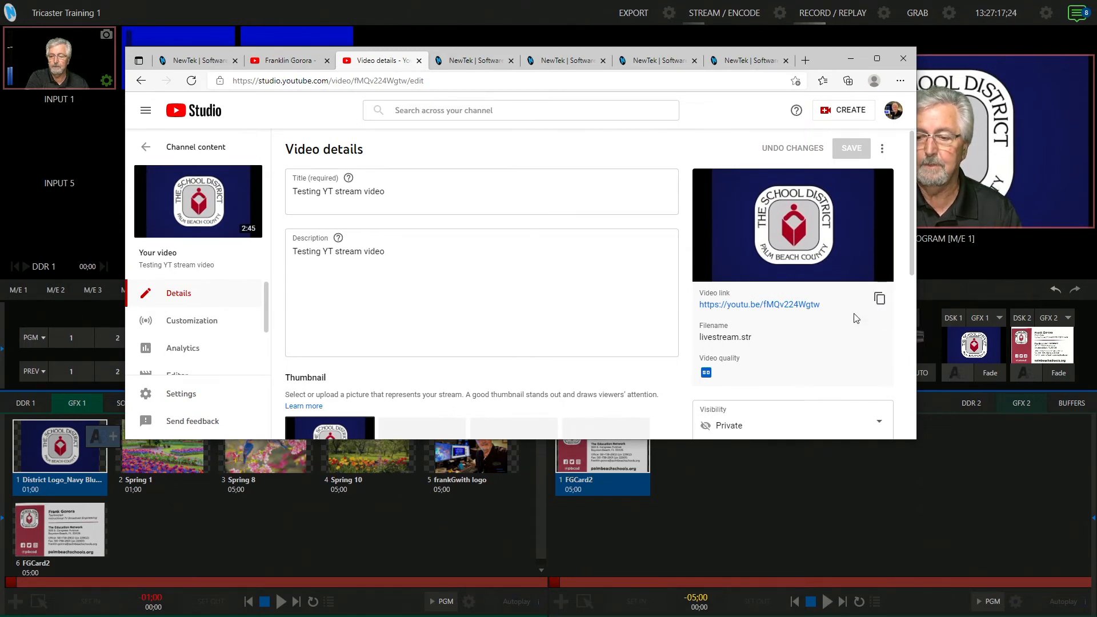
left_click(758, 305)
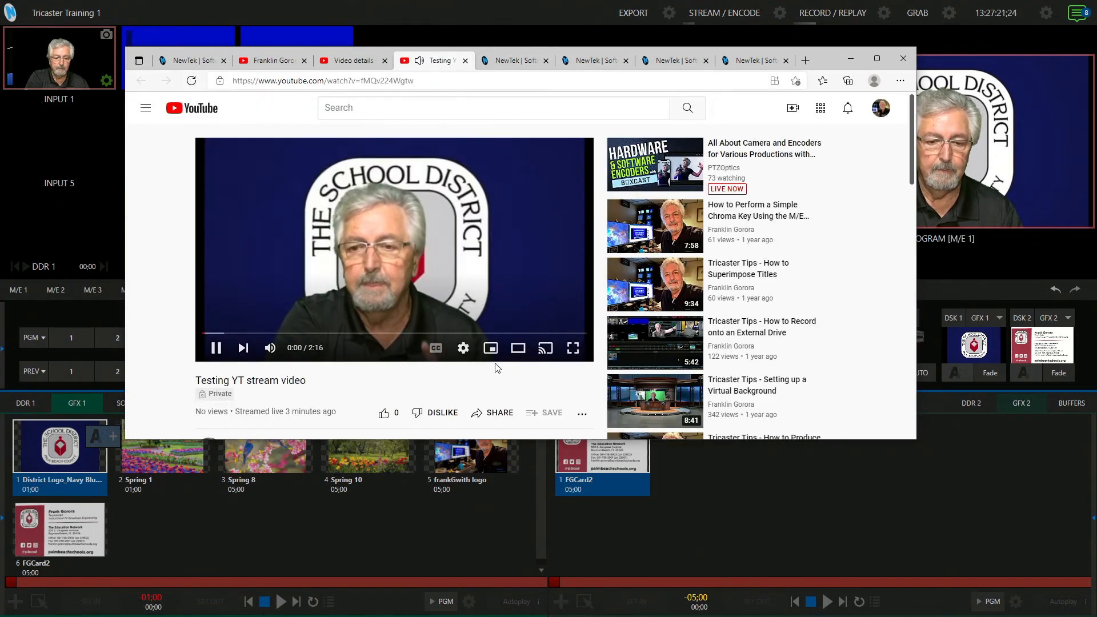
Pause the replay after about 21 seconds and scroll the watch page down and up.
left_click(215, 348)
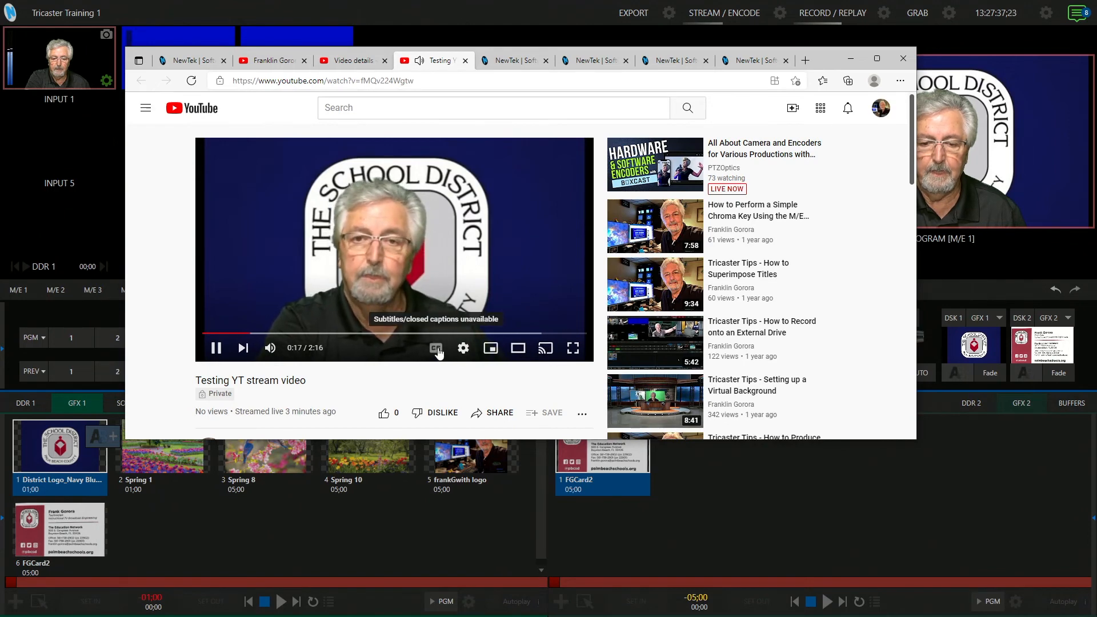
mouse_move(545, 348)
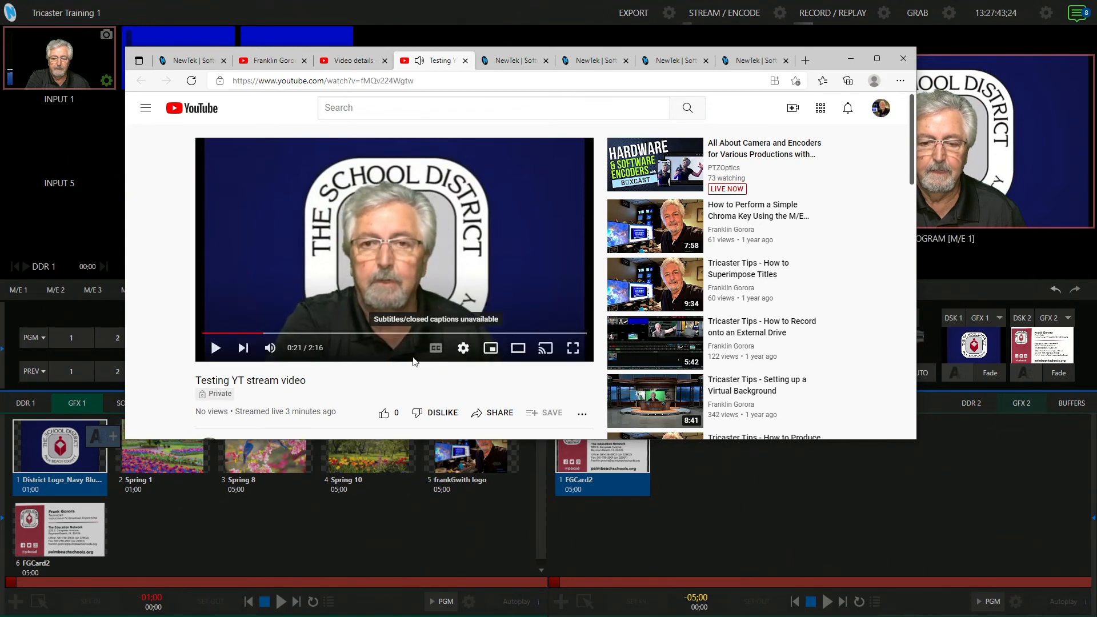
mouse_move(390, 392)
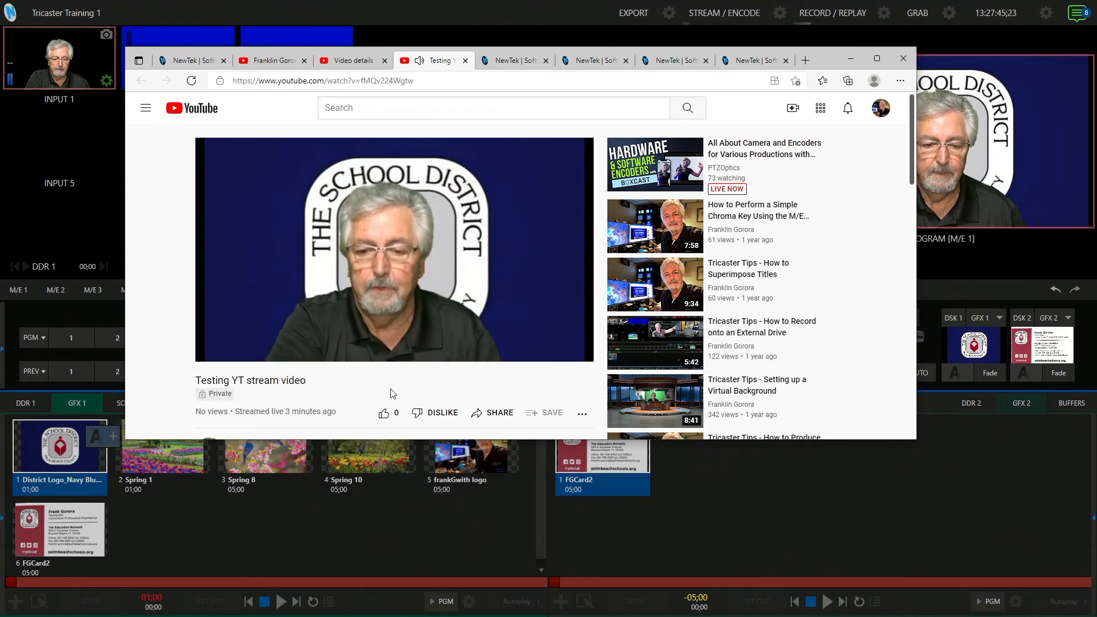
scroll("down", 3)
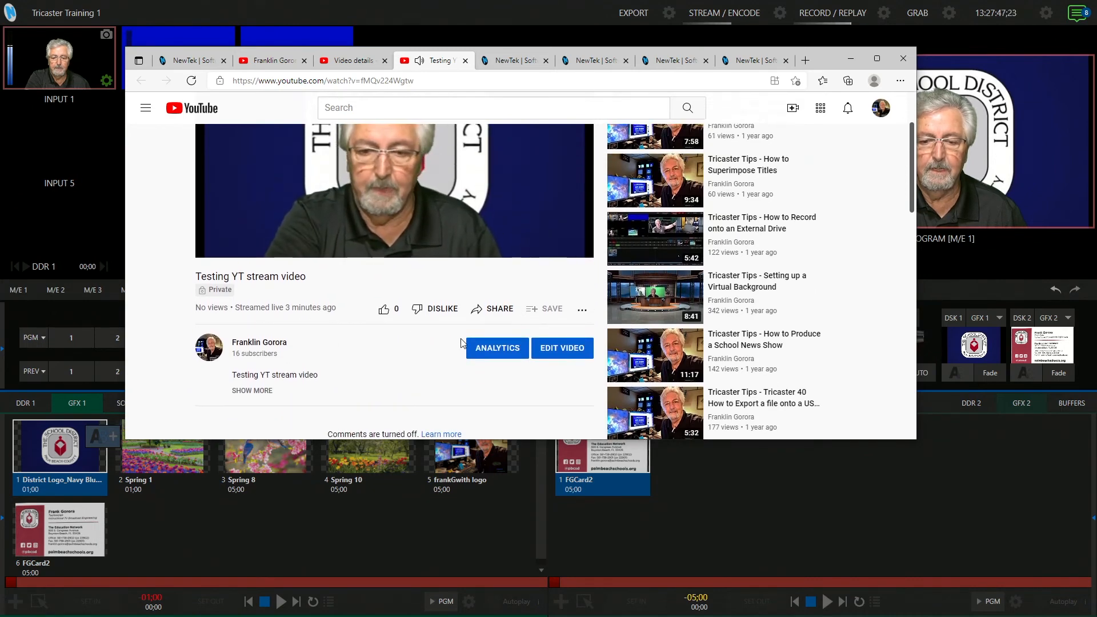
scroll("up", 3)
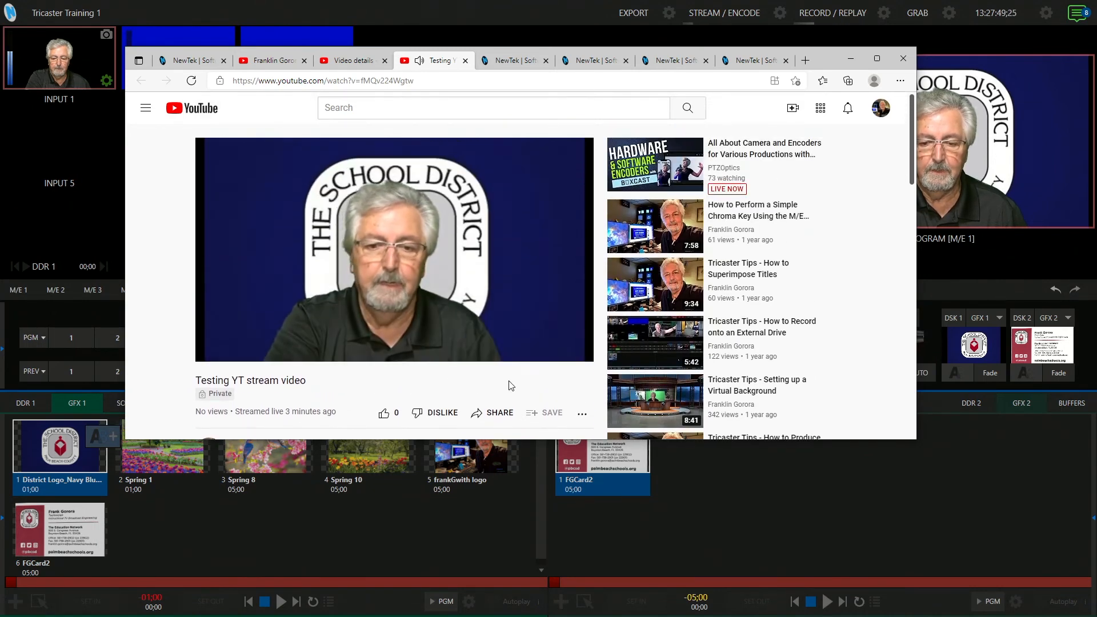
Show the replay's YouTube share link, dismiss the Share dialog, and pause playback.
left_click(500, 412)
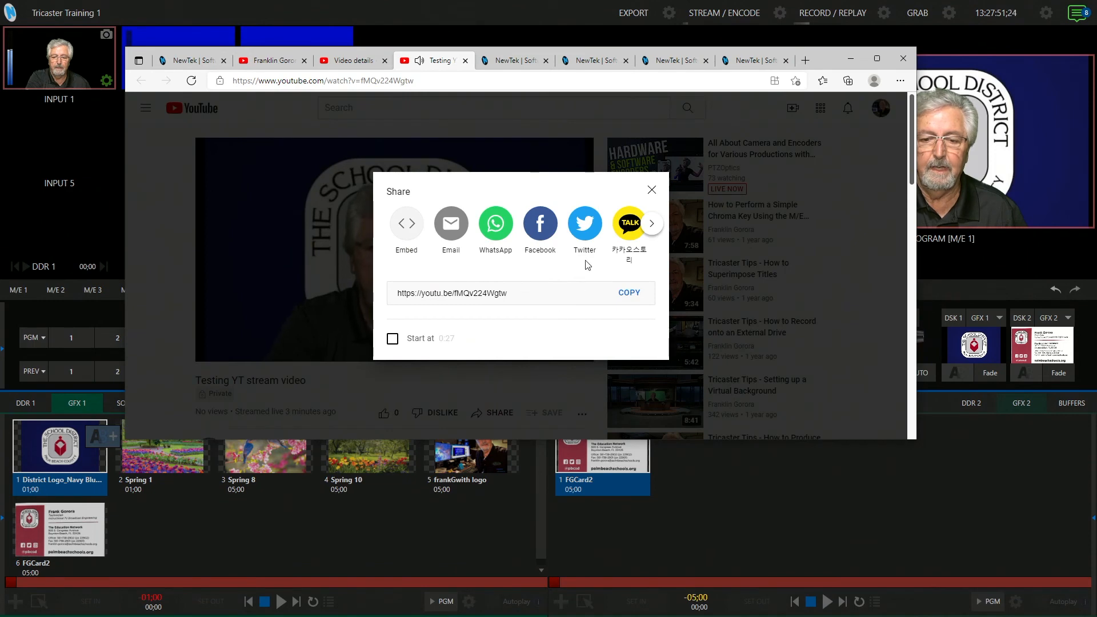
mouse_move(499, 231)
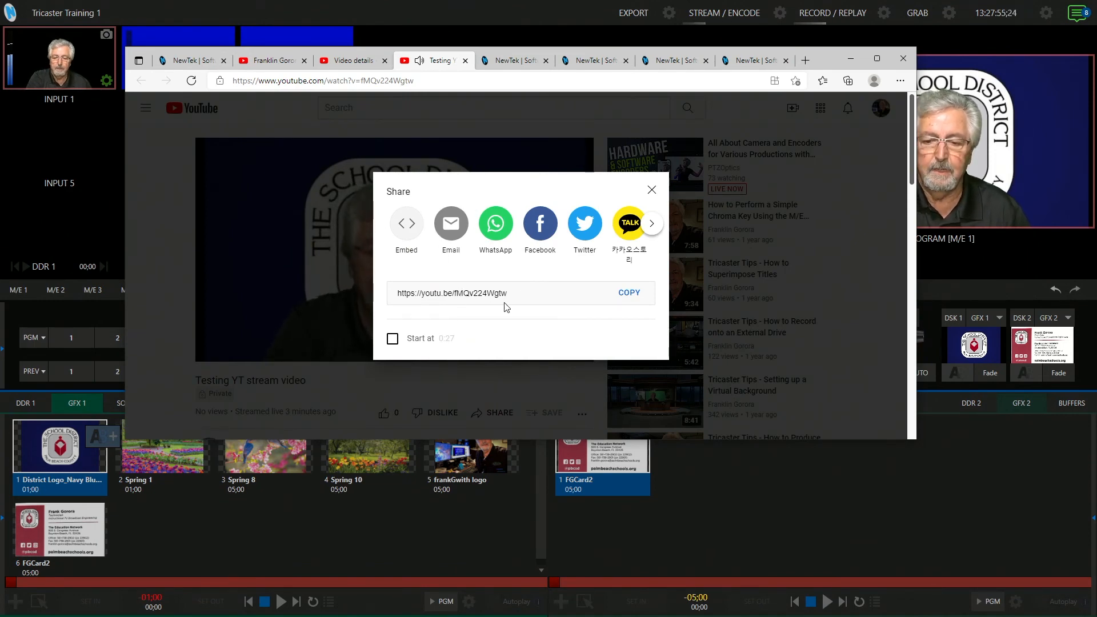
mouse_move(529, 293)
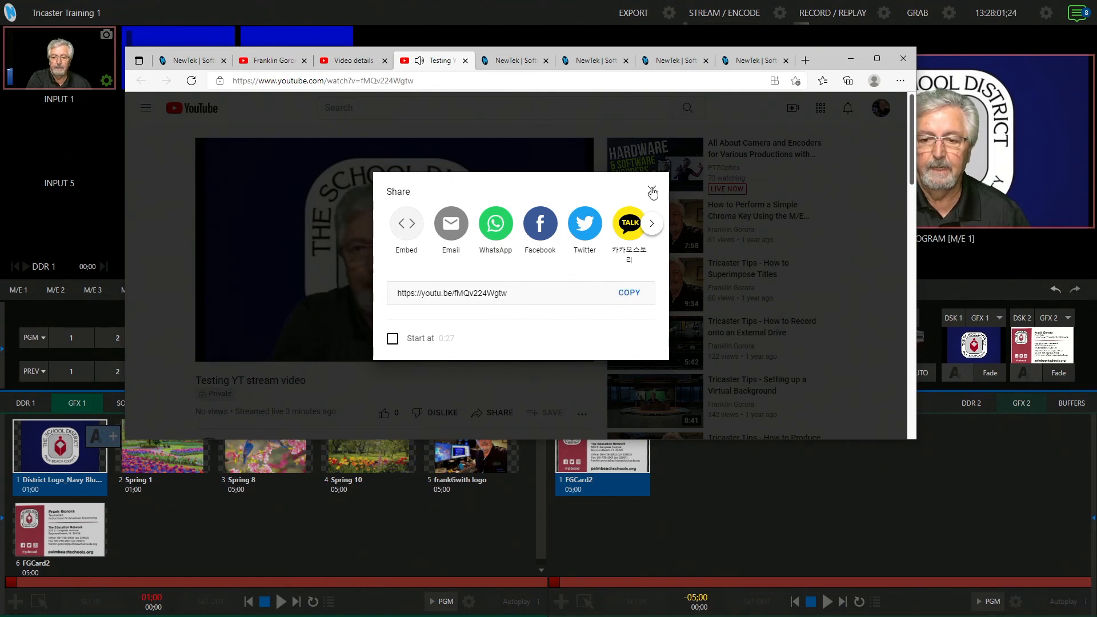
left_click(651, 192)
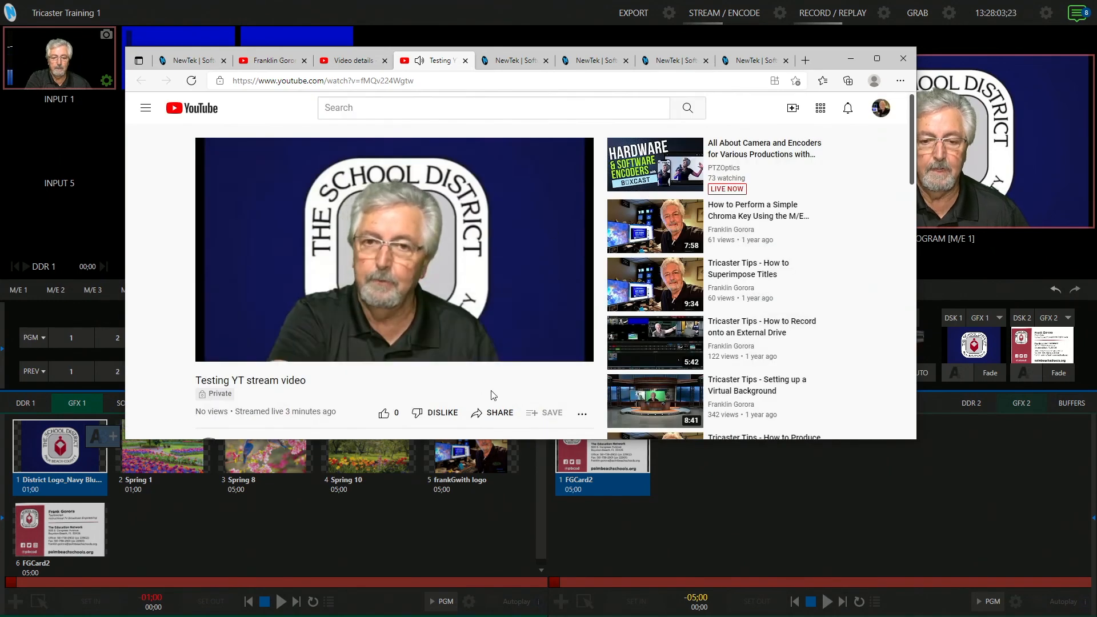
mouse_move(508, 386)
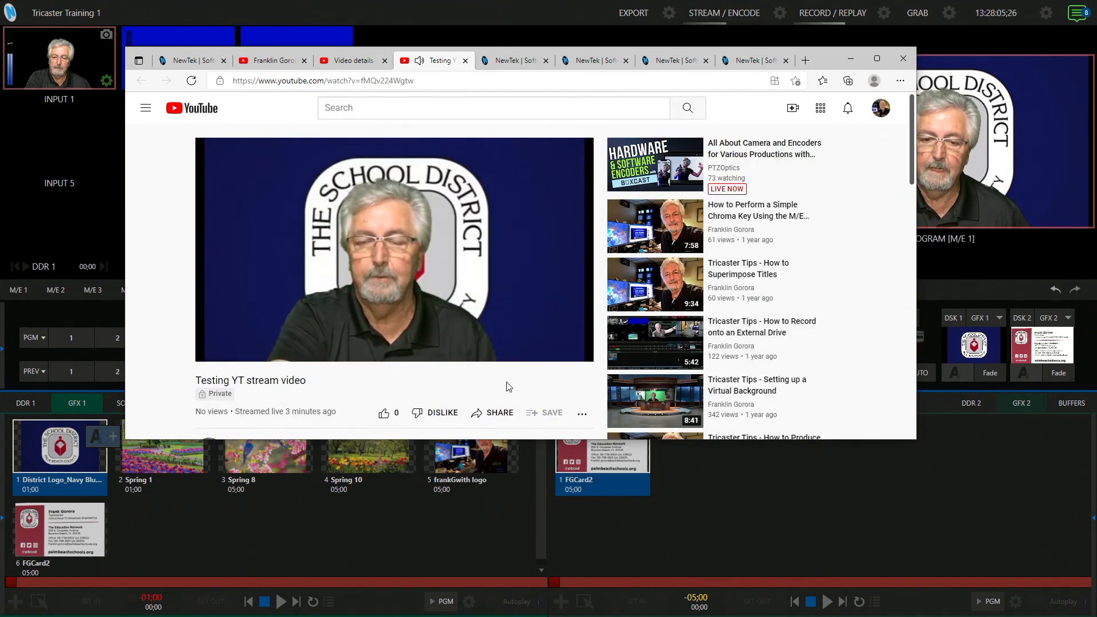
left_click(216, 348)
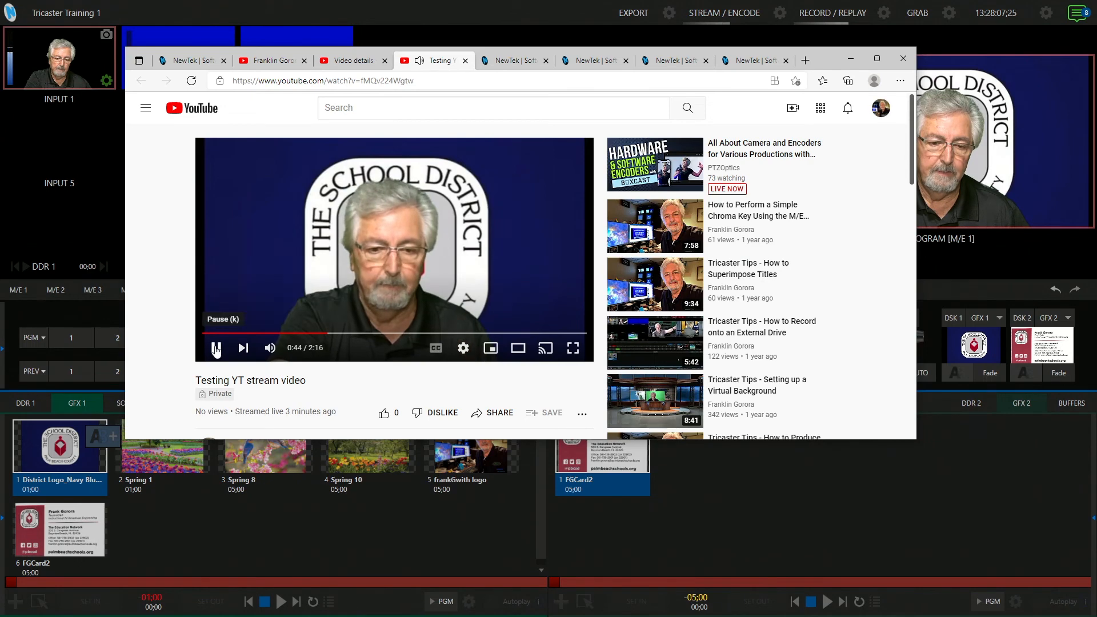
left_click(215, 348)
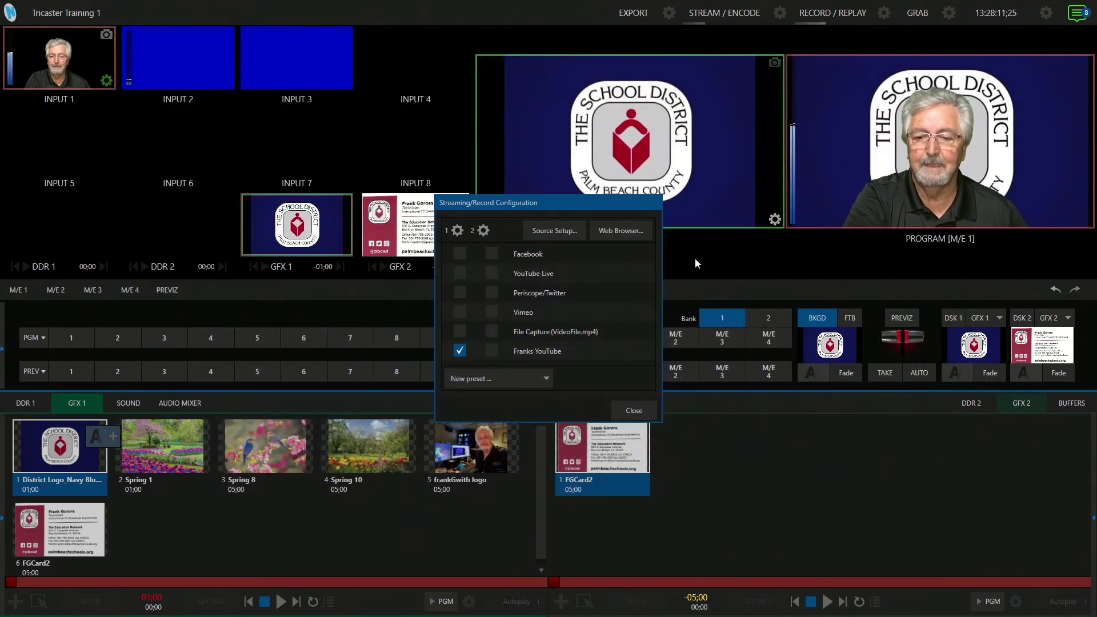
Close Streaming/Record Configuration and select Spring 10 in GFX 1 as the background.
left_click(632, 410)
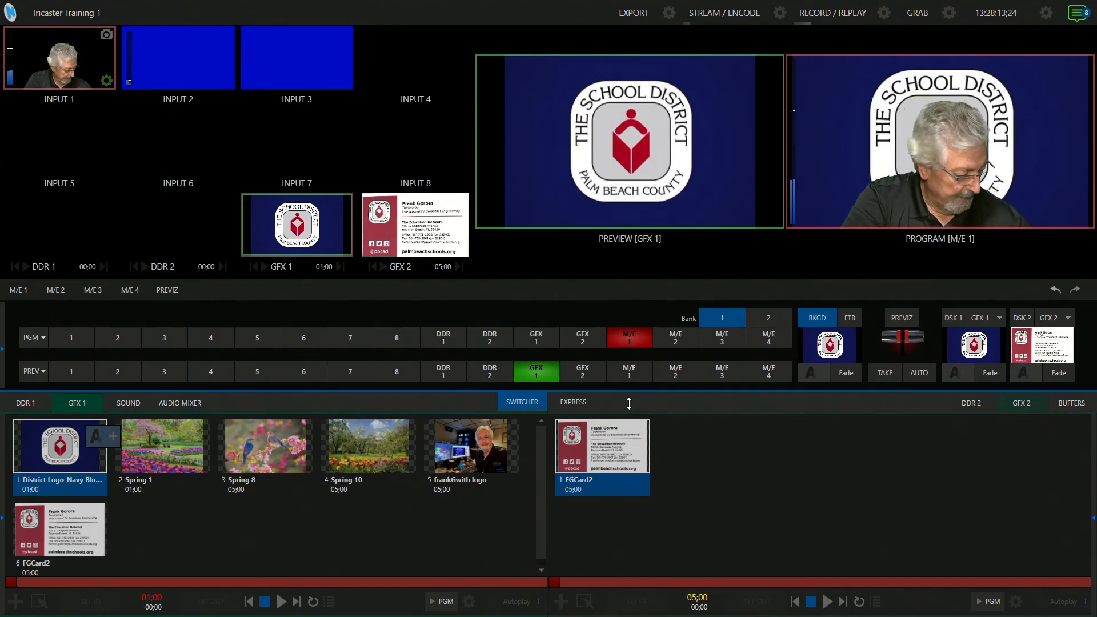
left_click(368, 446)
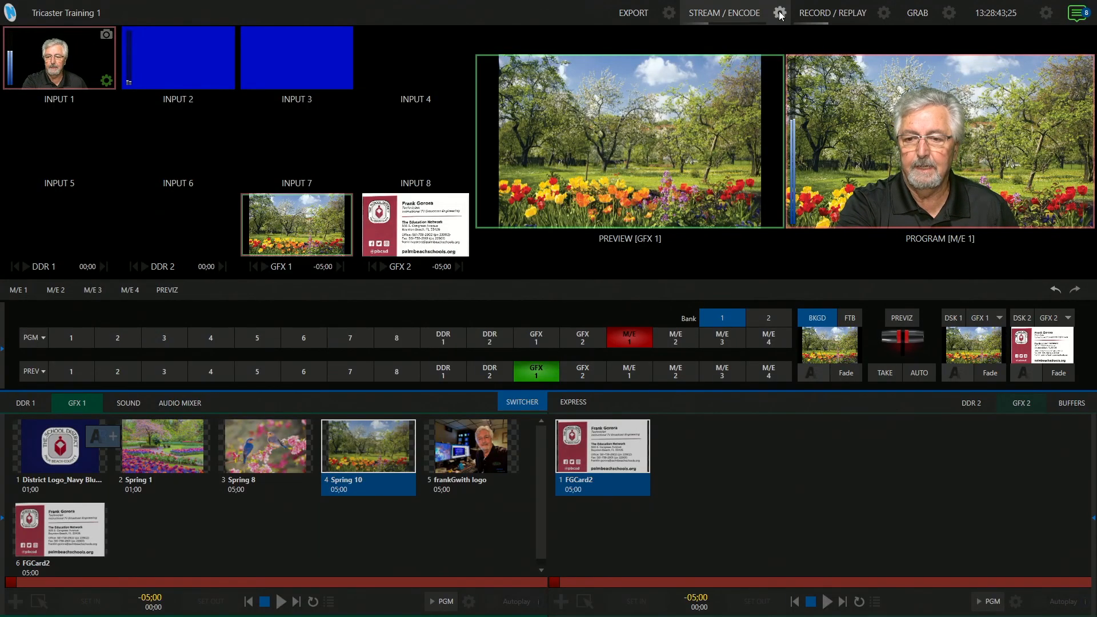
left_click(779, 13)
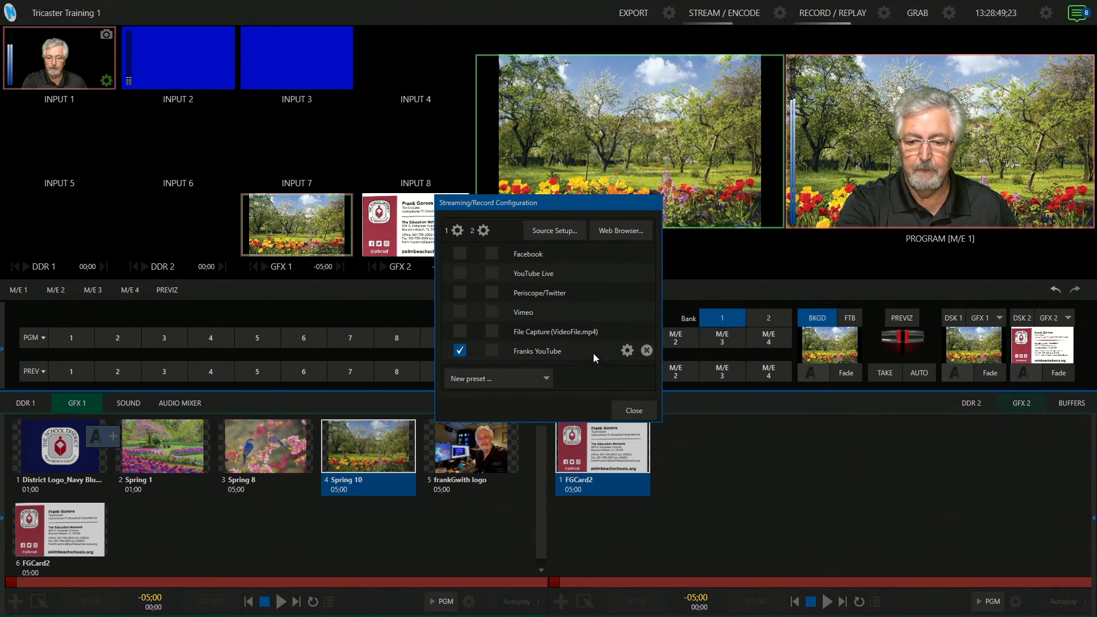
left_click(632, 410)
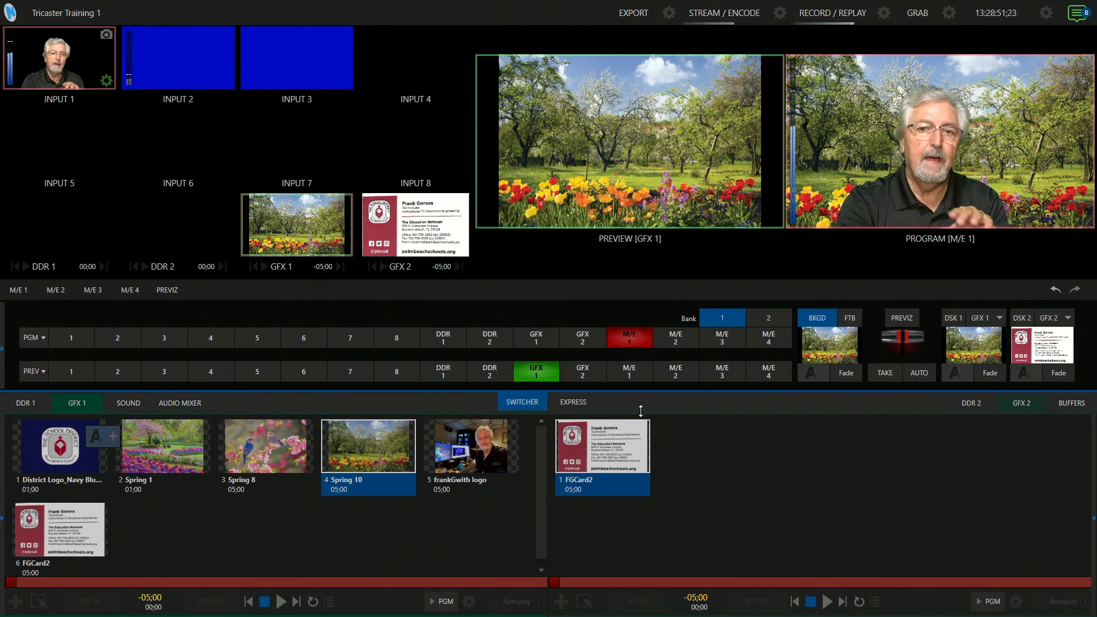